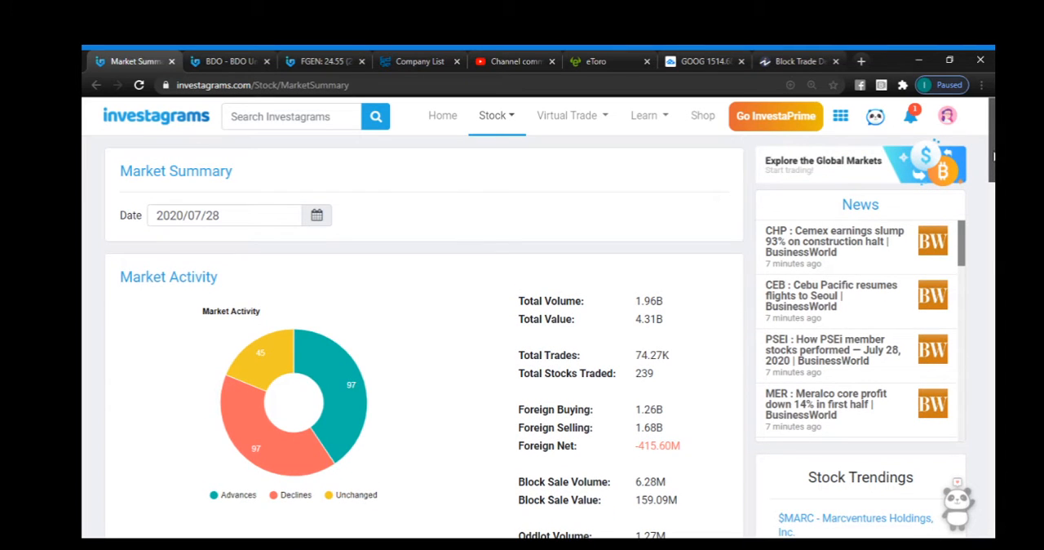
pyautogui.moveTo(498, 114)
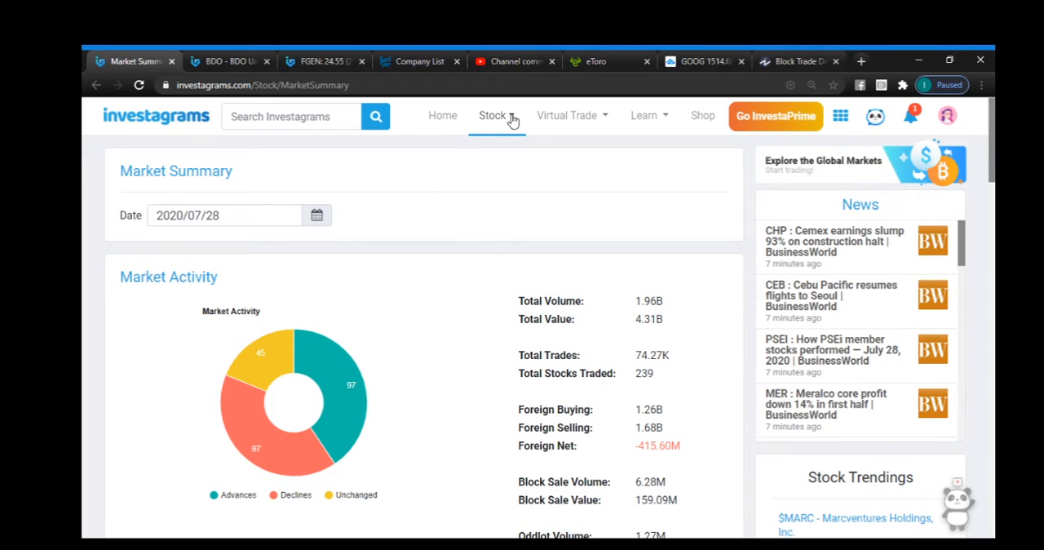
# Return to the Investagrams Market Summary page via the stock pages menu.
pyautogui.click(493, 114)
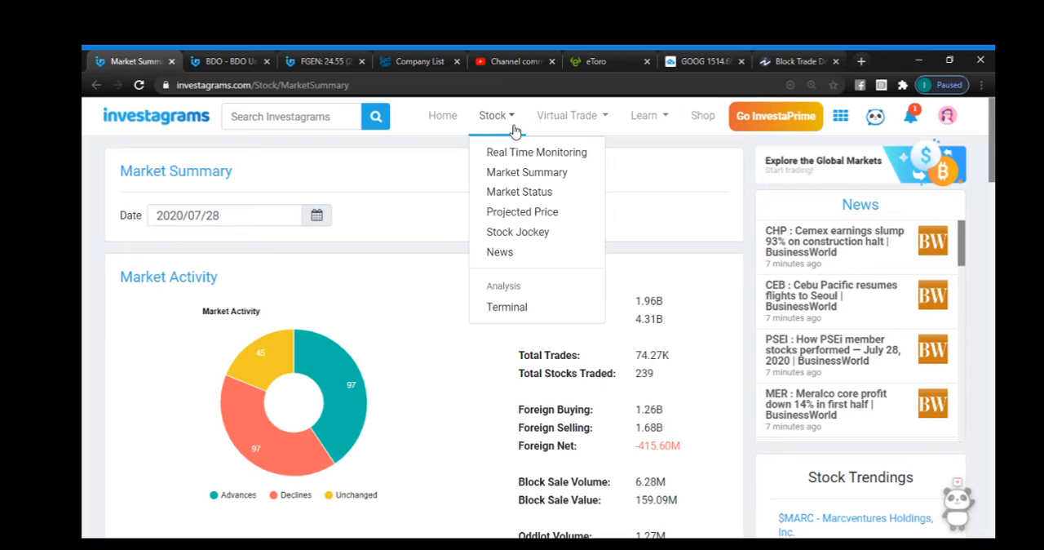
pyautogui.moveTo(509, 122)
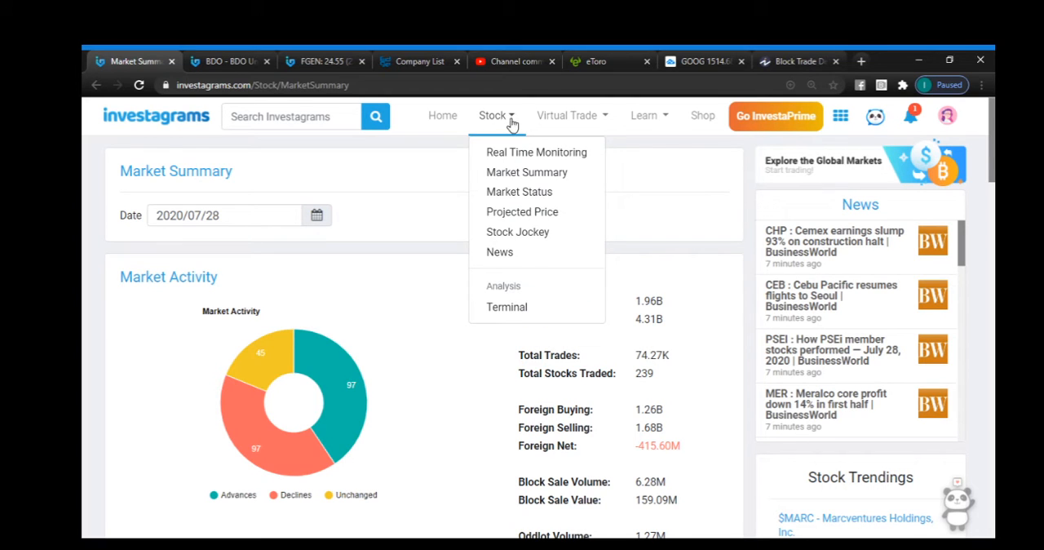
pyautogui.moveTo(499, 128)
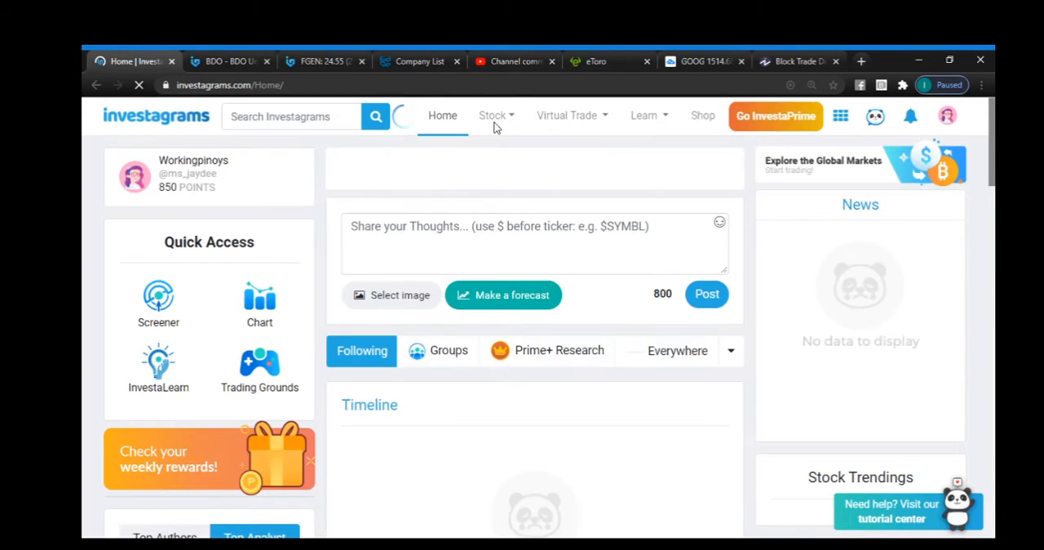
pyautogui.click(676, 351)
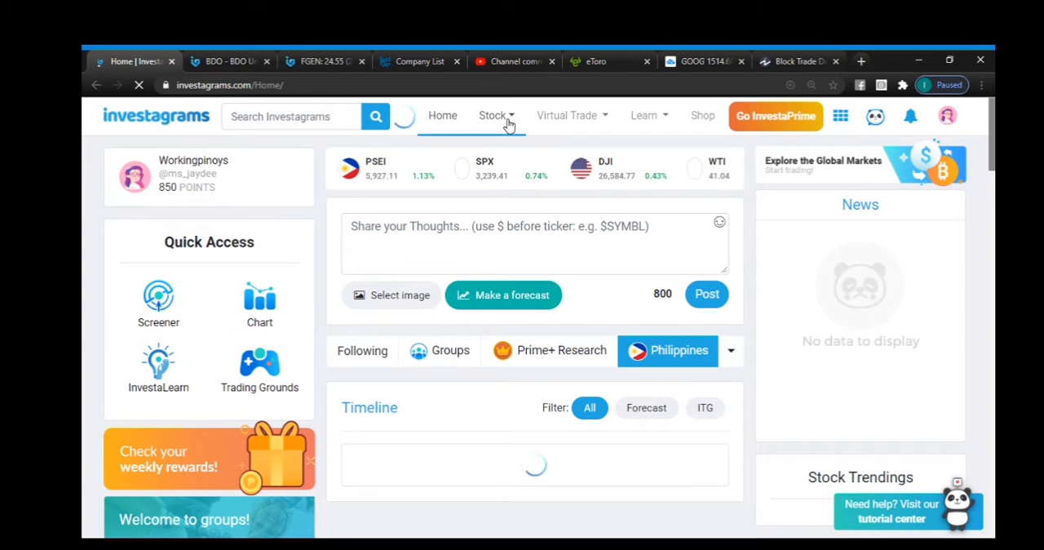
pyautogui.click(496, 114)
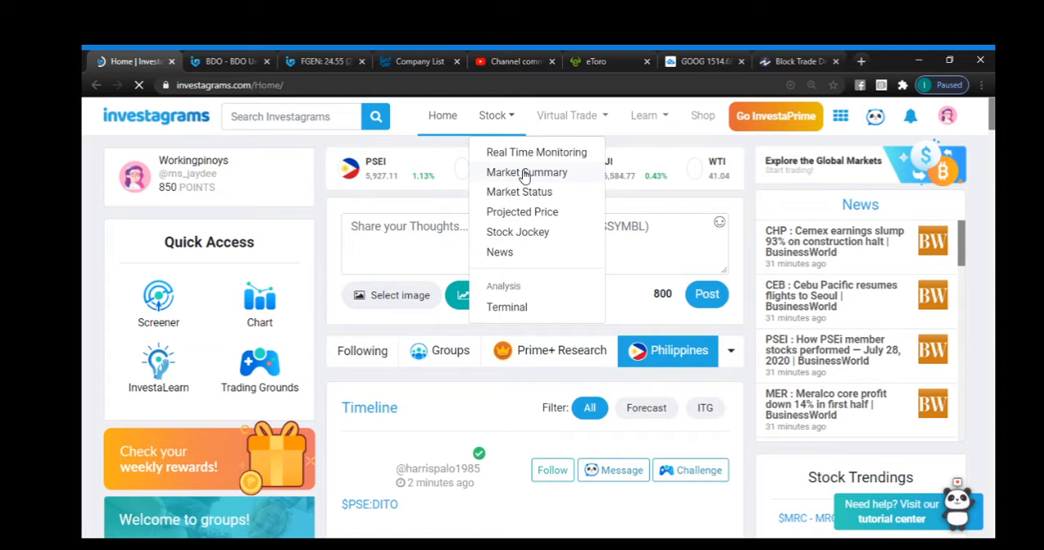
pyautogui.click(526, 173)
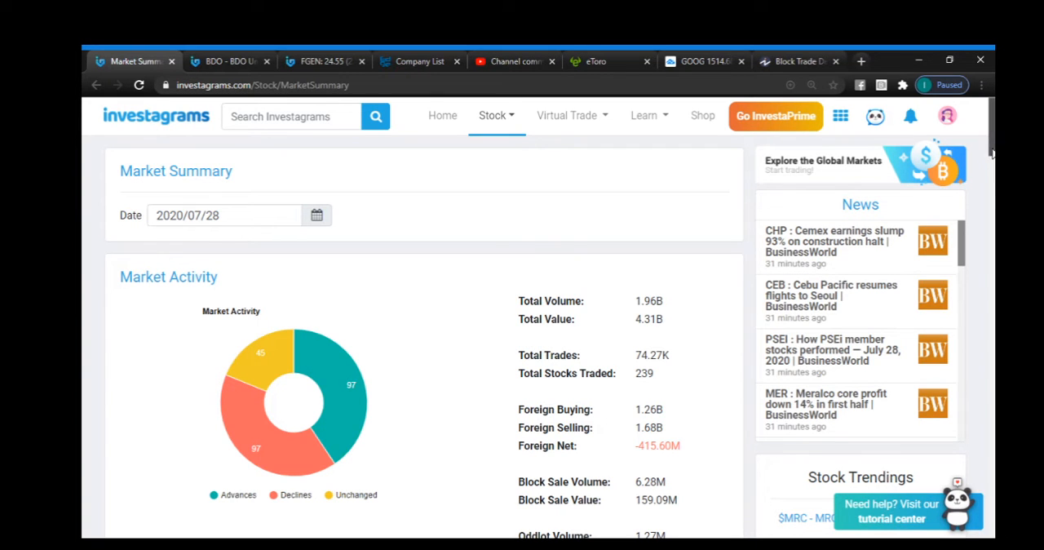
# Review the Market Indices table and highlight the HOLD sector's Net Foreign value.
pyautogui.scroll(-3)
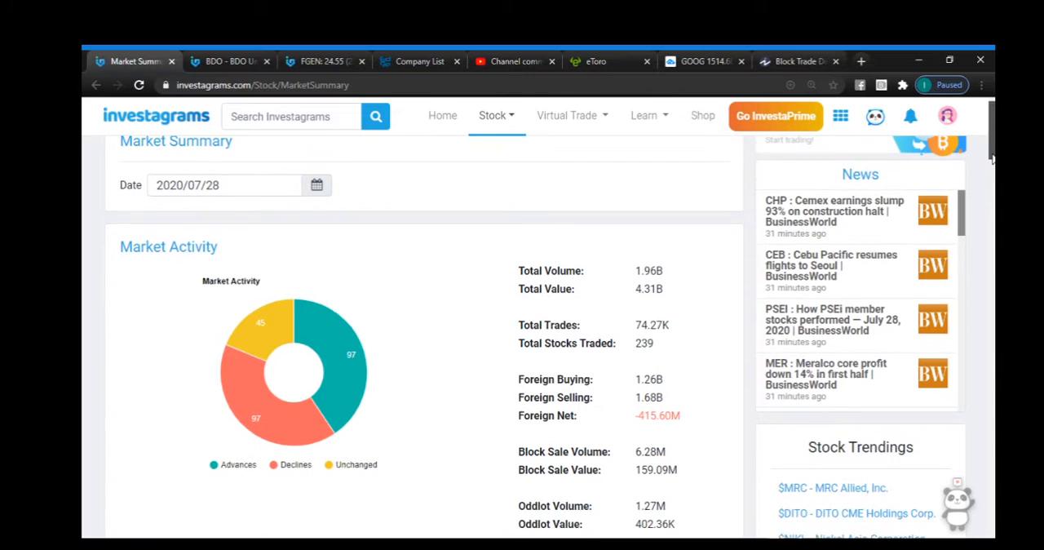
pyautogui.scroll(3)
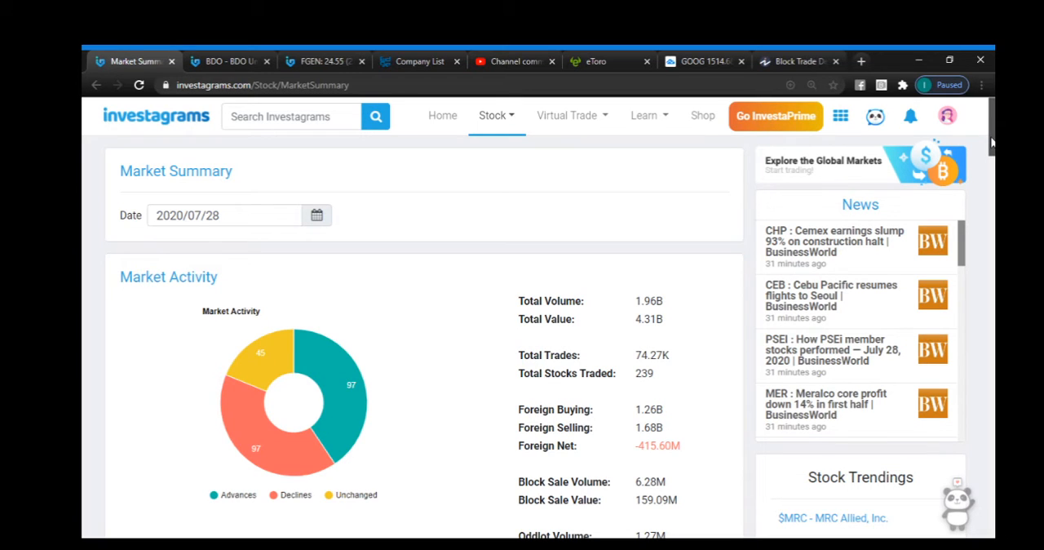
pyautogui.scroll(-3)
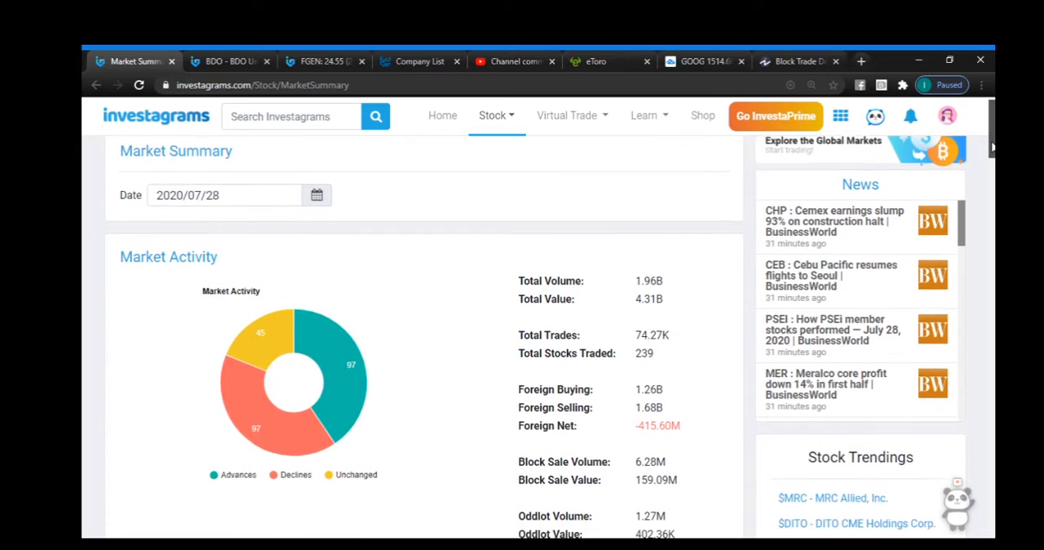
pyautogui.scroll(-3)
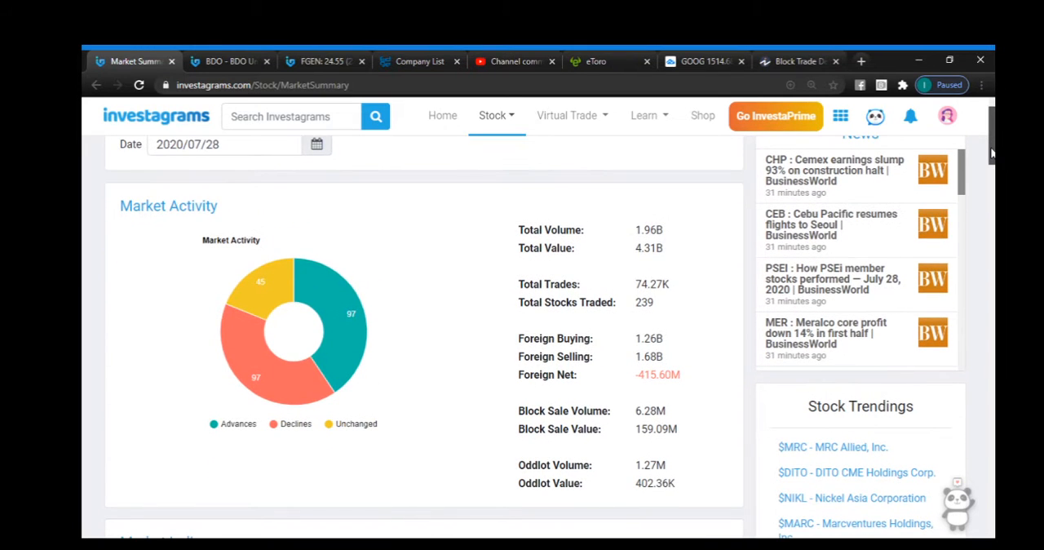
pyautogui.scroll(-3)
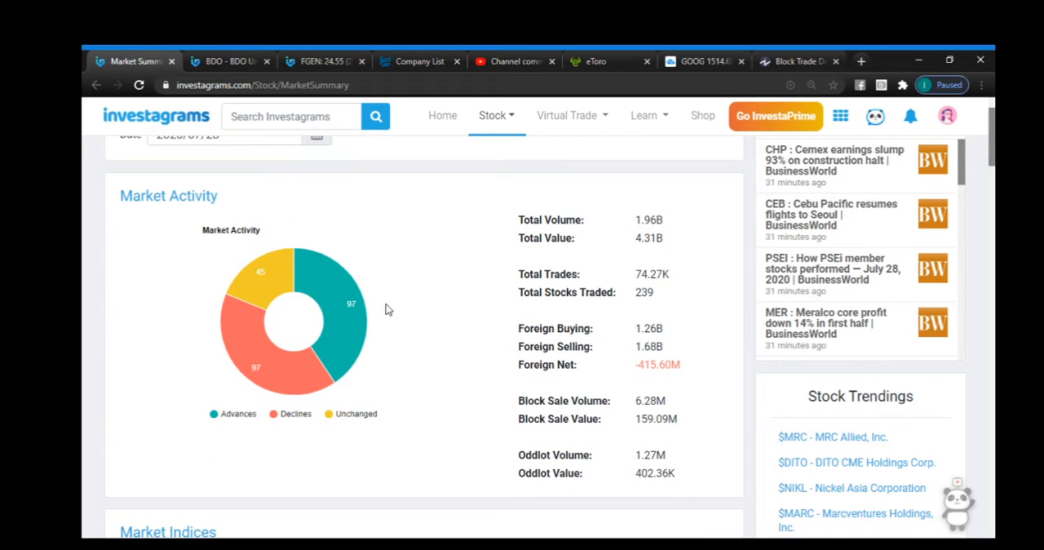
pyautogui.moveTo(351, 304)
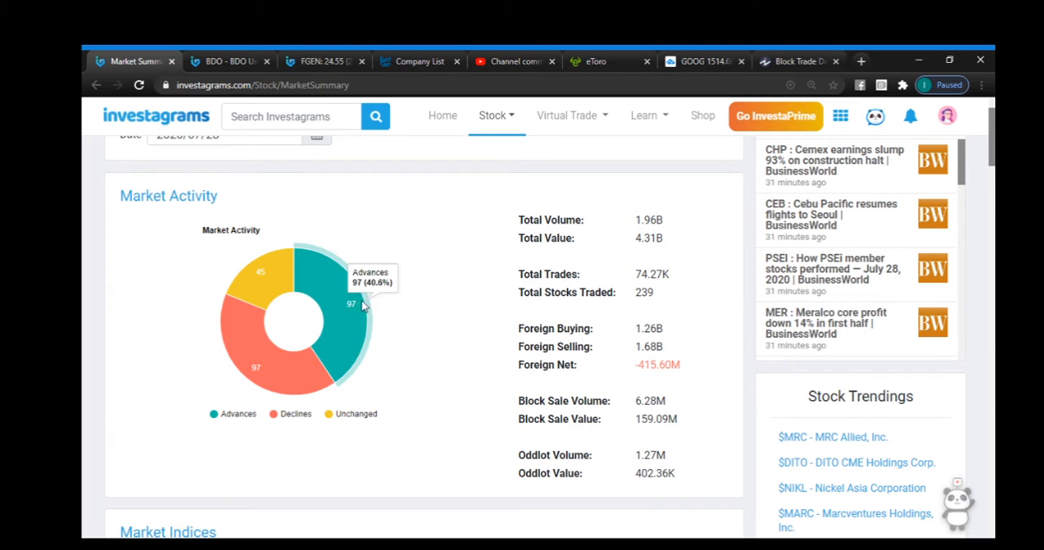
pyautogui.moveTo(356, 314)
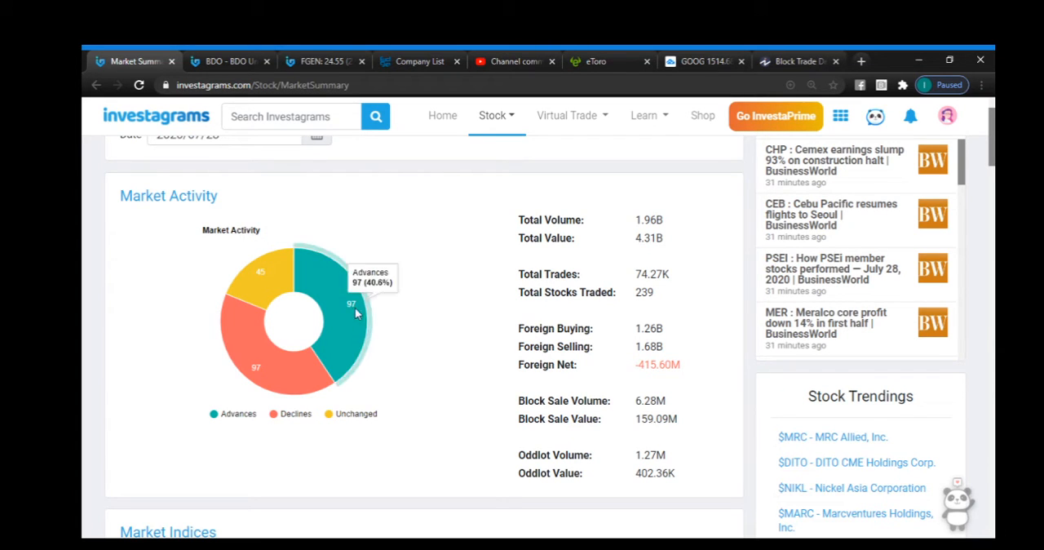
pyautogui.moveTo(269, 376)
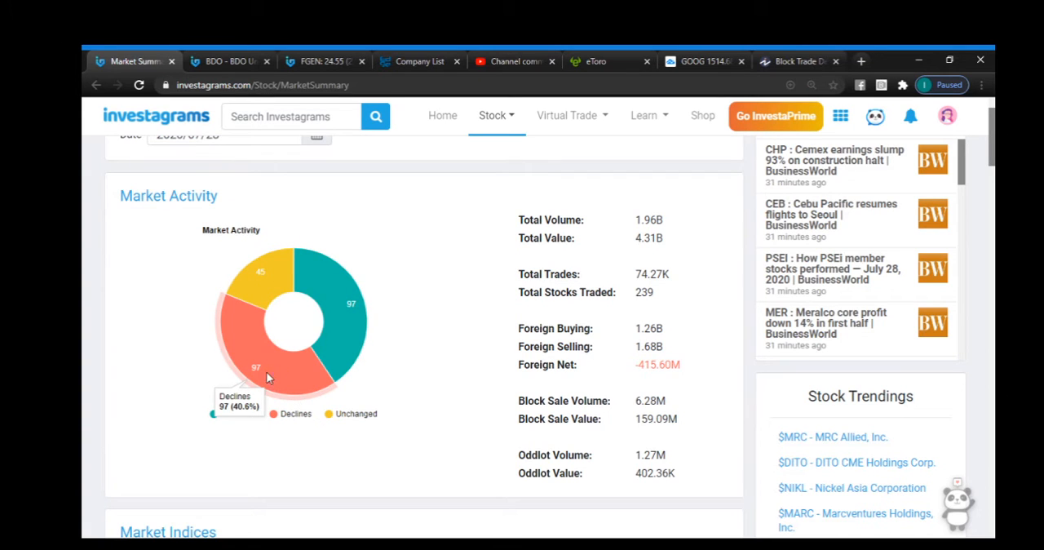
pyautogui.moveTo(281, 365)
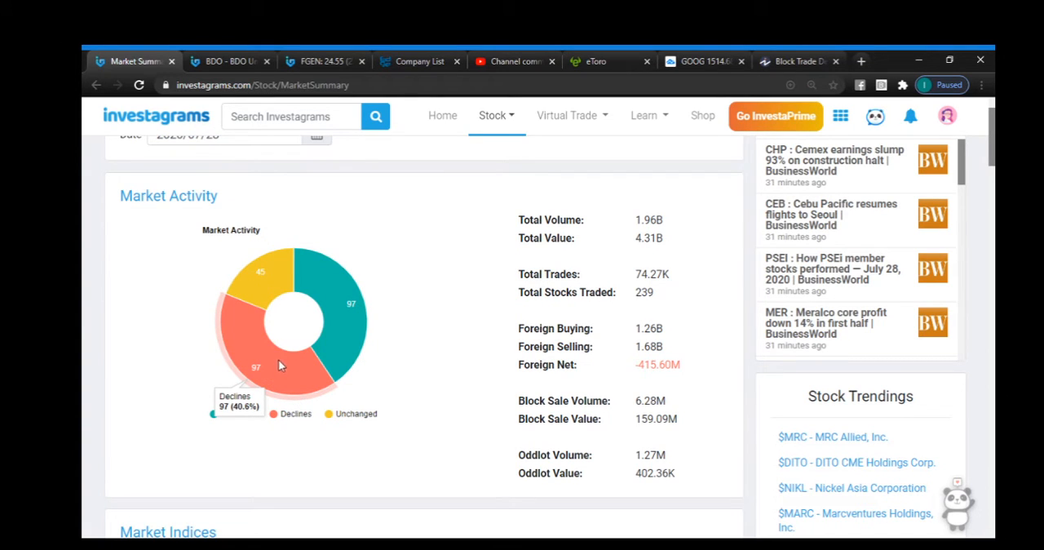
pyautogui.moveTo(356, 343)
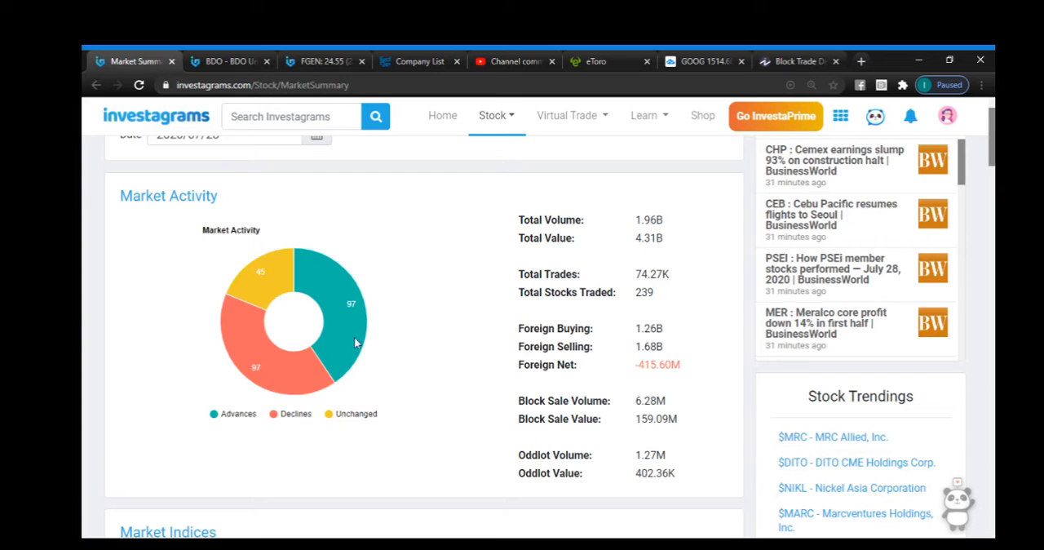
pyautogui.moveTo(539, 398)
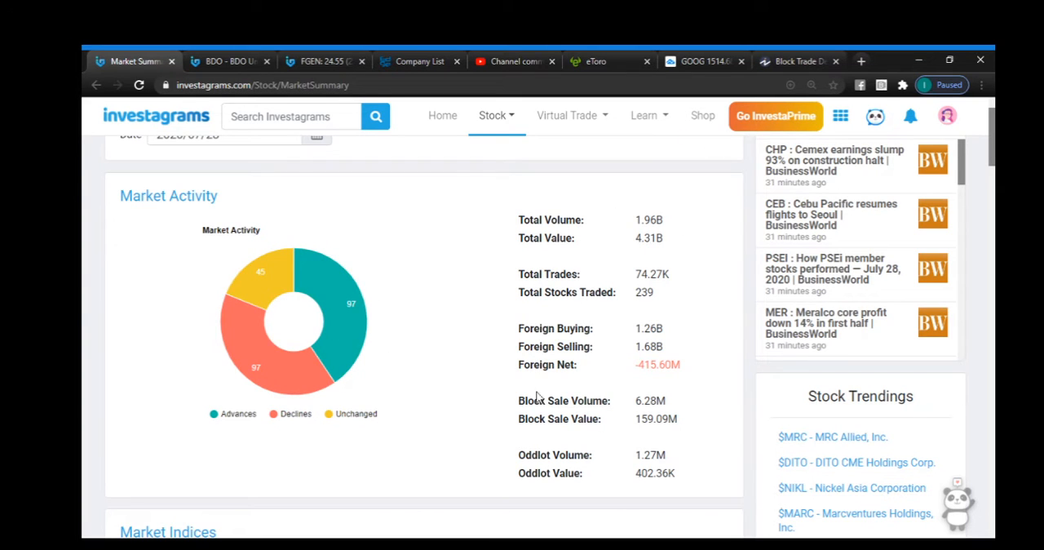
pyautogui.moveTo(675, 226)
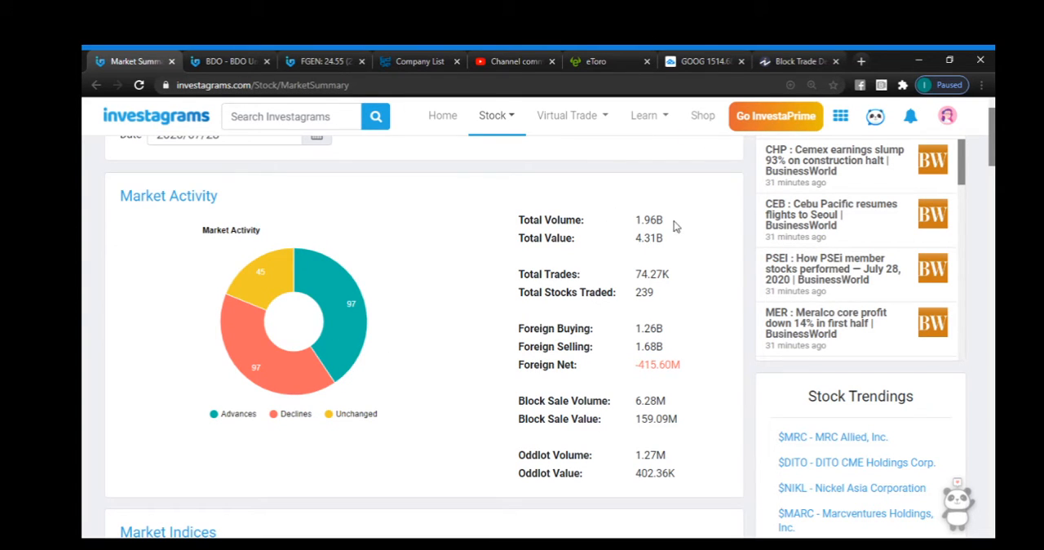
pyautogui.moveTo(668, 393)
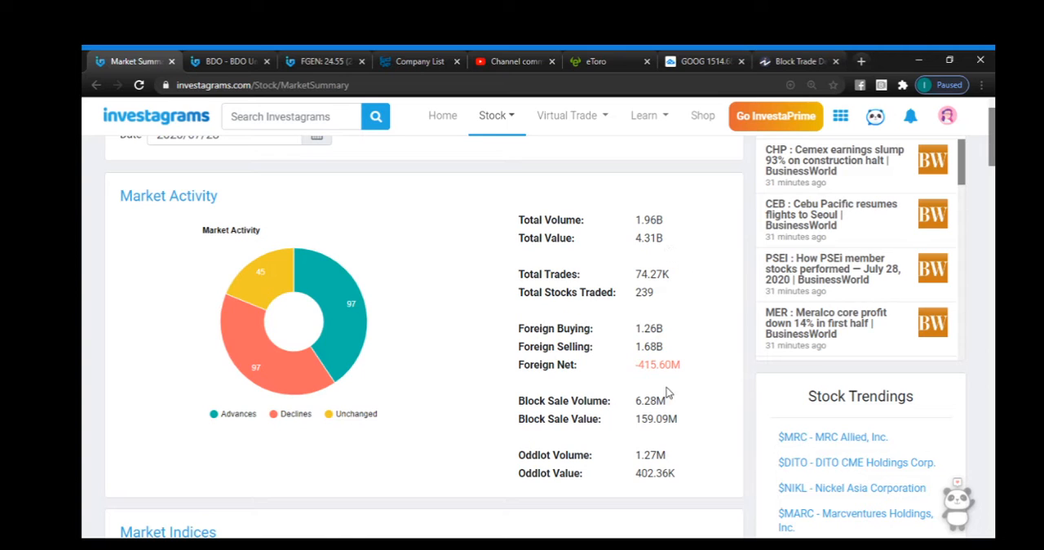
pyautogui.doubleClick(658, 366)
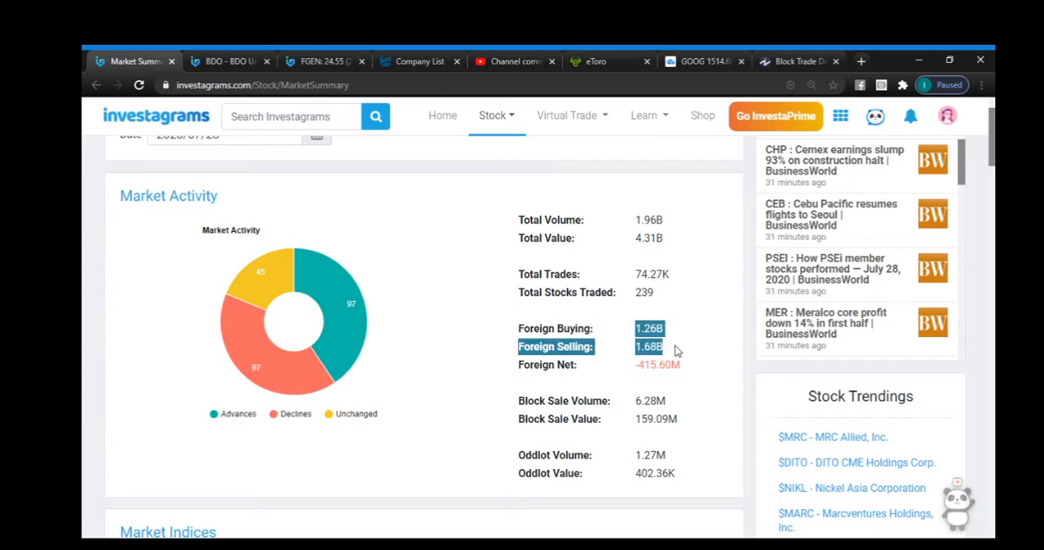
pyautogui.moveTo(726, 328)
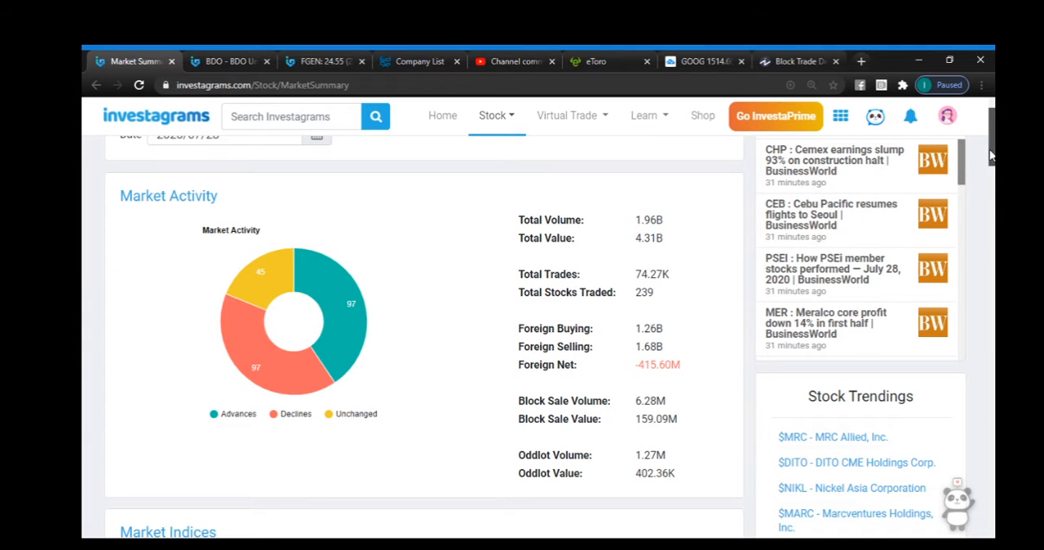
pyautogui.scroll(-3)
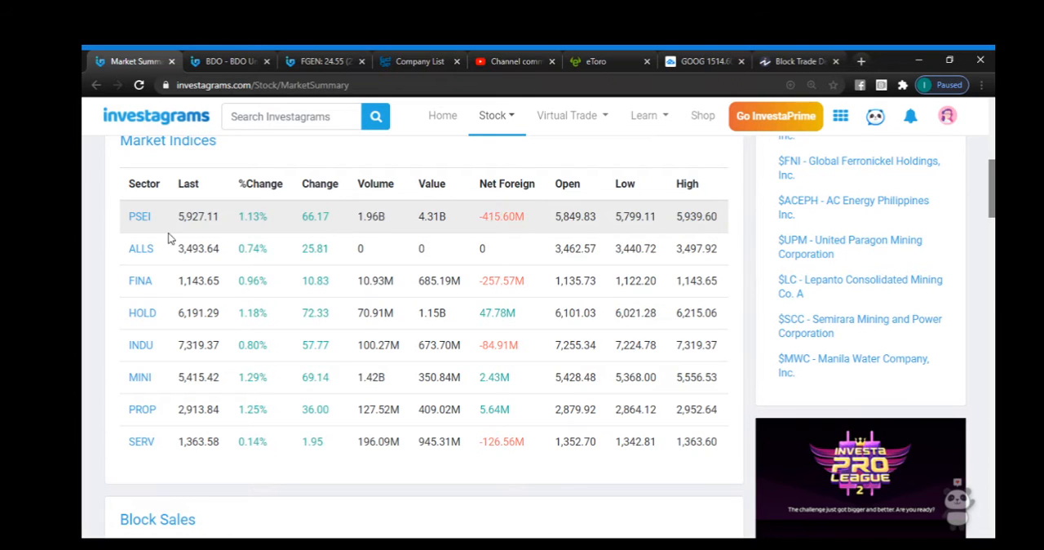
pyautogui.moveTo(196, 232)
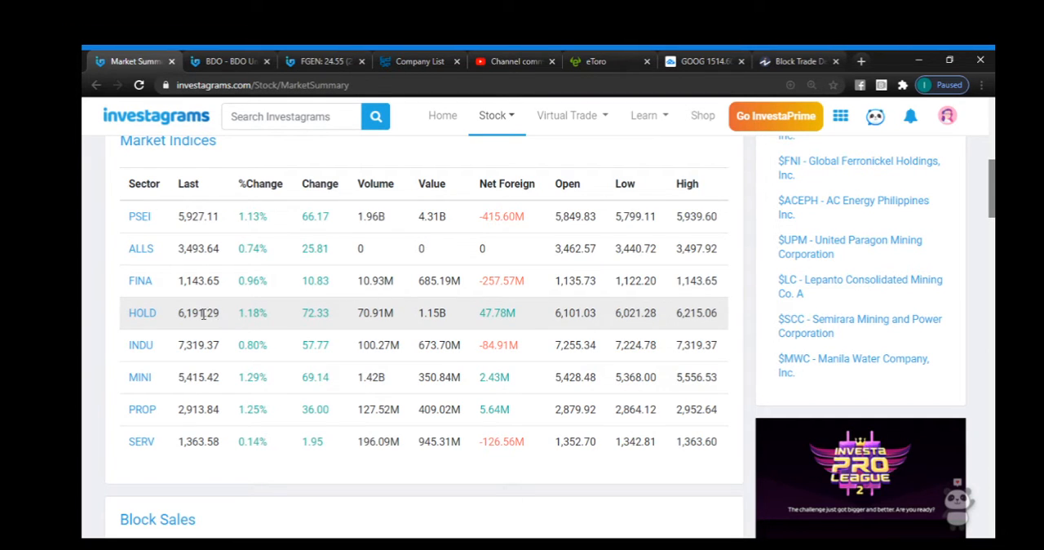
pyautogui.moveTo(220, 313)
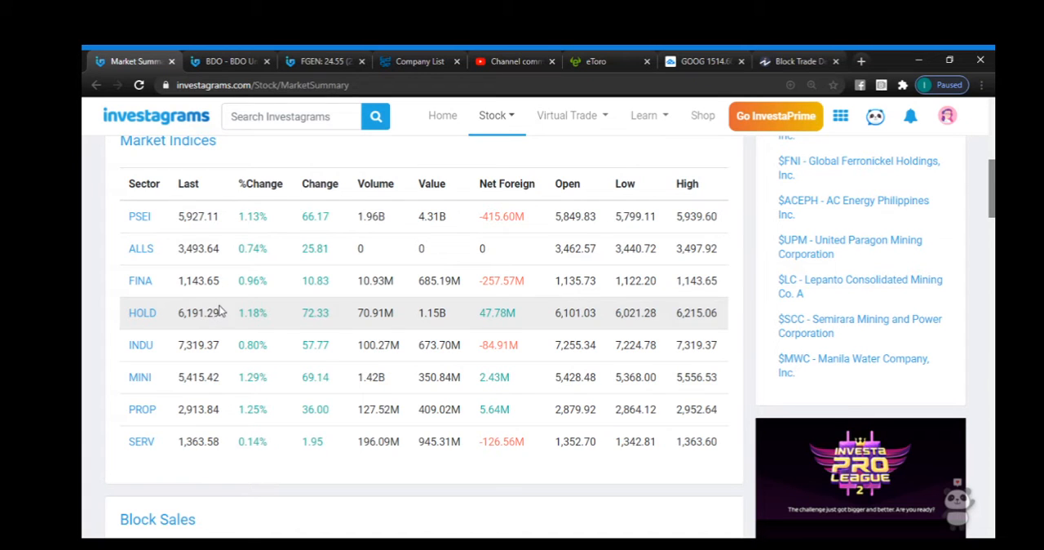
pyautogui.moveTo(210, 314)
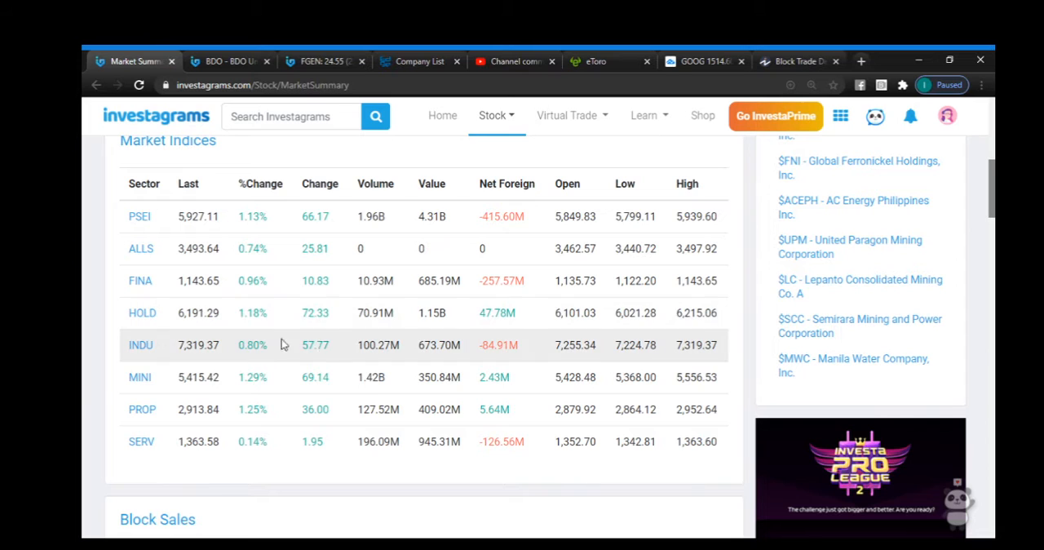
pyautogui.moveTo(248, 333)
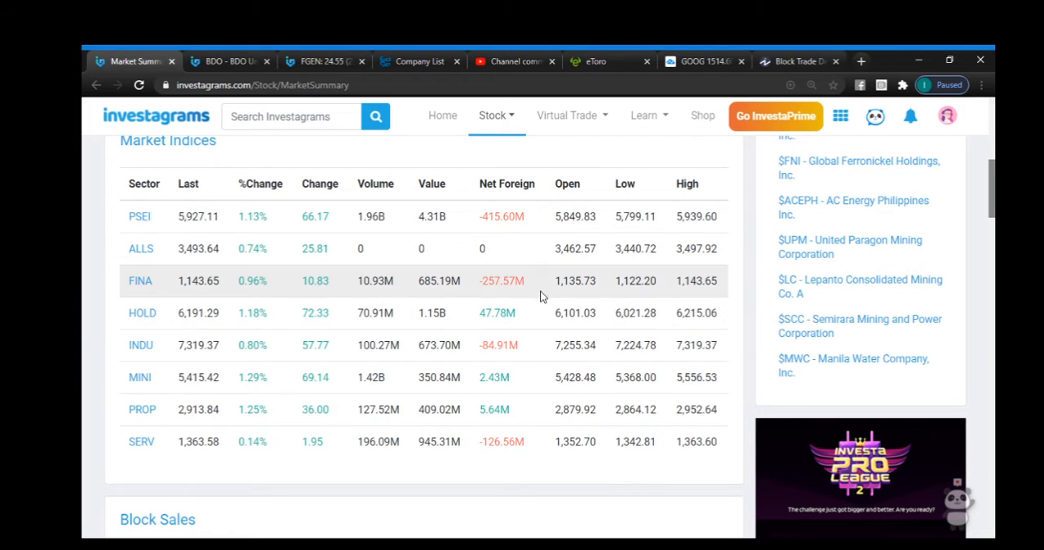
pyautogui.moveTo(523, 313)
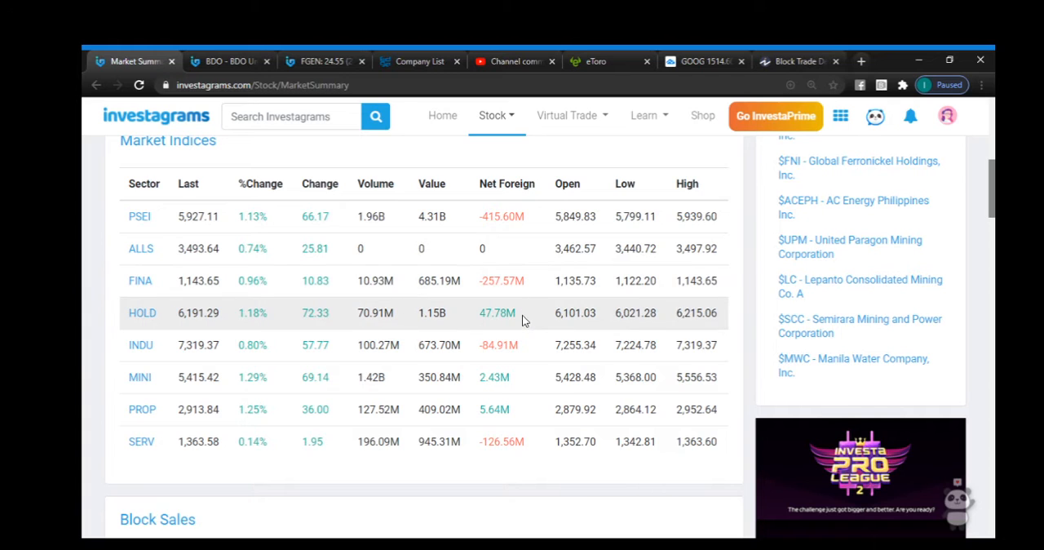
pyautogui.moveTo(510, 318)
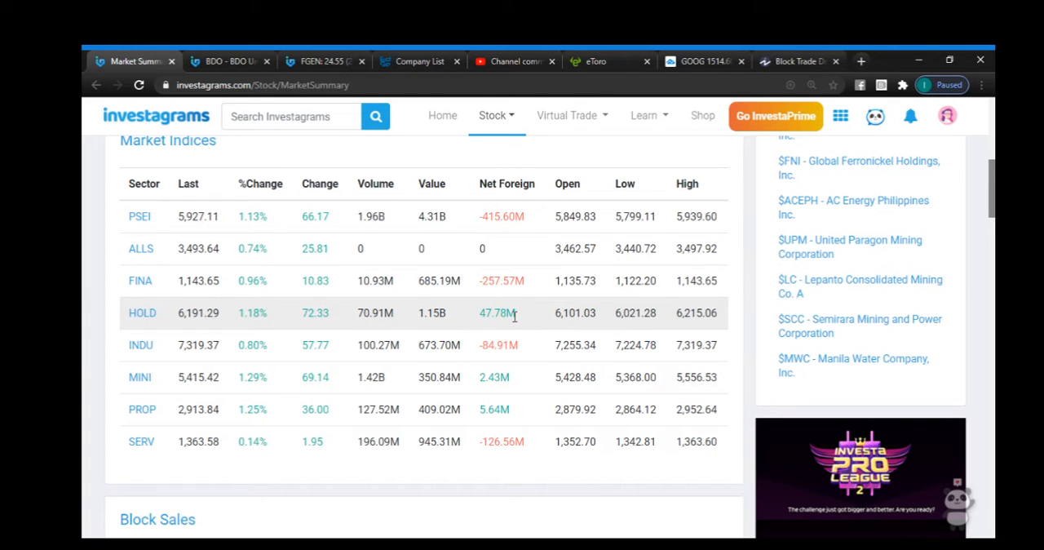
pyautogui.doubleClick(496, 313)
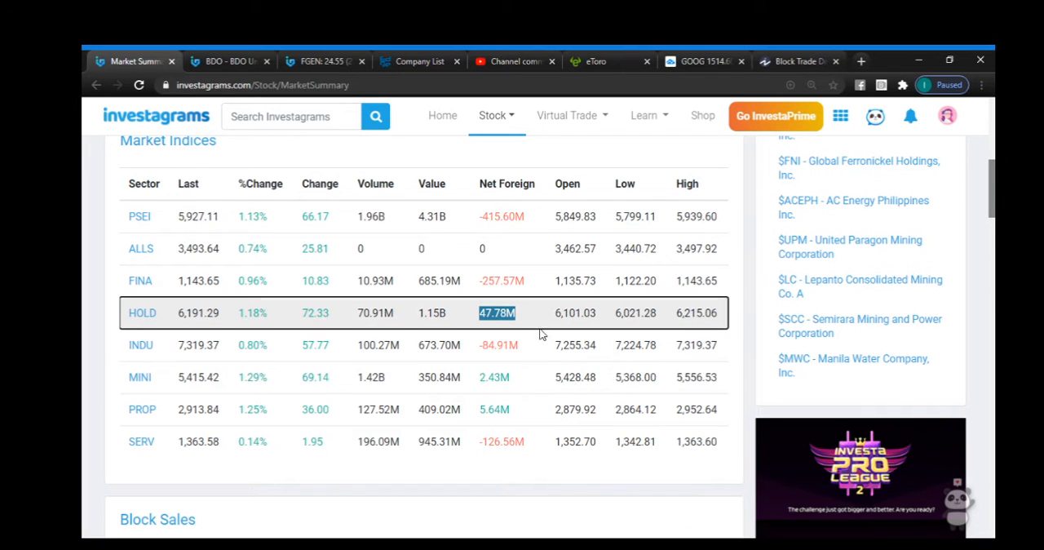
pyautogui.moveTo(515, 377)
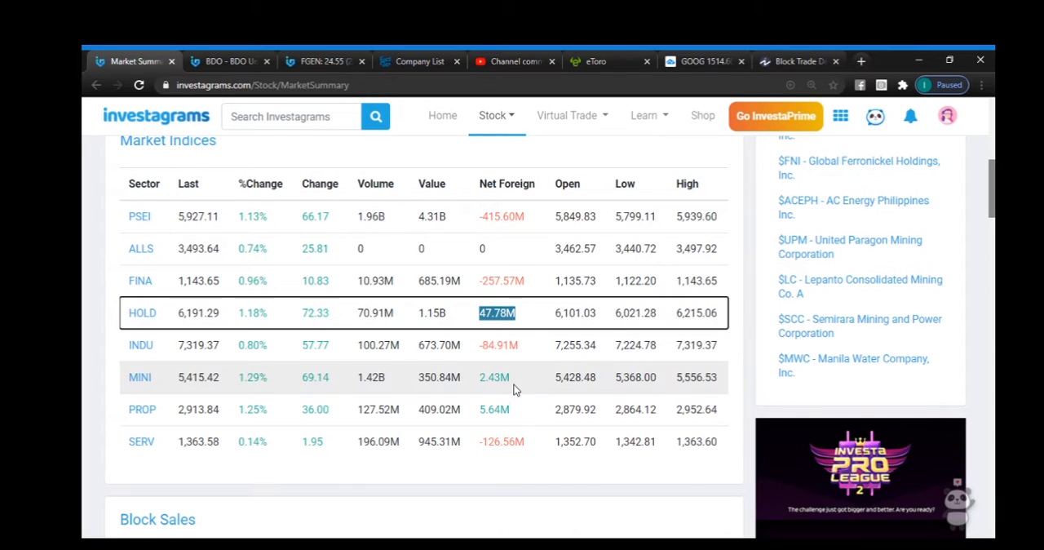
pyautogui.moveTo(519, 385)
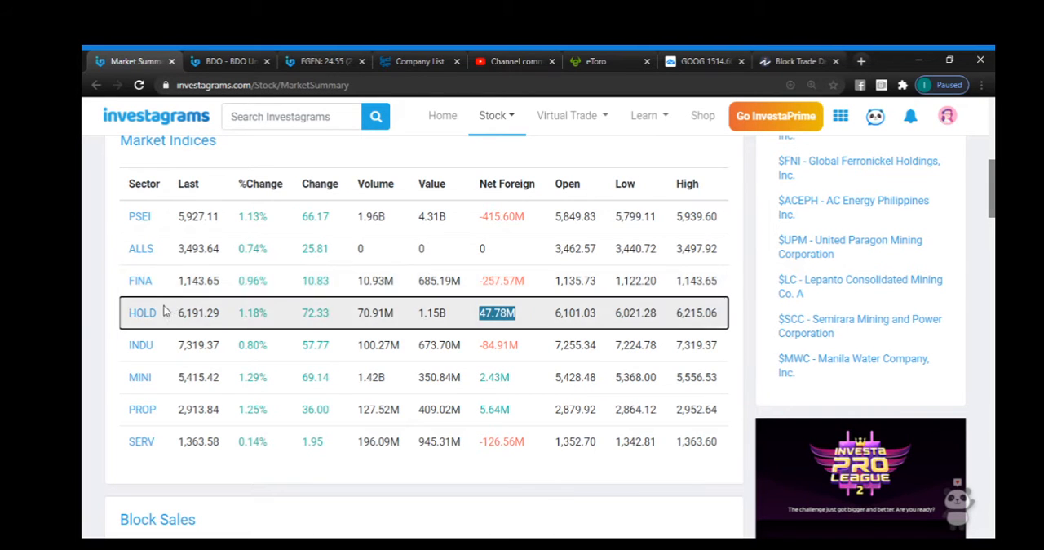
# Bring up the PSE company directory listing.
pyautogui.click(417, 62)
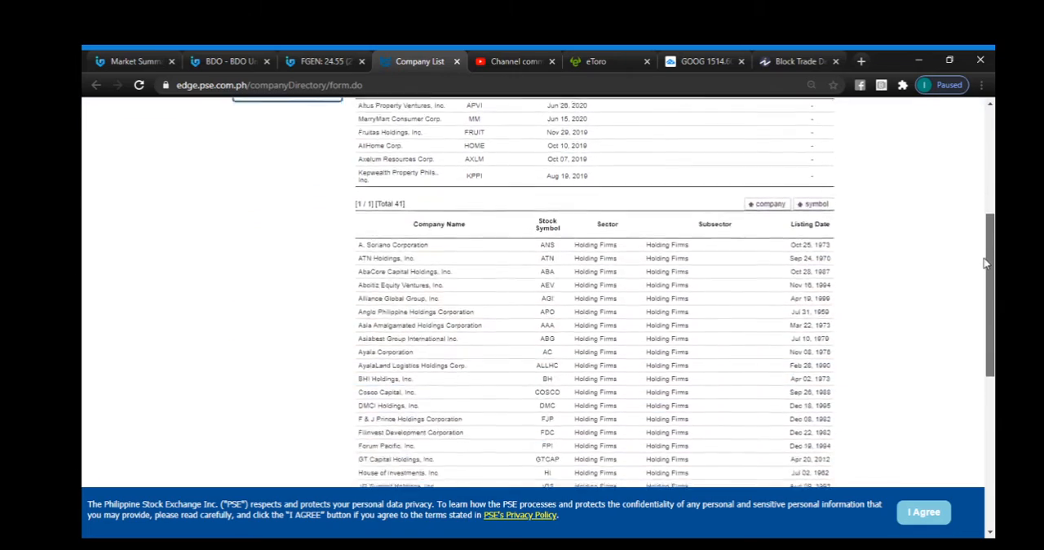
pyautogui.scroll(-3)
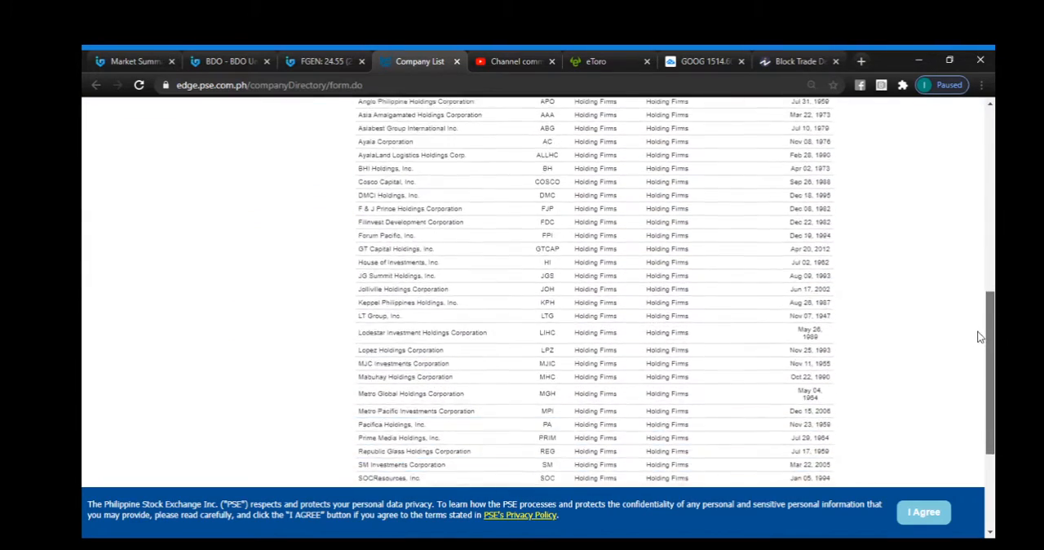
pyautogui.scroll(-3)
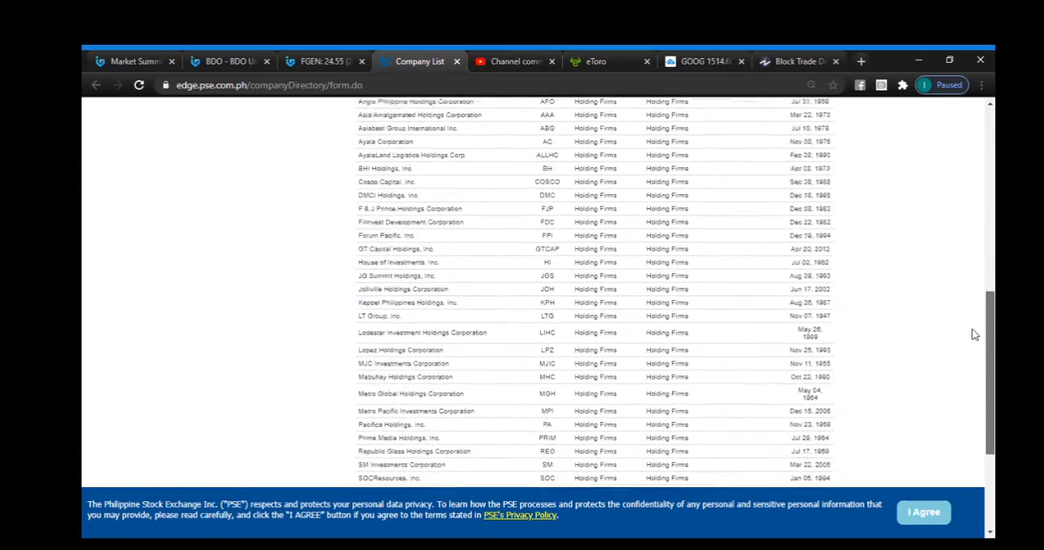
pyautogui.scroll(3)
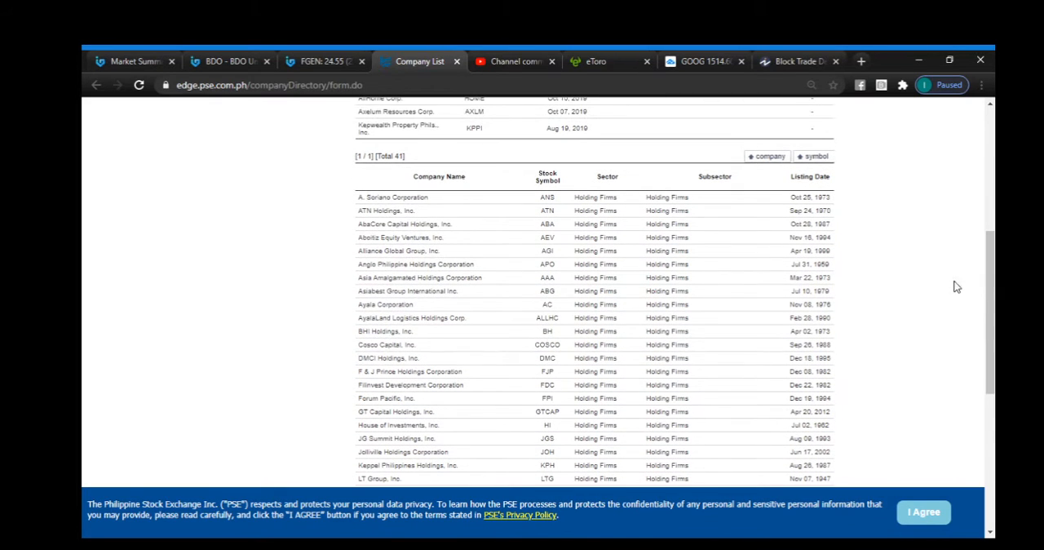
pyautogui.moveTo(967, 297)
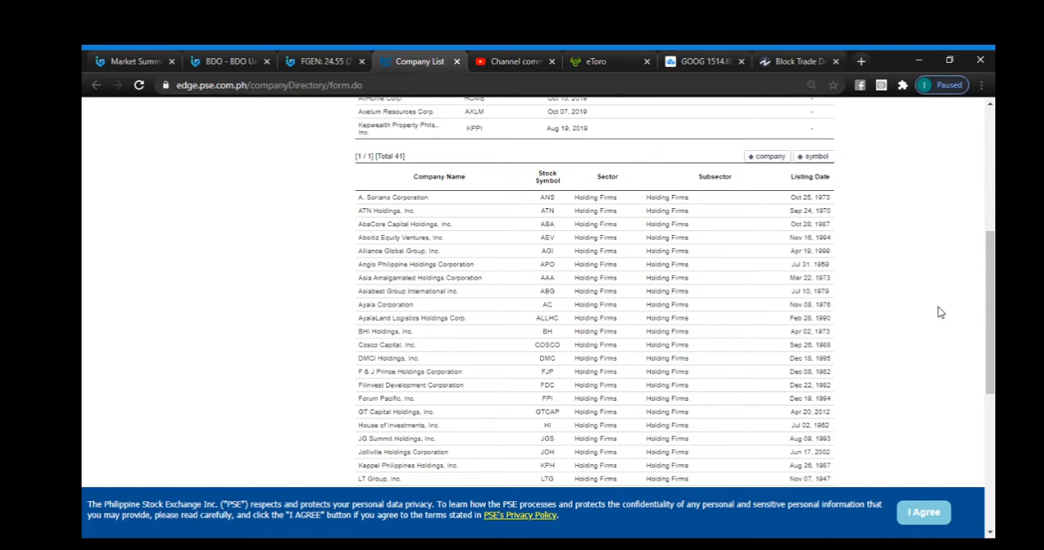
pyautogui.moveTo(620, 418)
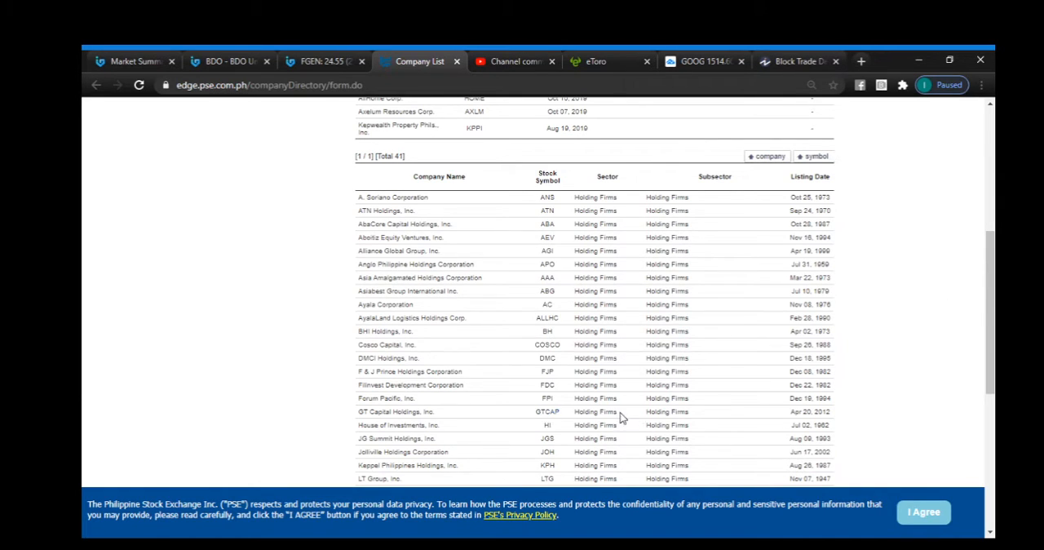
pyautogui.moveTo(577, 388)
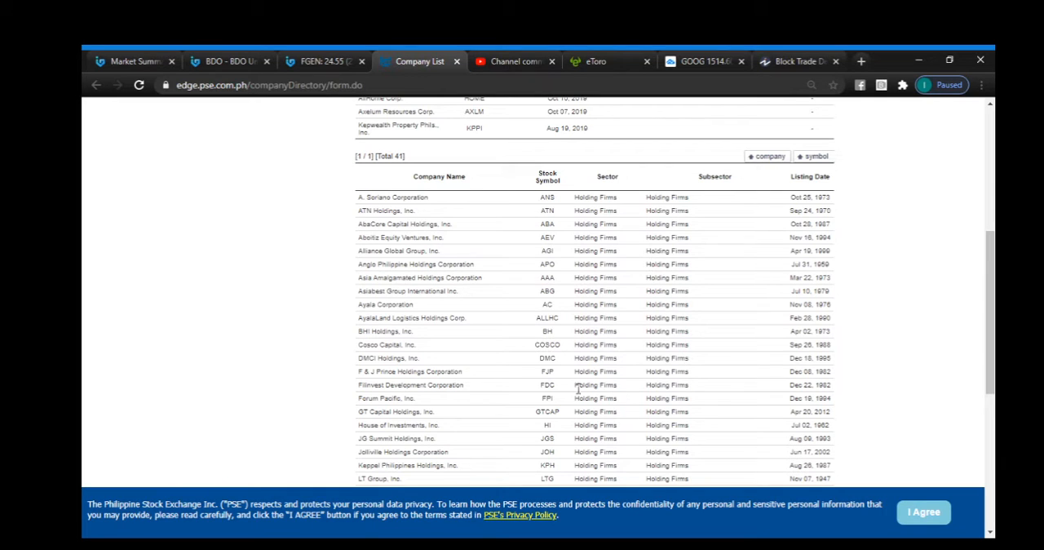
pyautogui.moveTo(562, 330)
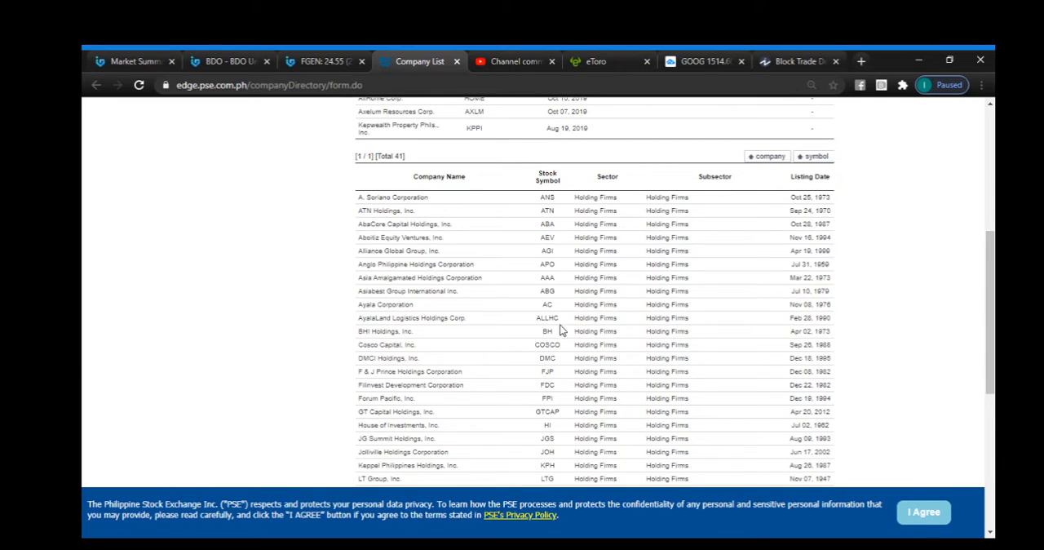
pyautogui.moveTo(824, 290)
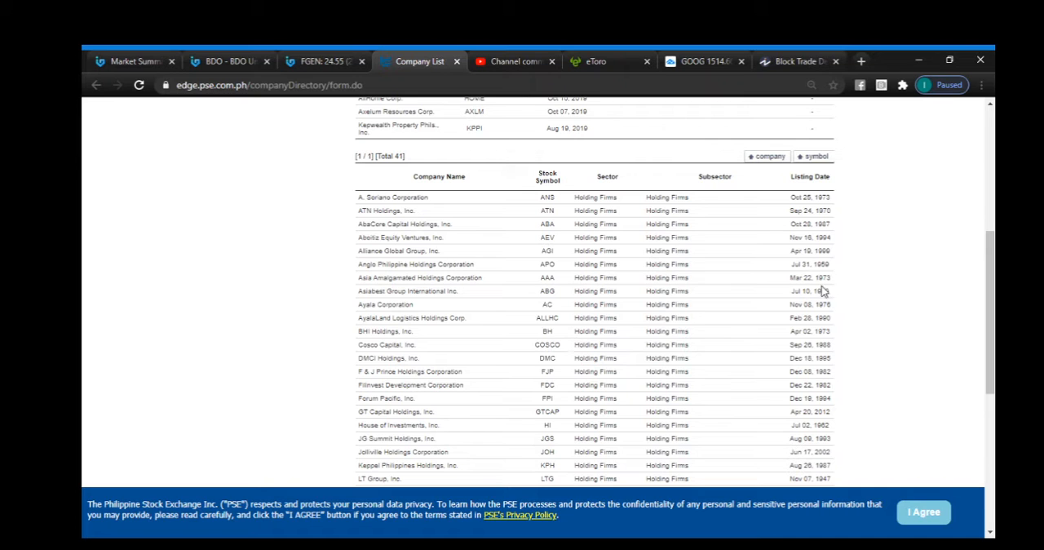
pyautogui.scroll(-3)
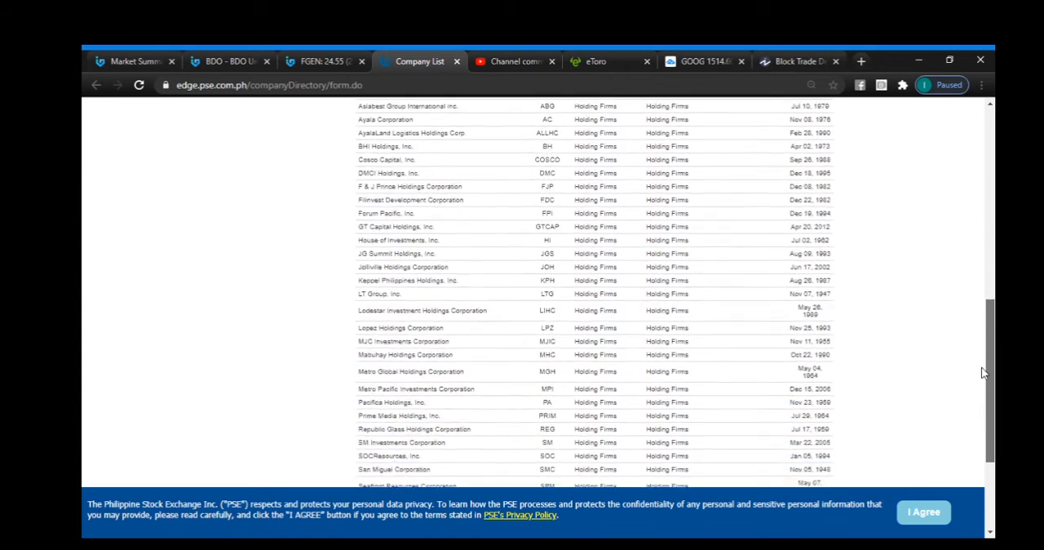
pyautogui.scroll(-3)
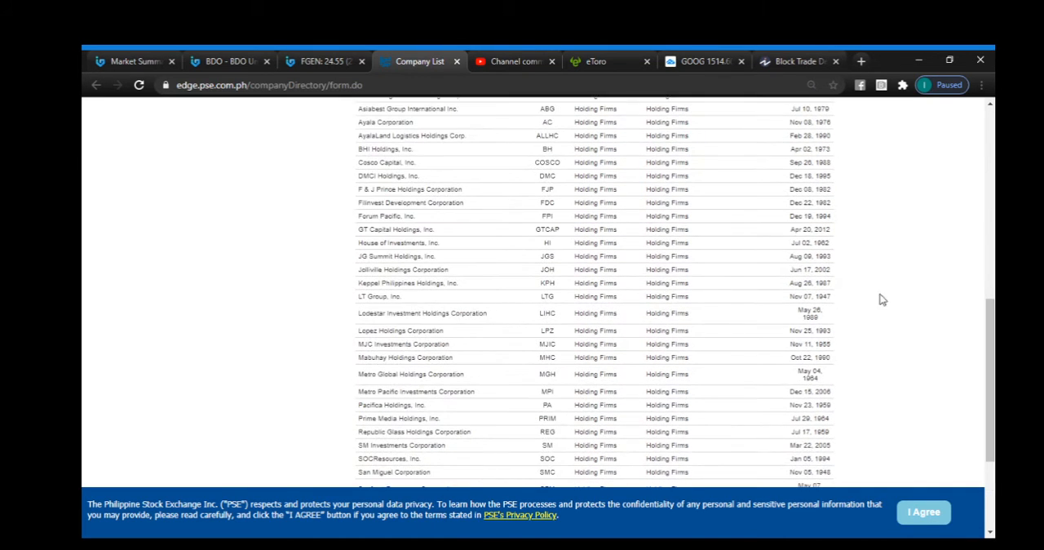
pyautogui.moveTo(806, 341)
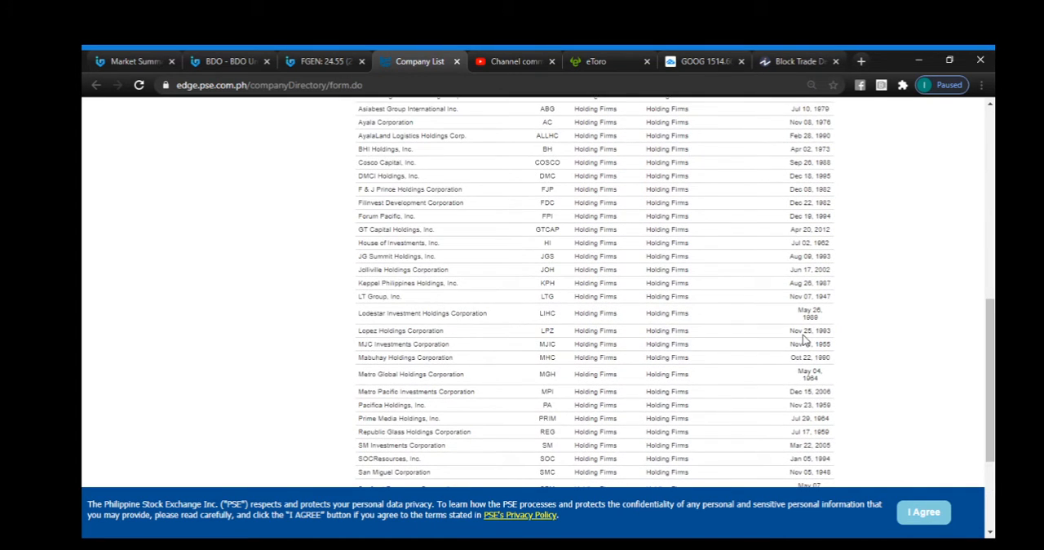
# Switch back to the Investagrams Market Summary tab with the Market Indices table.
pyautogui.click(134, 62)
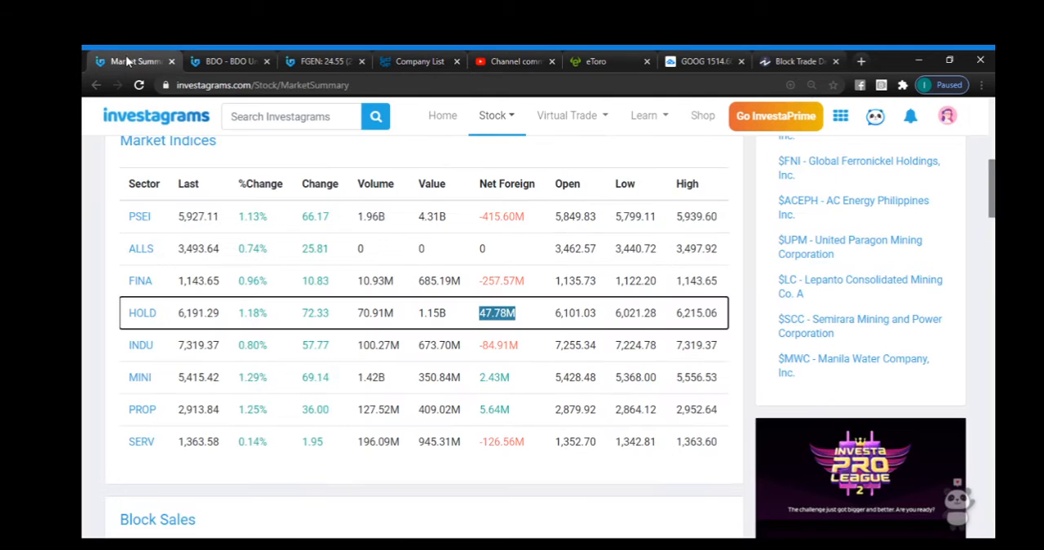
pyautogui.moveTo(500, 156)
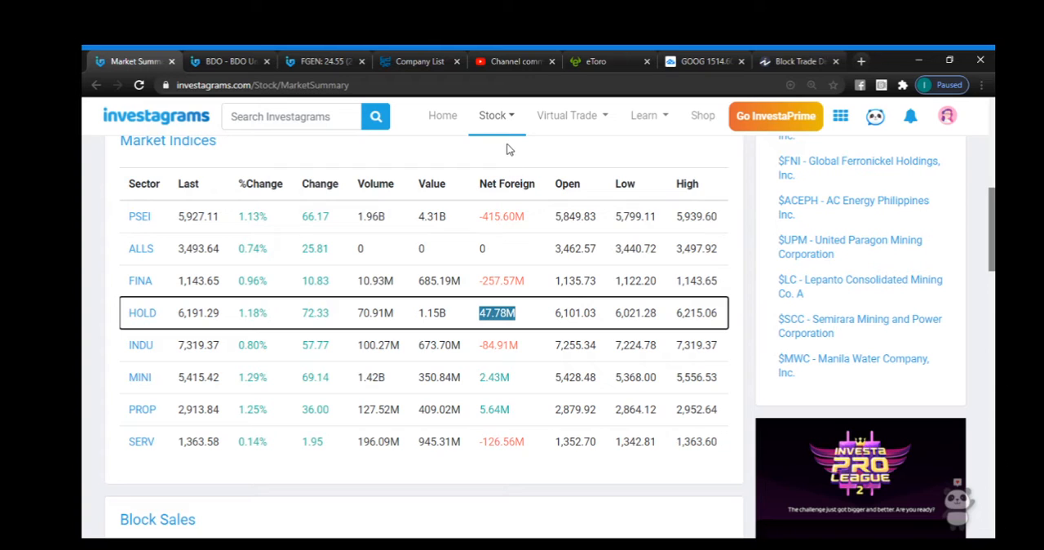
pyautogui.moveTo(649, 151)
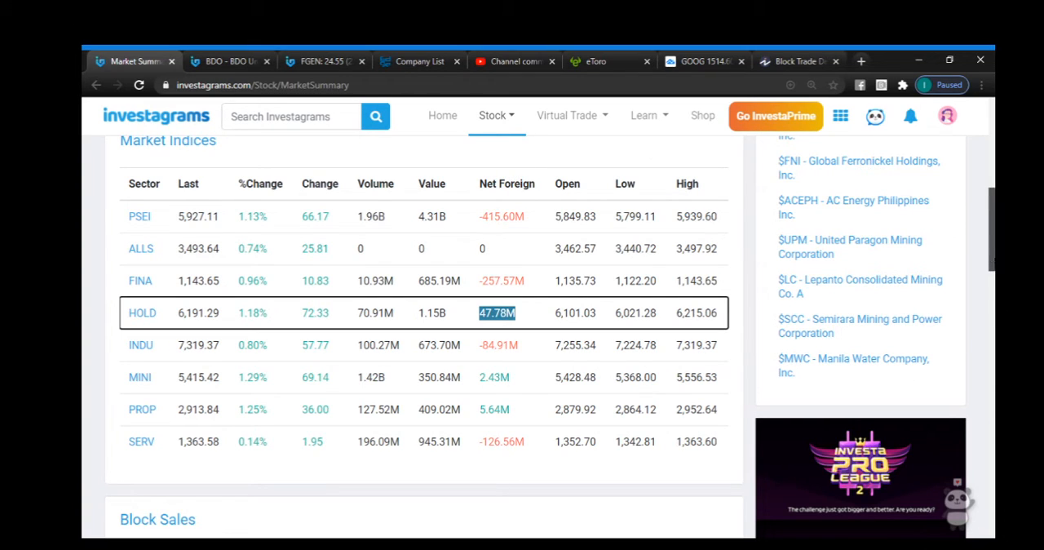
# Scroll down to the Block Sales table listing BDO, FGEN, MWC and TEL trades.
pyautogui.scroll(-3)
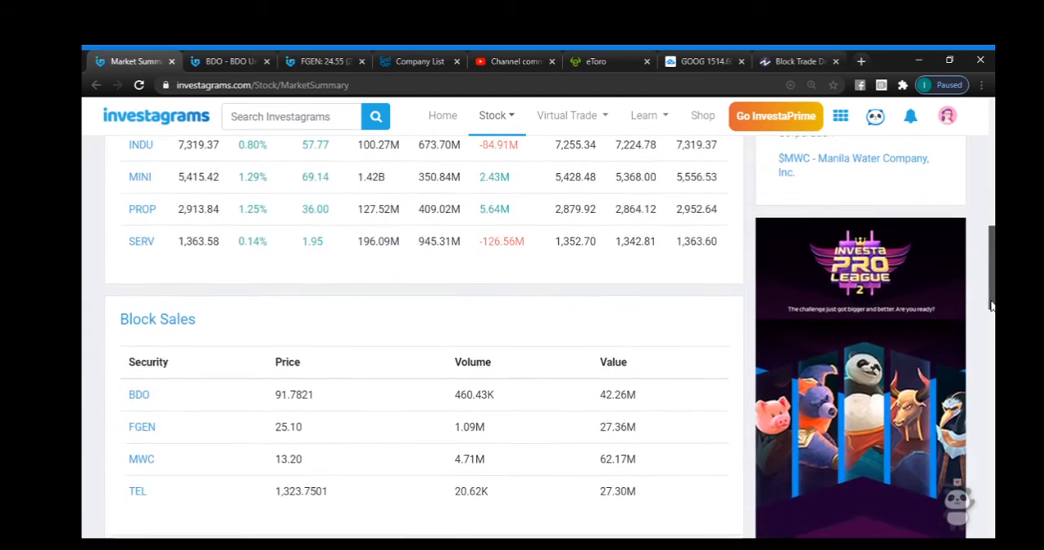
pyautogui.scroll(-3)
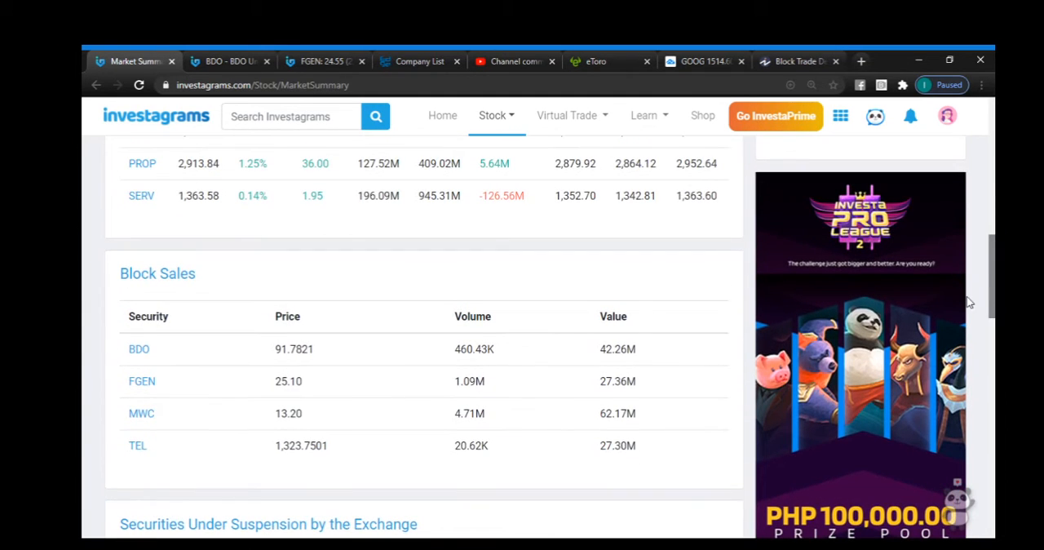
pyautogui.moveTo(509, 450)
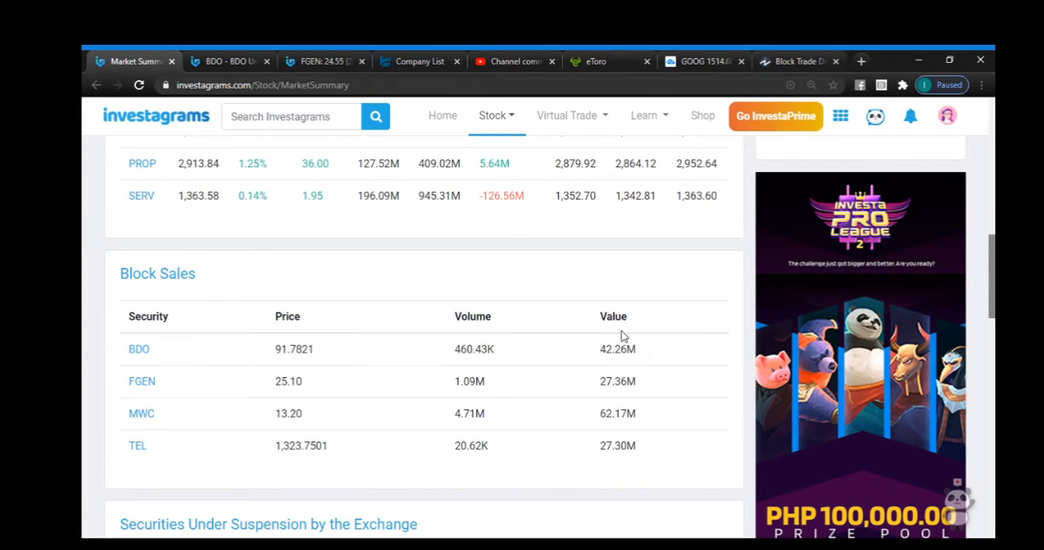
pyautogui.moveTo(612, 286)
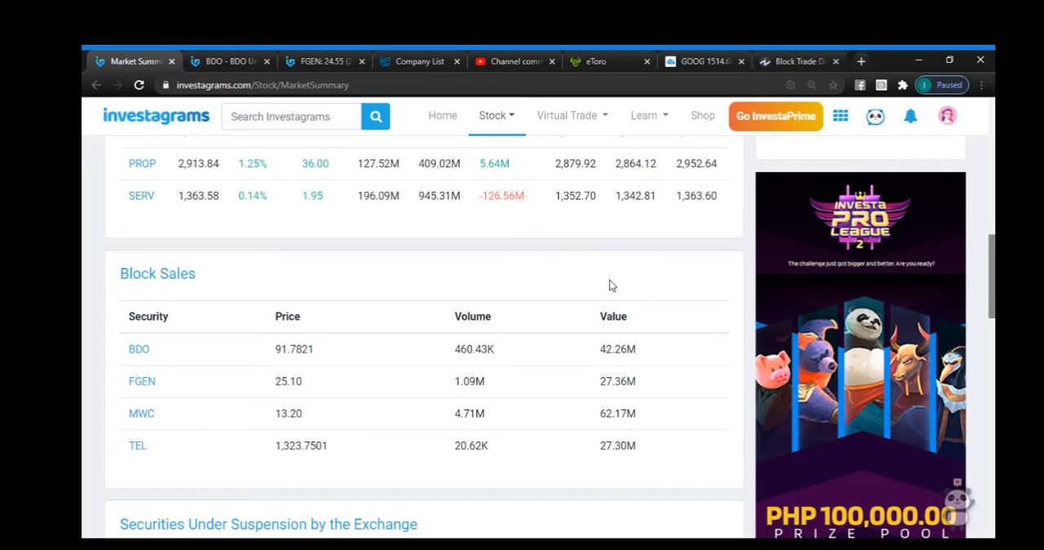
pyautogui.moveTo(601, 294)
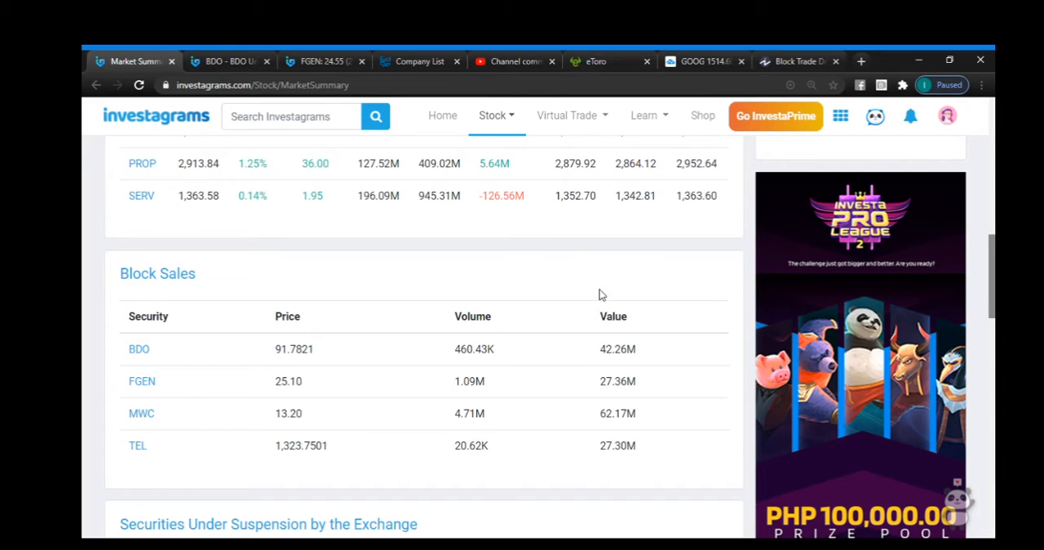
pyautogui.moveTo(607, 302)
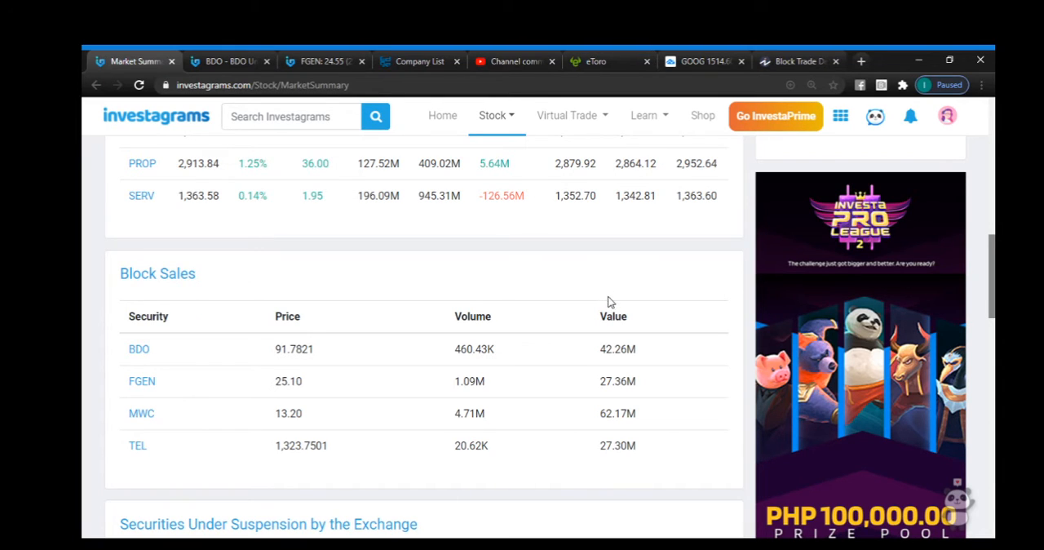
pyautogui.moveTo(607, 305)
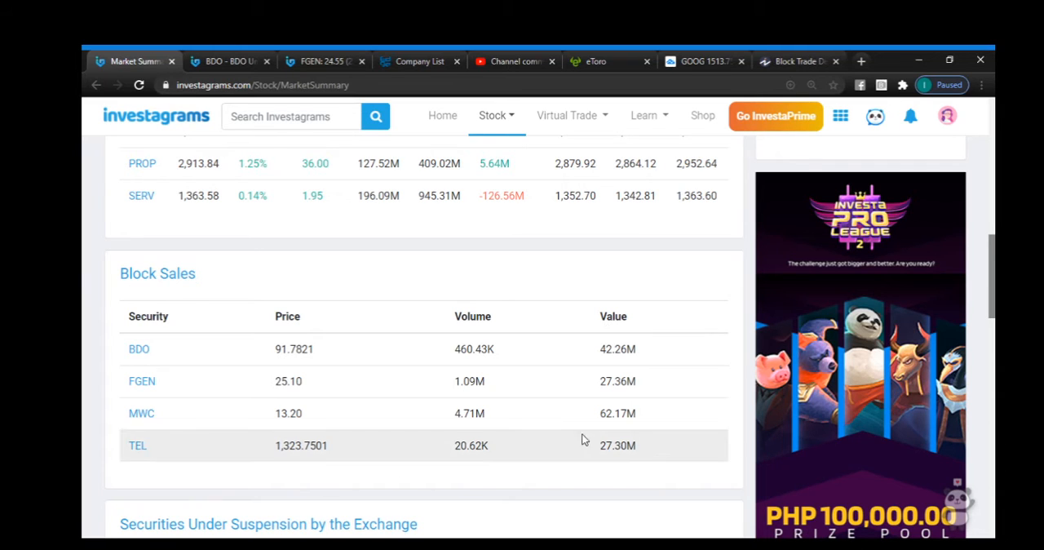
pyautogui.moveTo(440, 343)
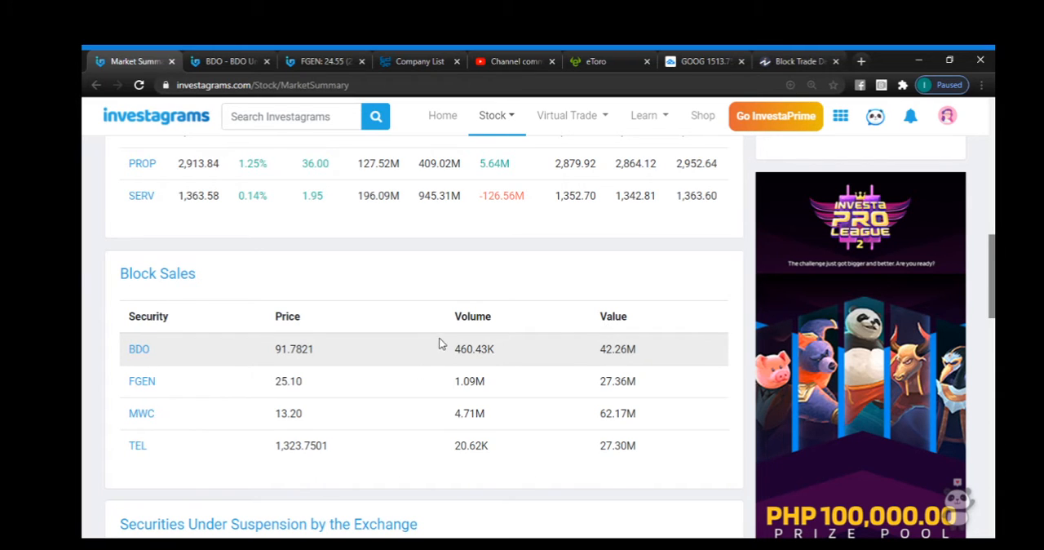
pyautogui.moveTo(530, 366)
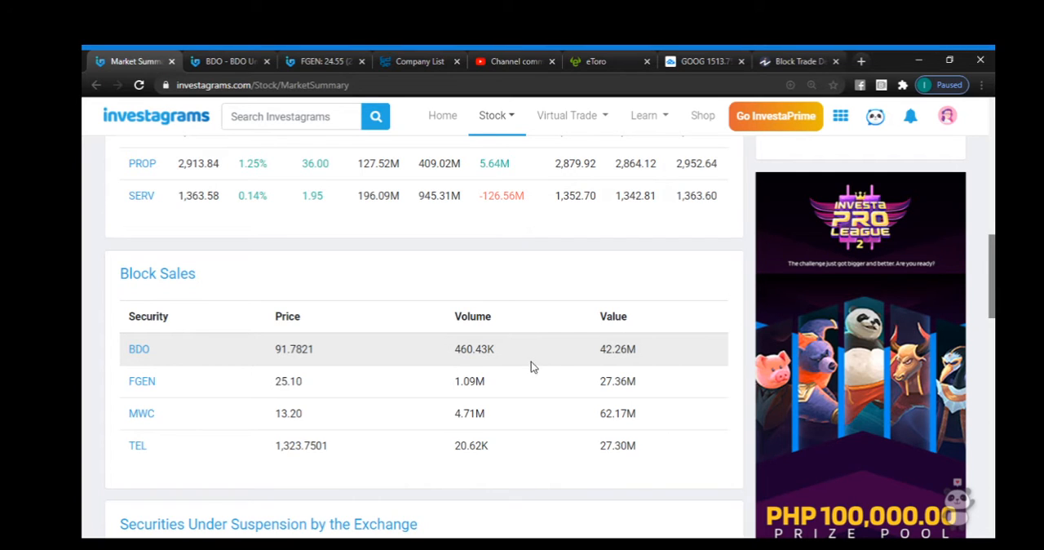
pyautogui.moveTo(504, 370)
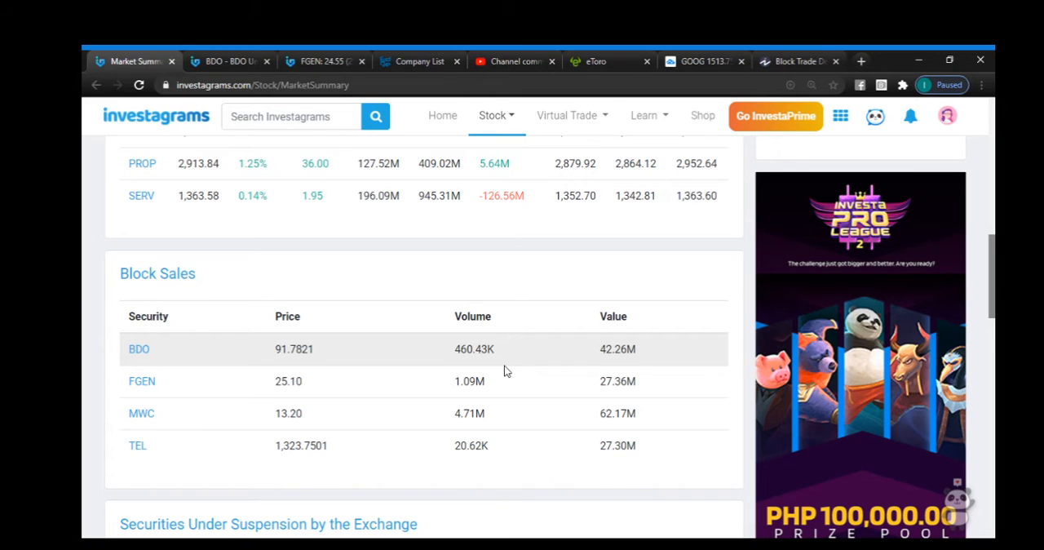
pyautogui.moveTo(368, 346)
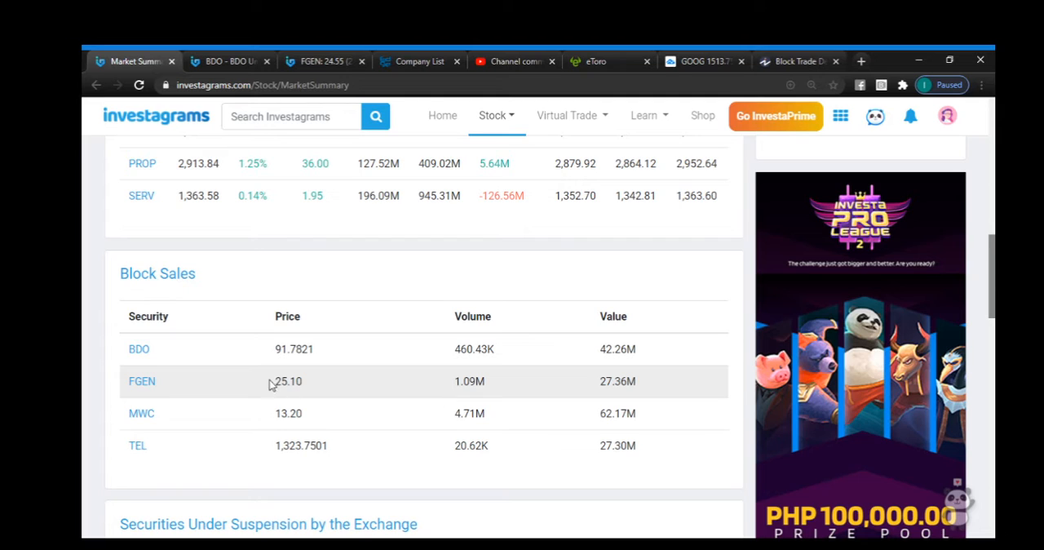
pyautogui.moveTo(306, 394)
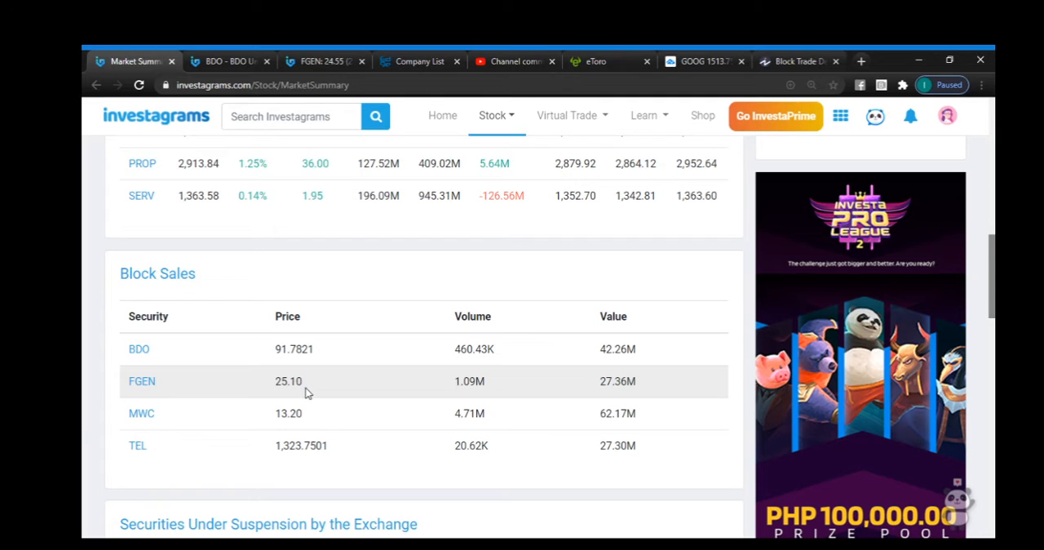
pyautogui.moveTo(325, 445)
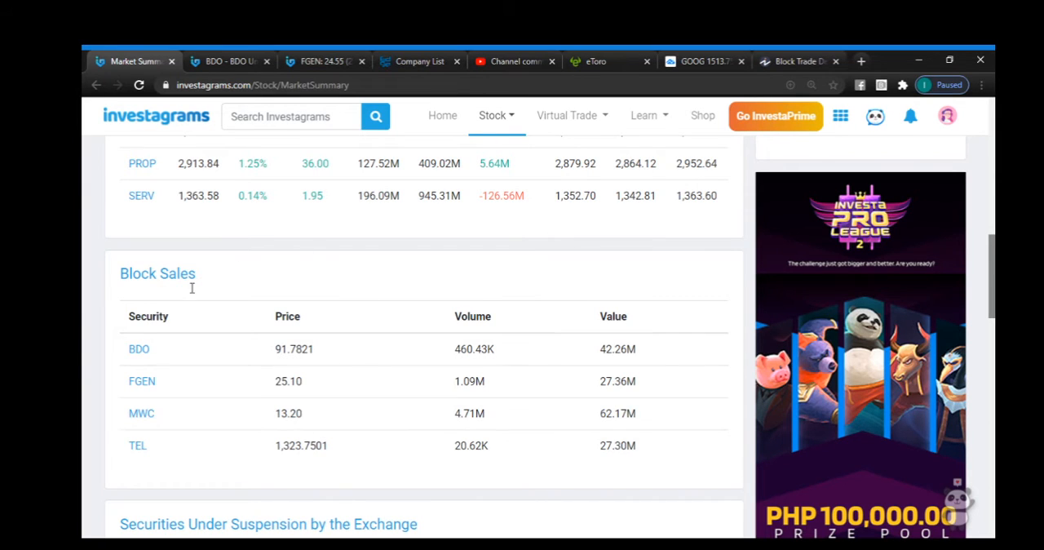
pyautogui.moveTo(513, 425)
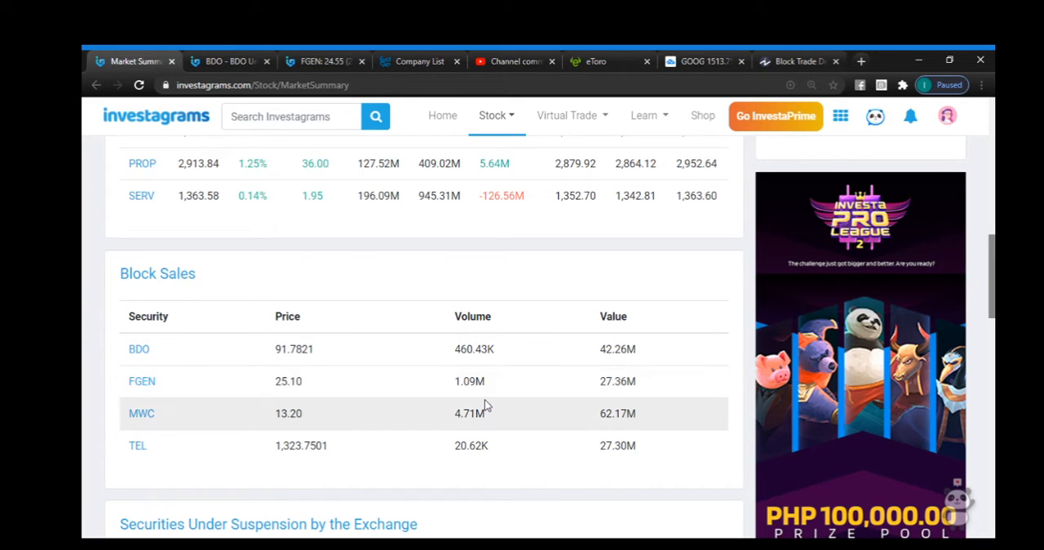
pyautogui.moveTo(500, 424)
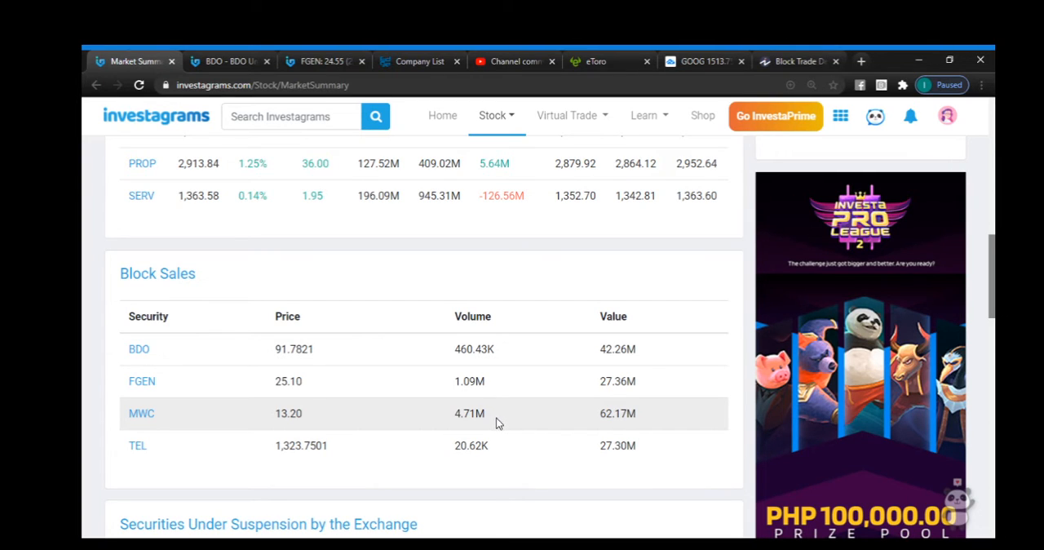
pyautogui.moveTo(482, 408)
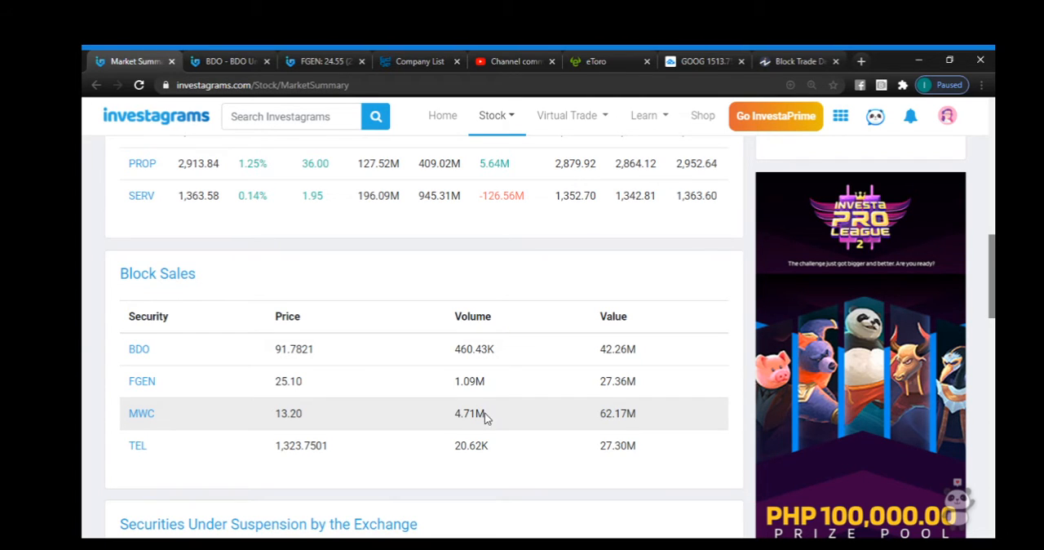
pyautogui.moveTo(481, 417)
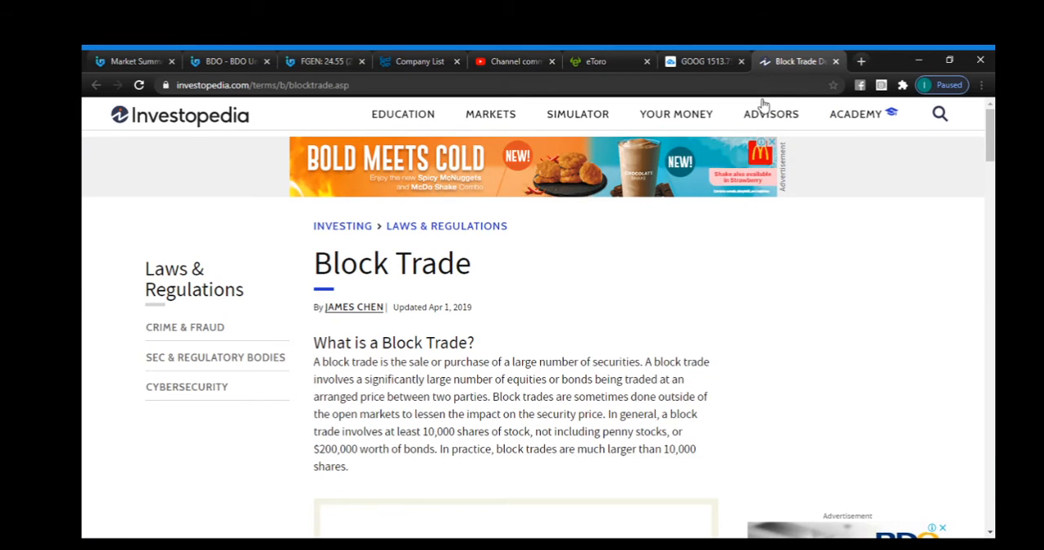
pyautogui.moveTo(650, 348)
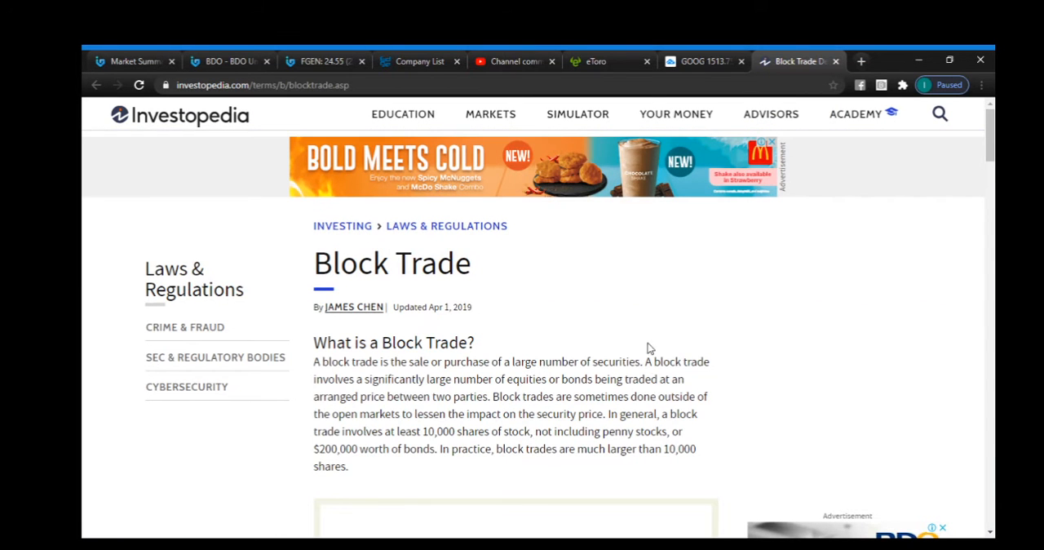
pyautogui.moveTo(650, 392)
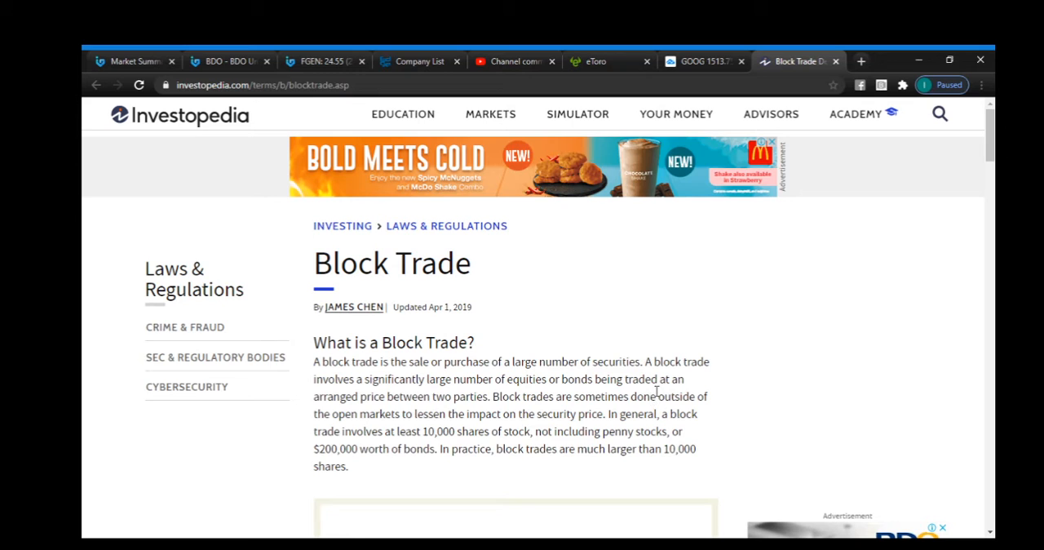
pyautogui.moveTo(585, 310)
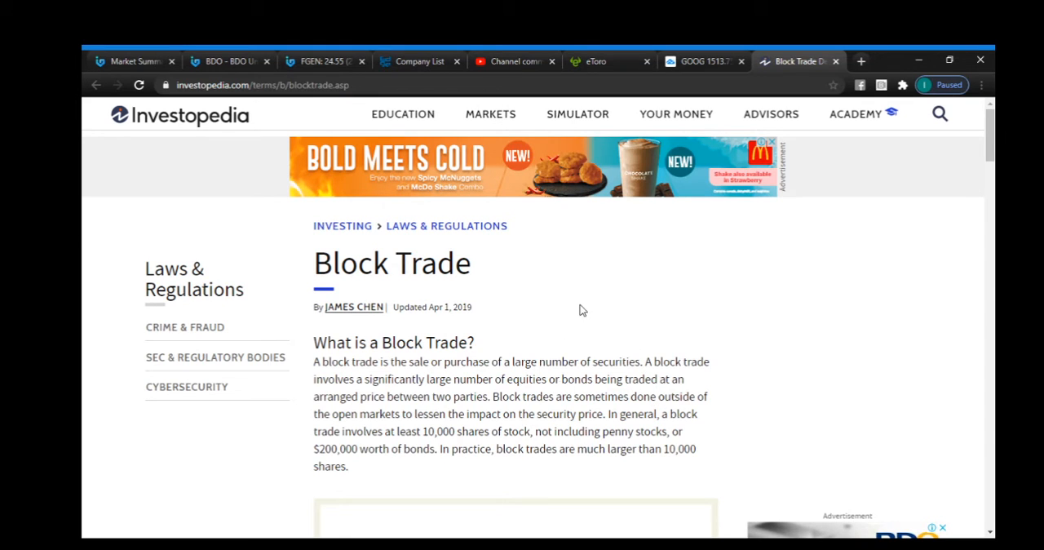
pyautogui.moveTo(516, 356)
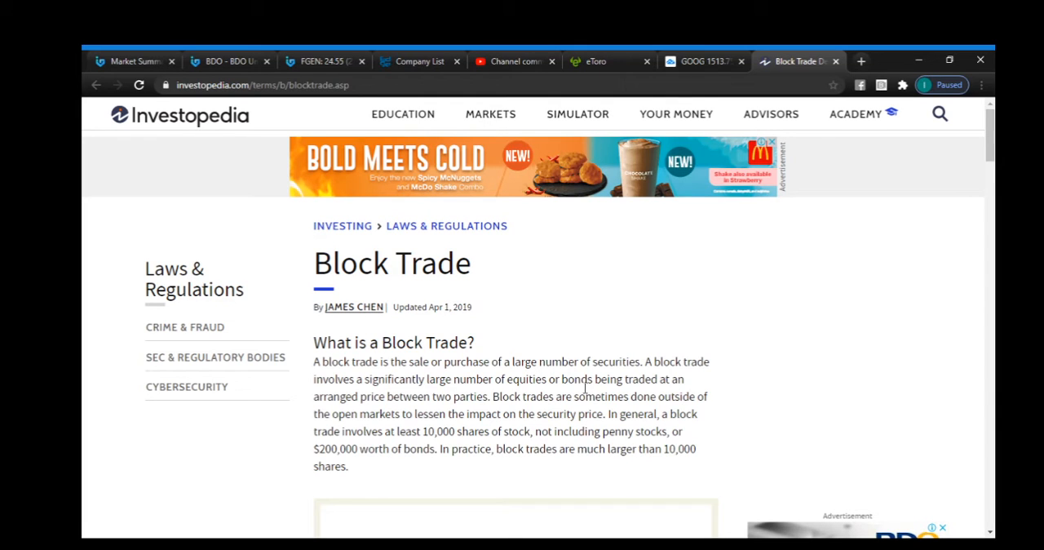
pyautogui.moveTo(580, 390)
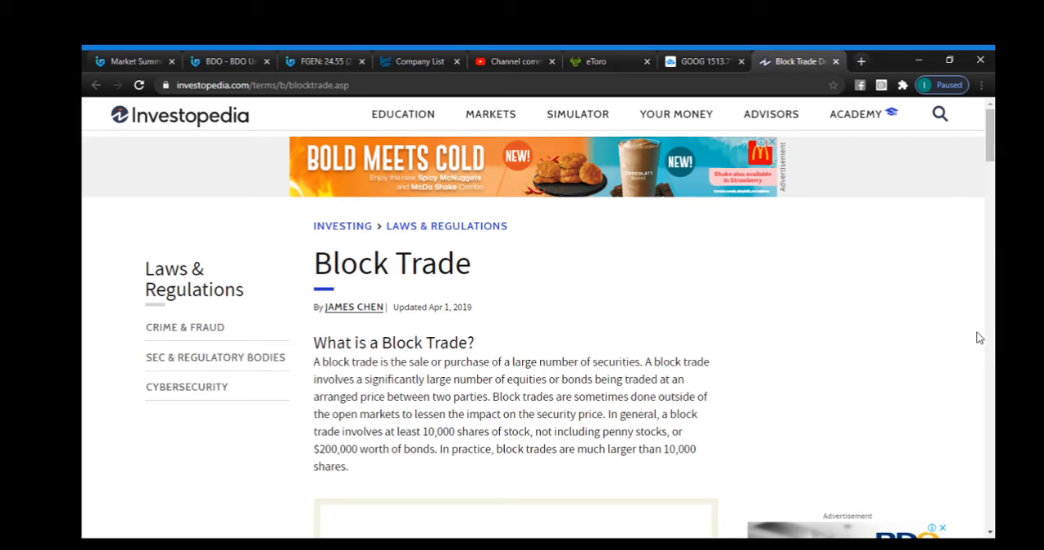
pyautogui.moveTo(979, 329)
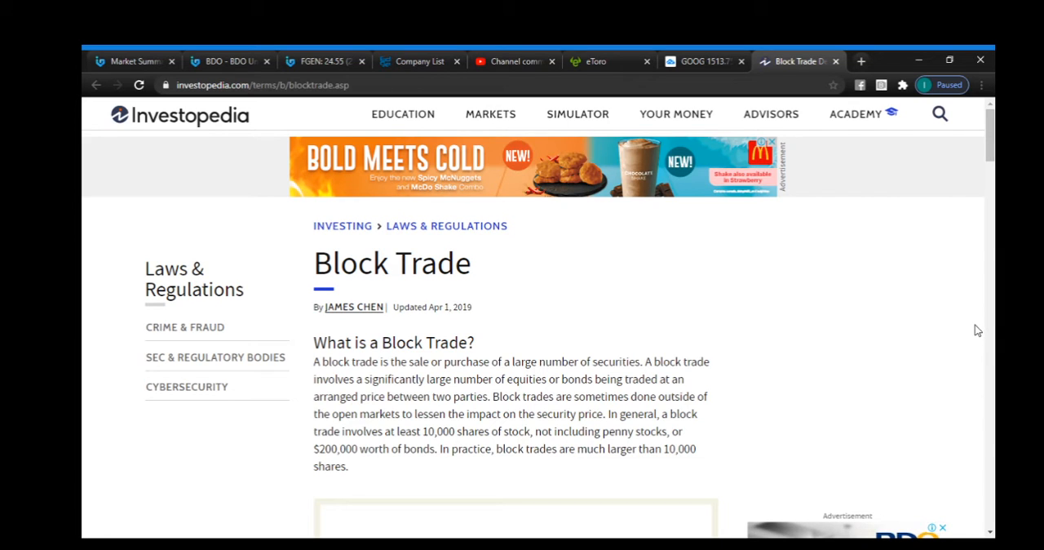
pyautogui.moveTo(979, 324)
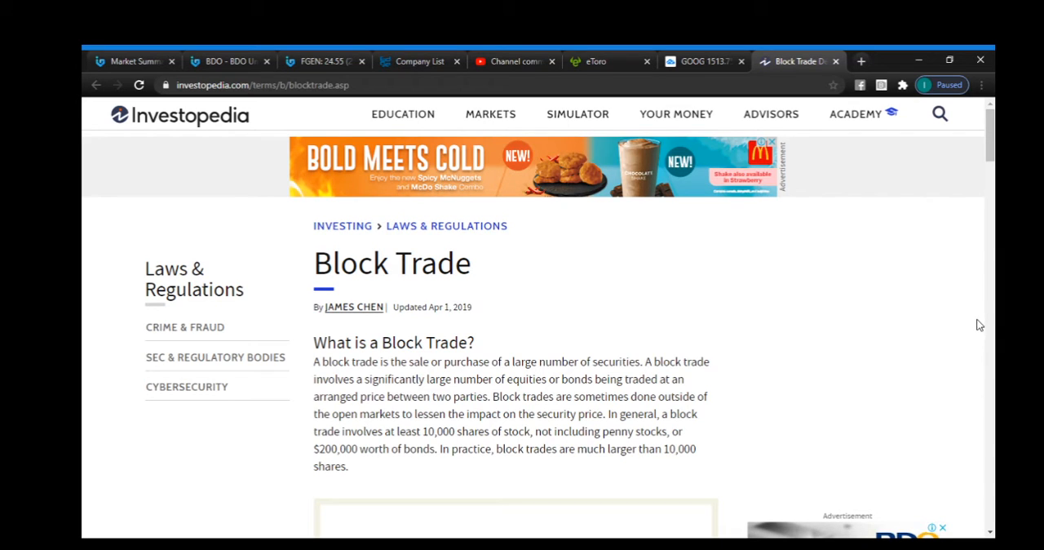
# Scroll the Block Trade article down to its Key Takeaways box.
pyautogui.scroll(-3)
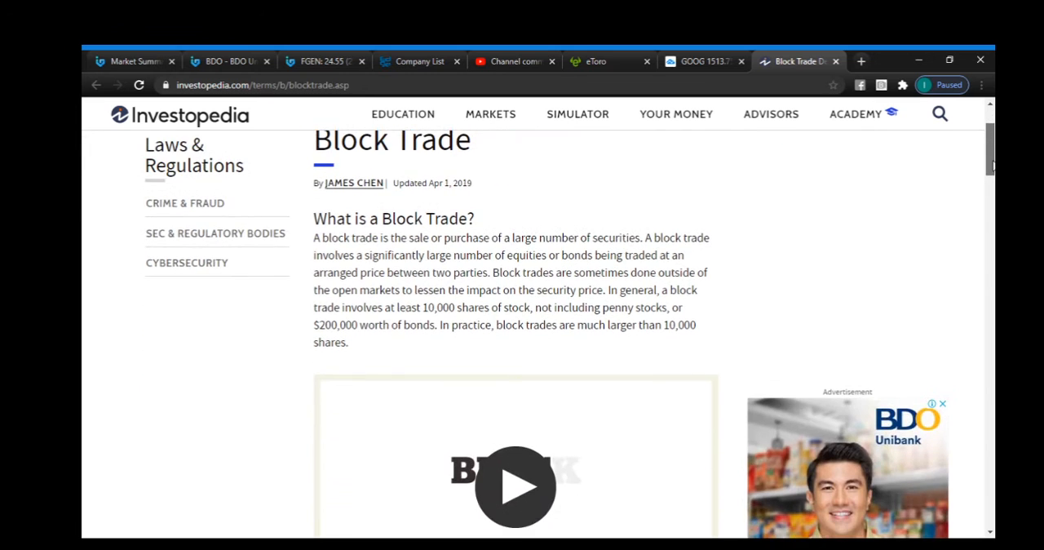
pyautogui.scroll(-3)
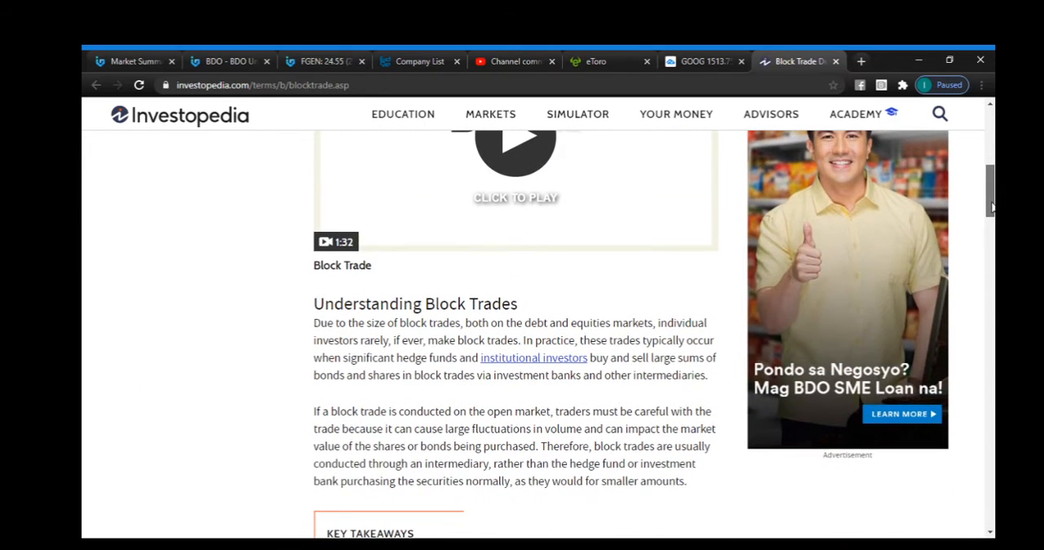
pyautogui.scroll(-3)
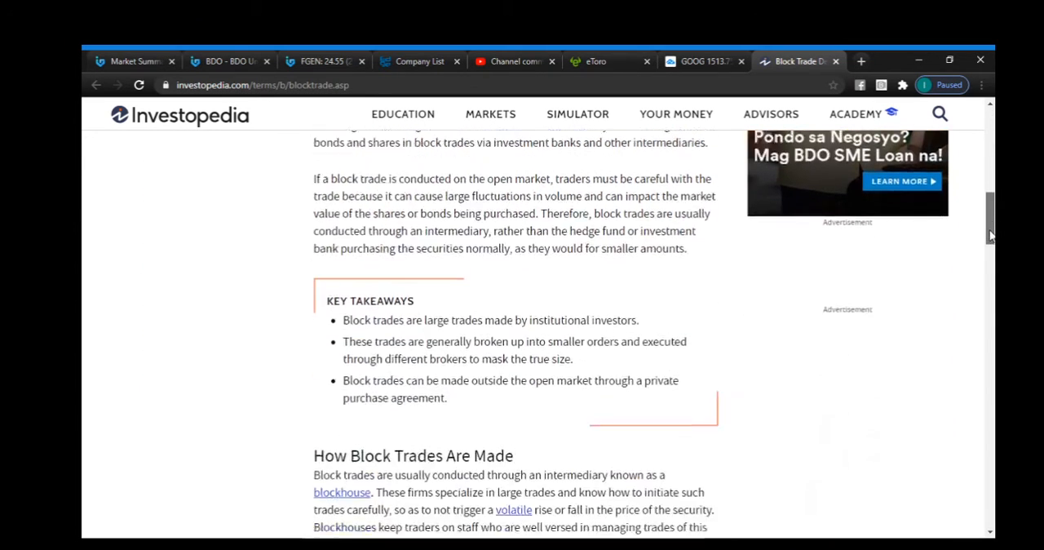
pyautogui.scroll(-3)
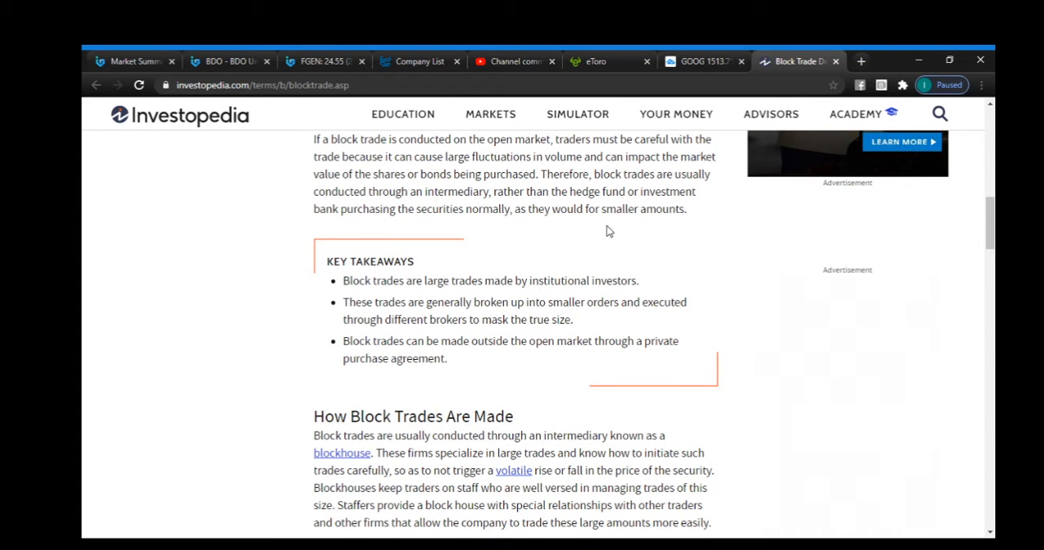
pyautogui.moveTo(636, 408)
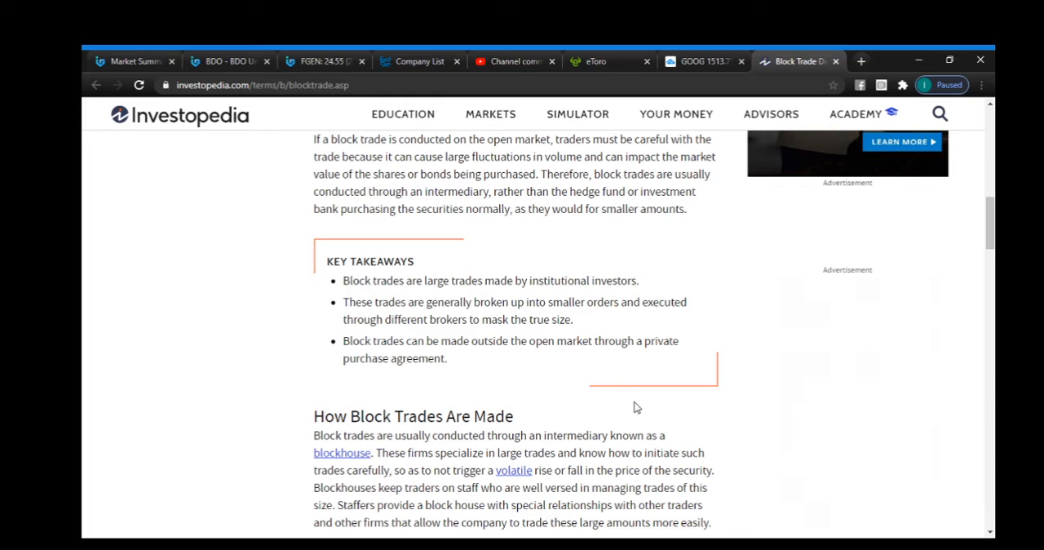
pyautogui.moveTo(630, 333)
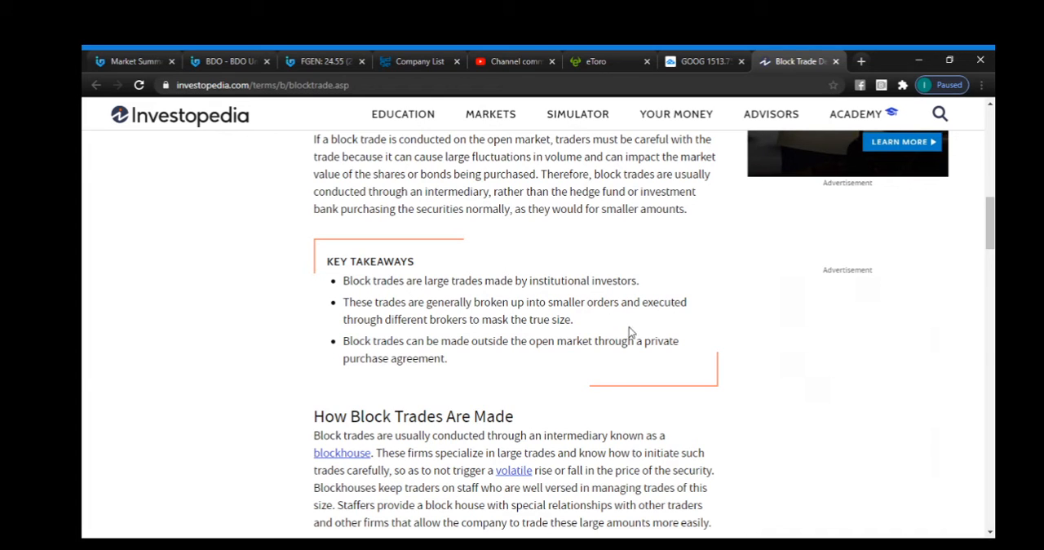
pyautogui.moveTo(630, 333)
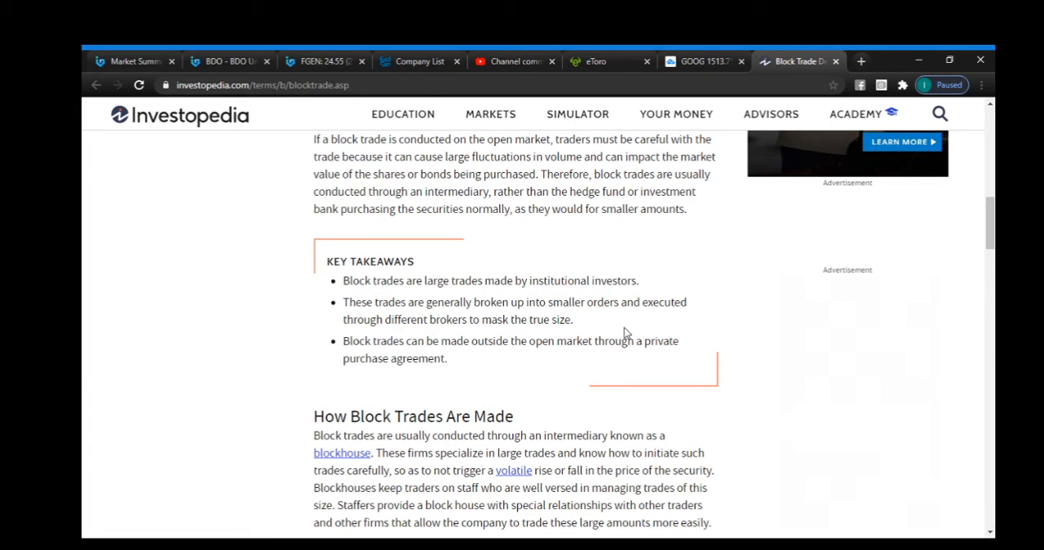
pyautogui.moveTo(628, 341)
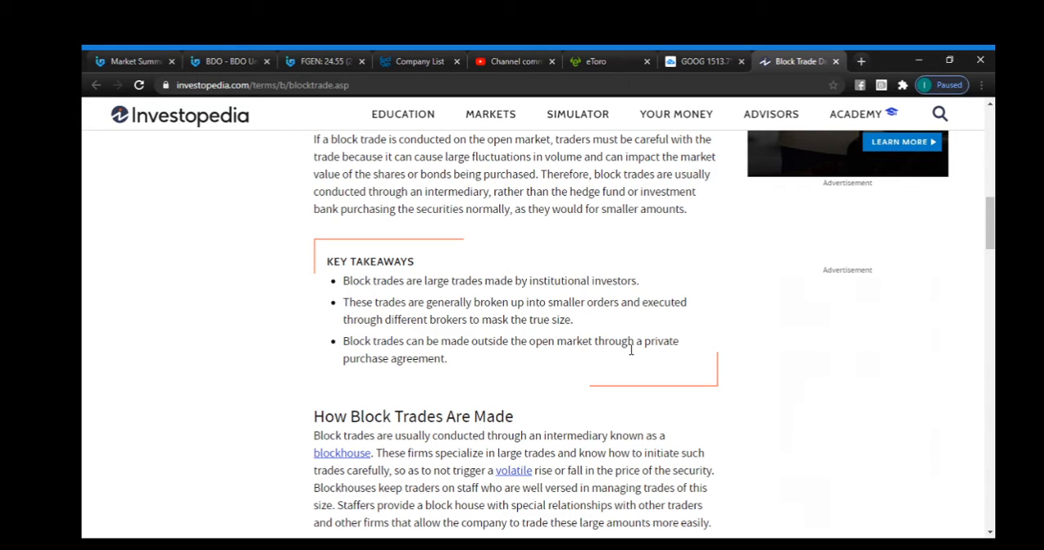
pyautogui.moveTo(786, 284)
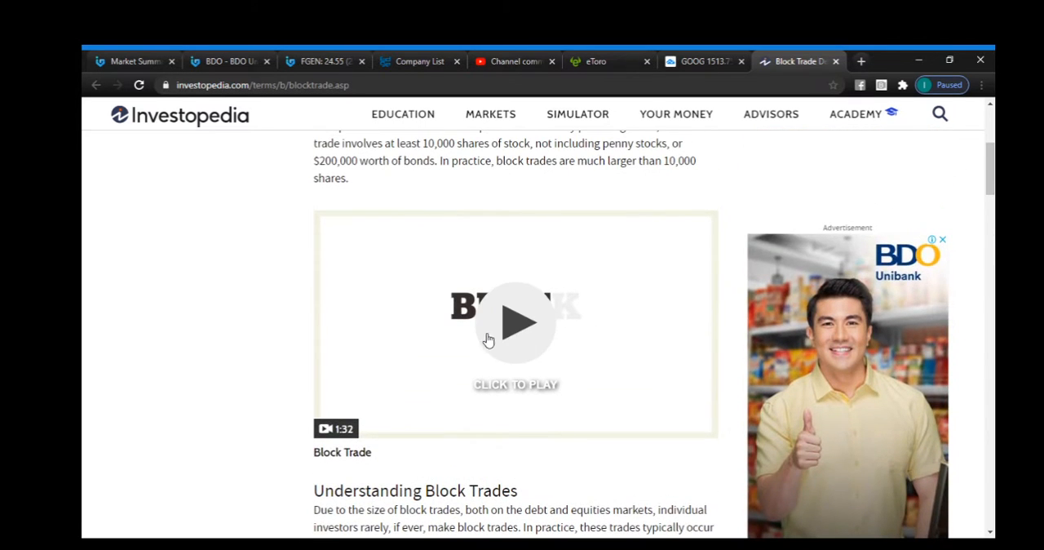
# Play the embedded Block Trade explainer video through to its 1:32 end.
pyautogui.click(516, 323)
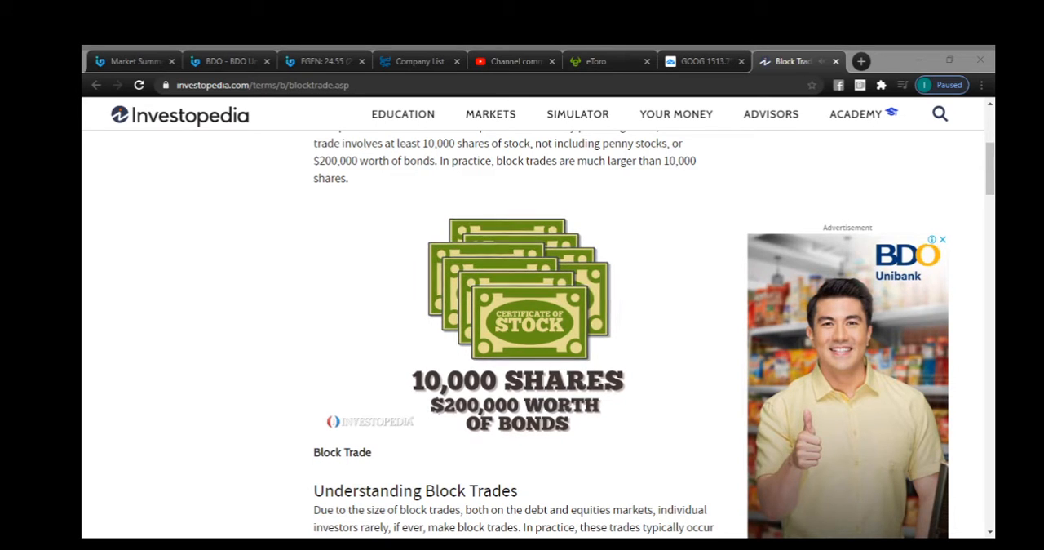
pyautogui.moveTo(733, 532)
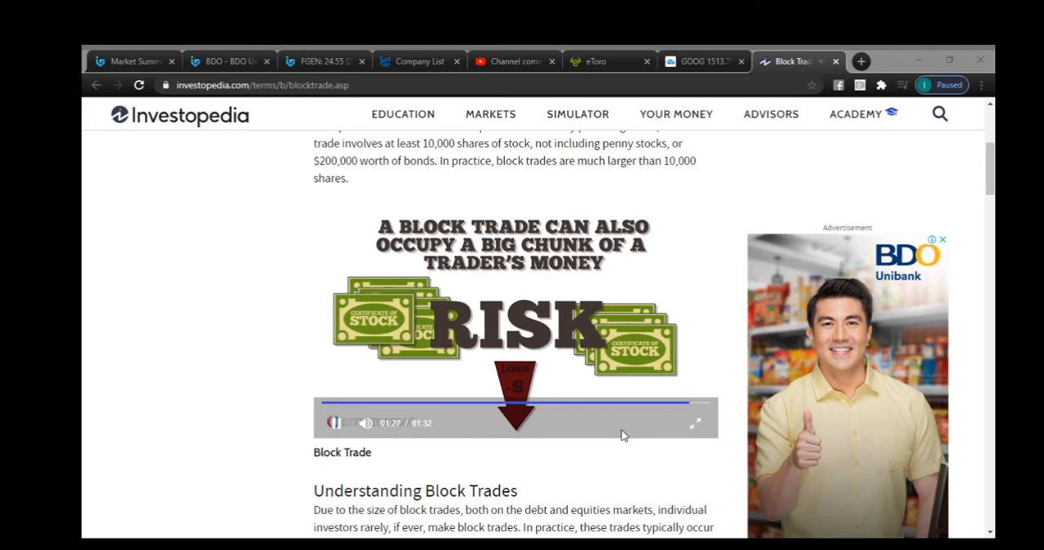
pyautogui.click(336, 422)
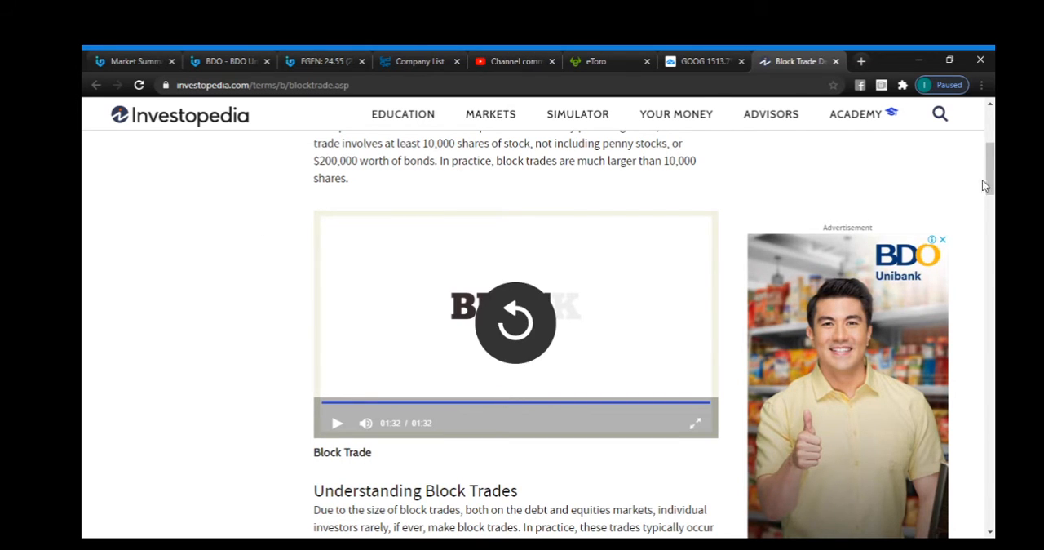
pyautogui.scroll(-3)
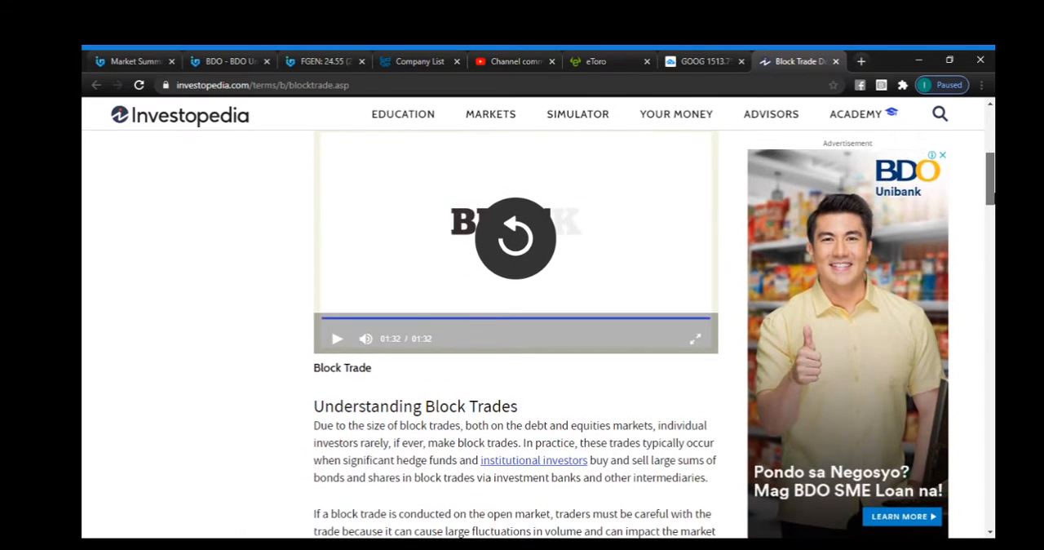
pyautogui.scroll(-3)
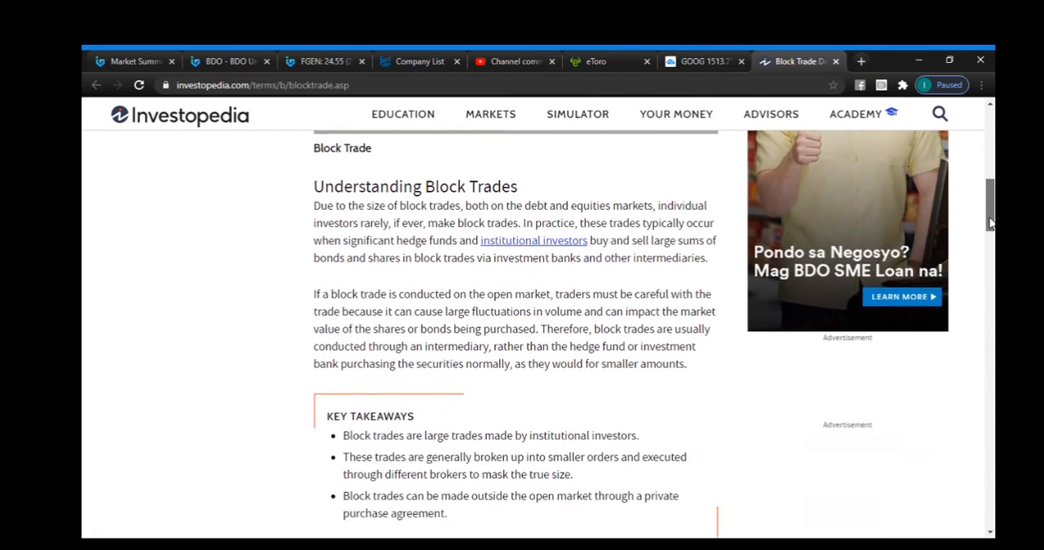
pyautogui.scroll(-3)
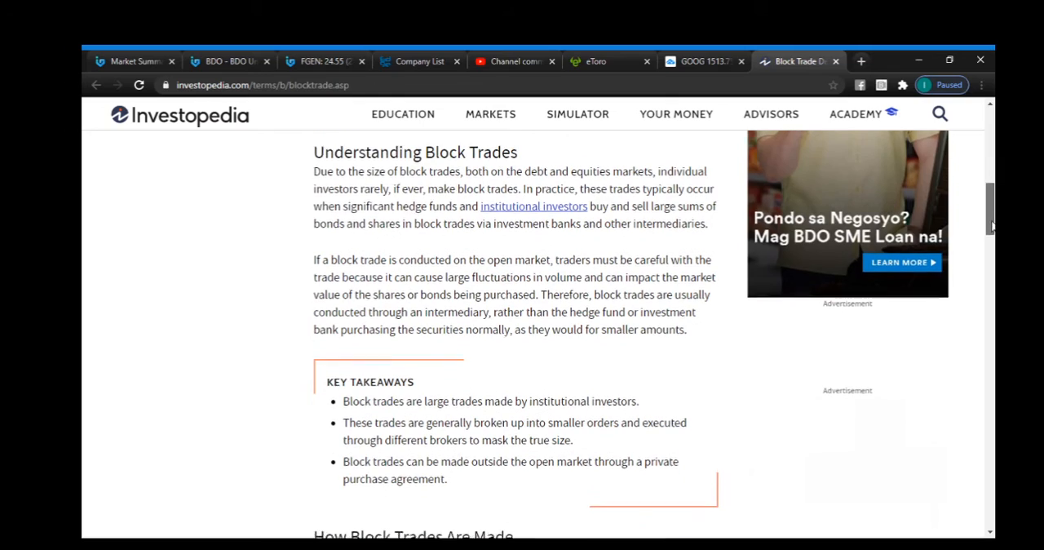
pyautogui.scroll(-3)
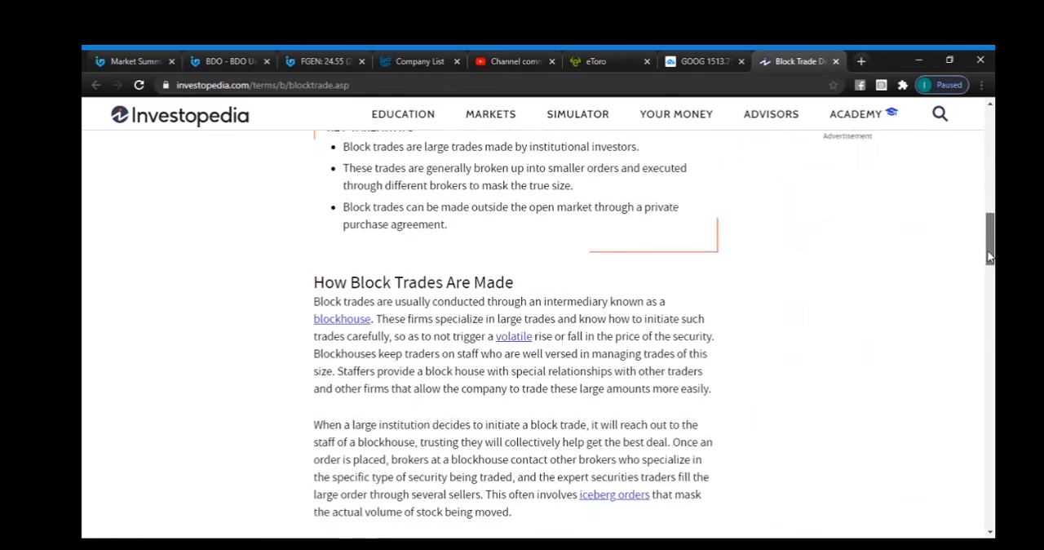
pyautogui.scroll(-3)
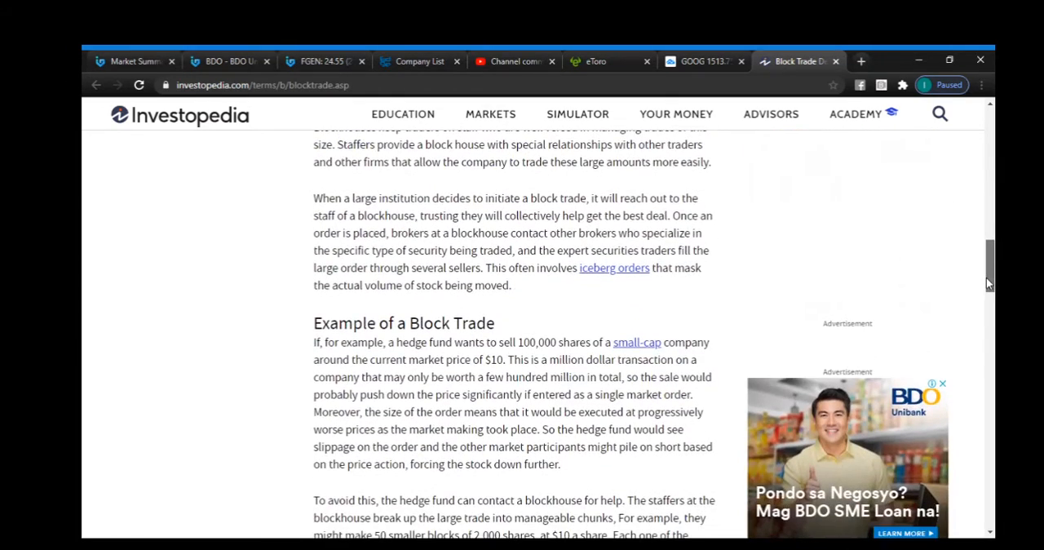
pyautogui.scroll(-3)
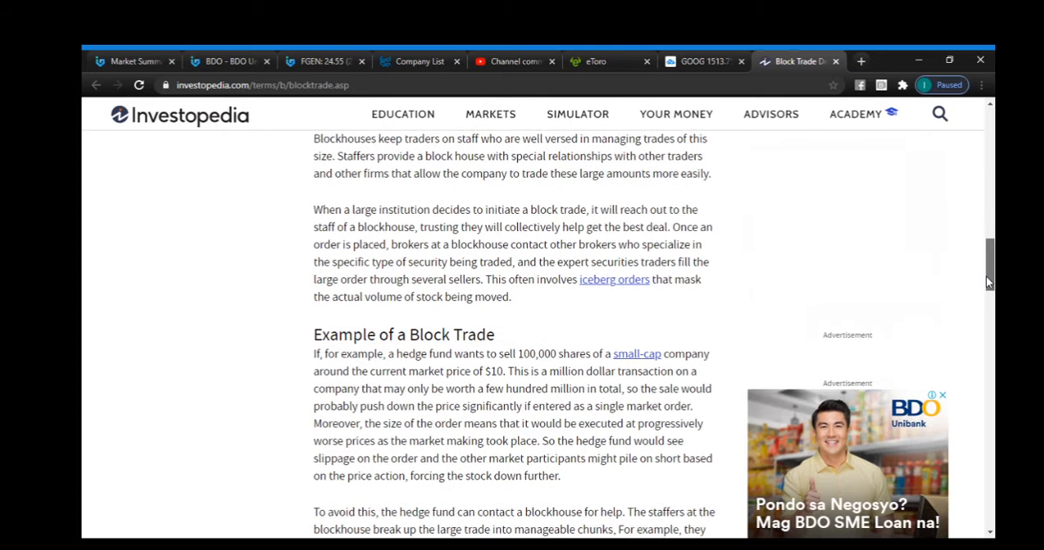
pyautogui.scroll(-3)
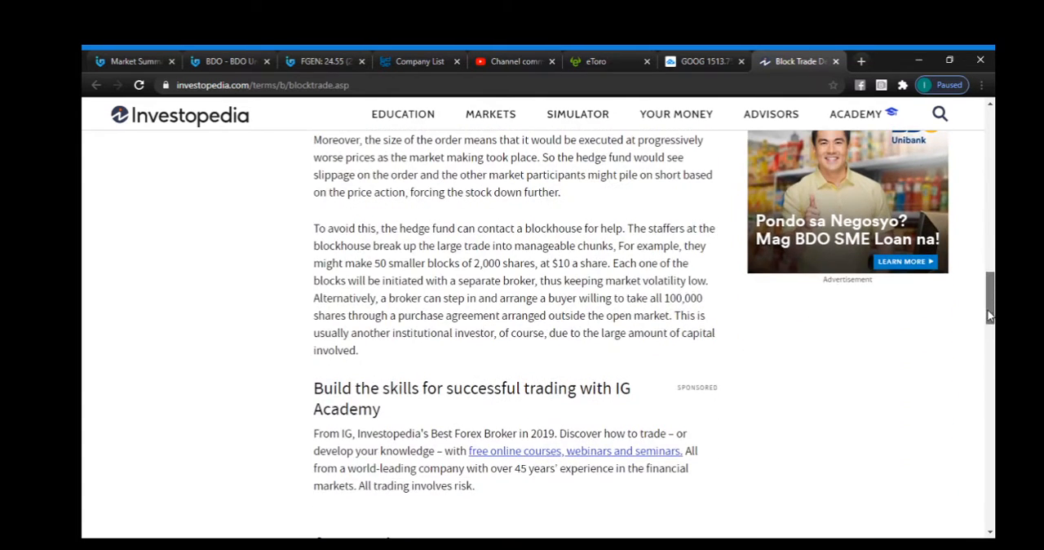
pyautogui.scroll(-3)
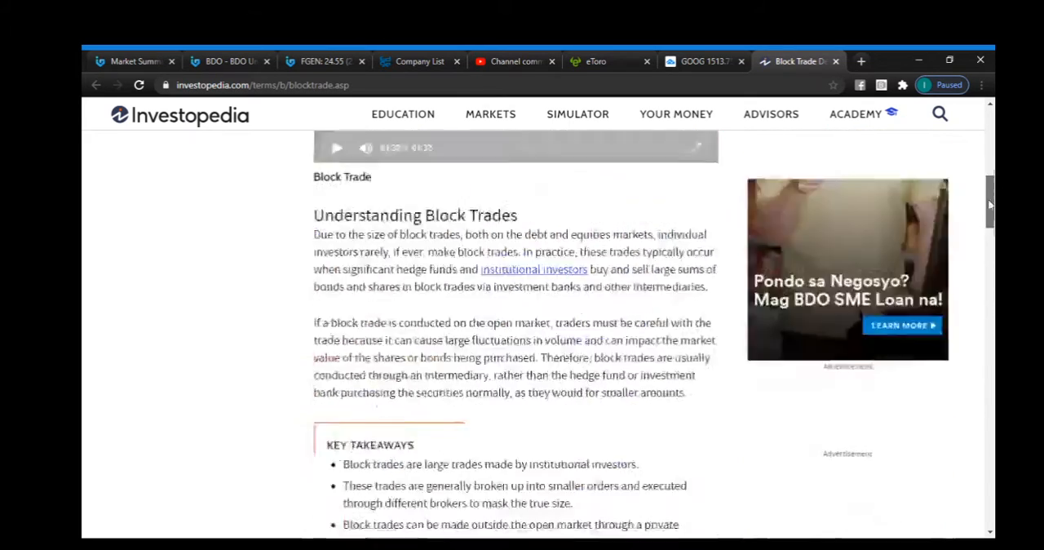
pyautogui.scroll(3)
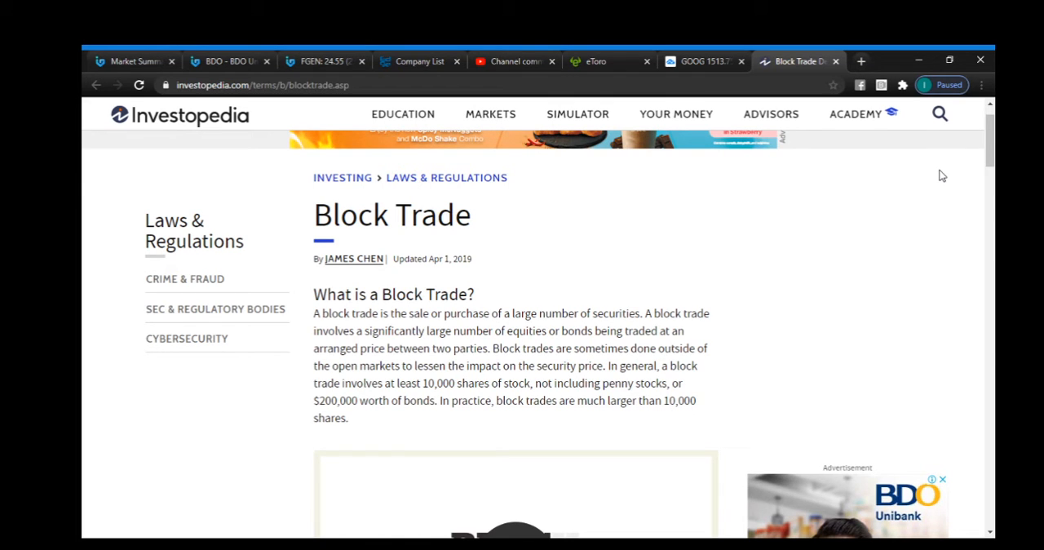
pyautogui.moveTo(287, 258)
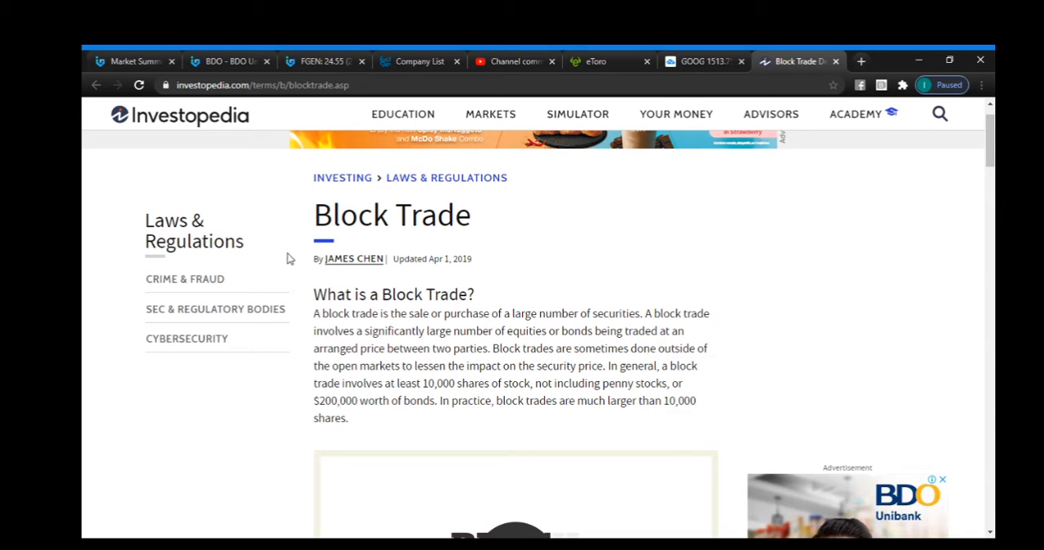
# Go back to the Market Summary Block Sales table.
pyautogui.click(130, 61)
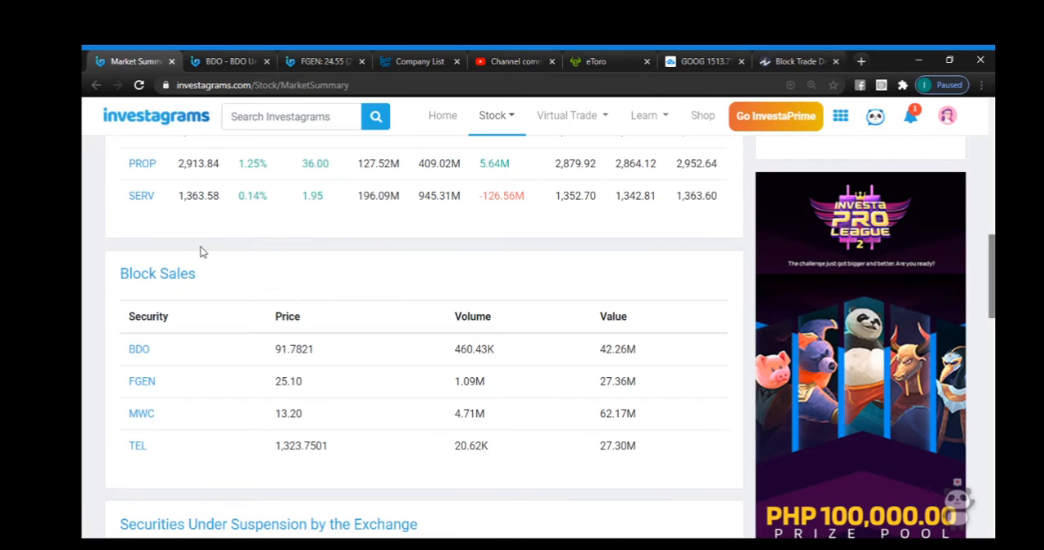
pyautogui.moveTo(215, 382)
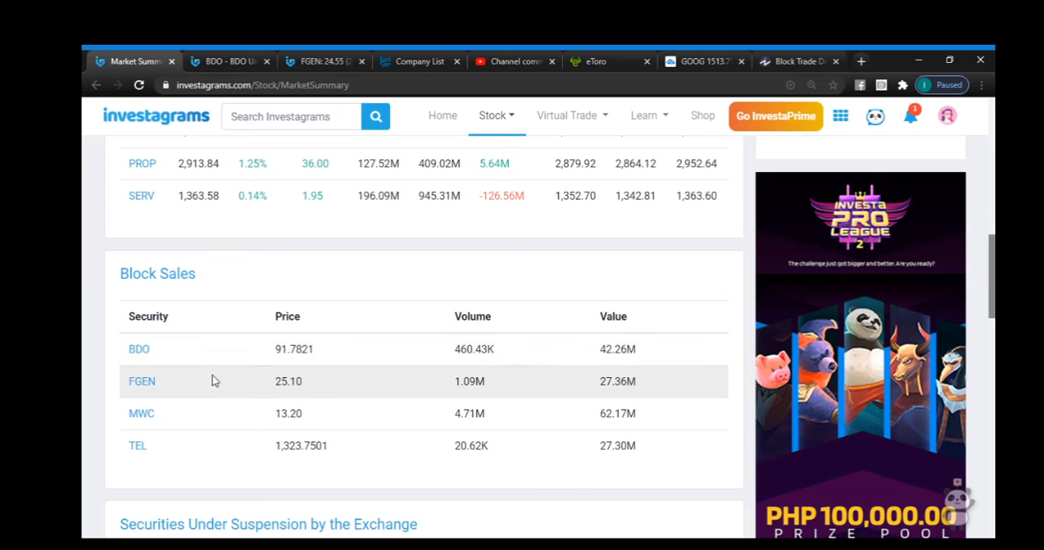
pyautogui.moveTo(196, 349)
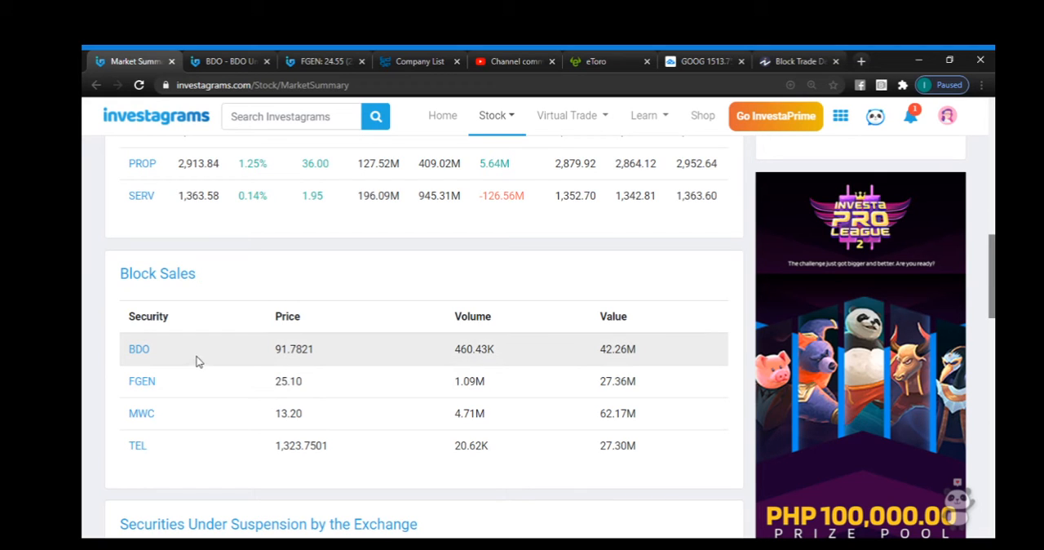
pyautogui.moveTo(196, 349)
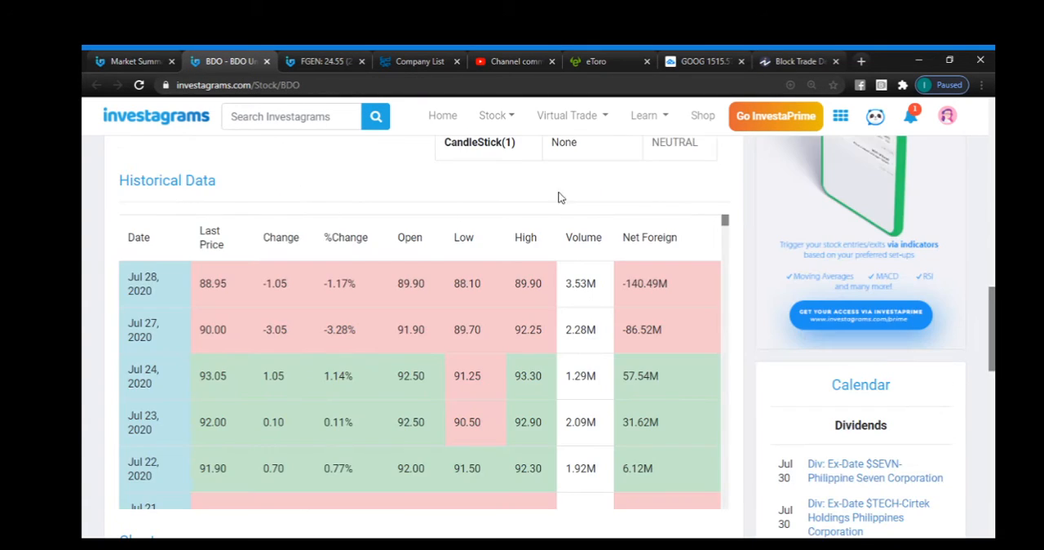
# Open BDO Unibank's full interactive chart with Bollinger Bands and RSI.
pyautogui.click(318, 60)
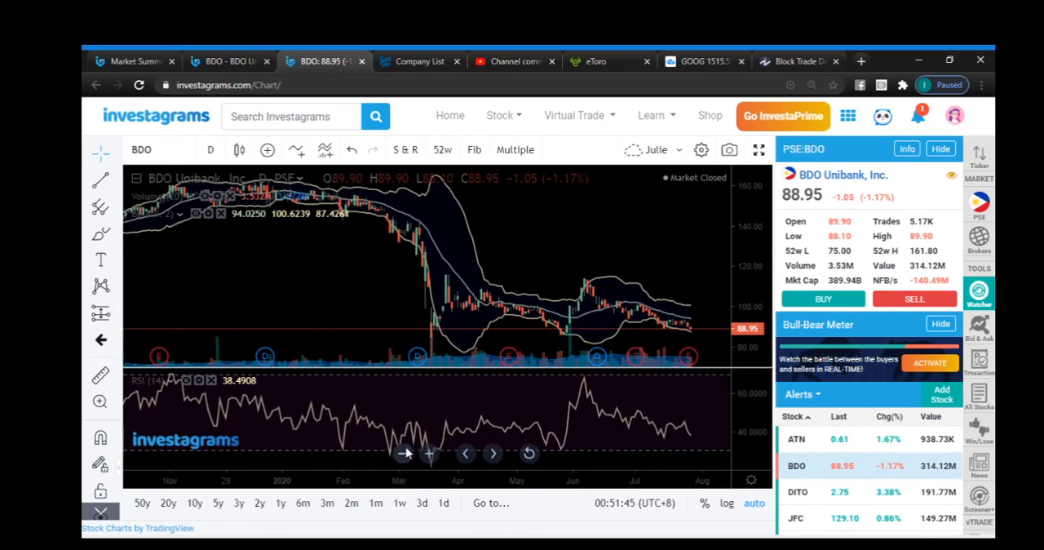
pyautogui.moveTo(581, 359)
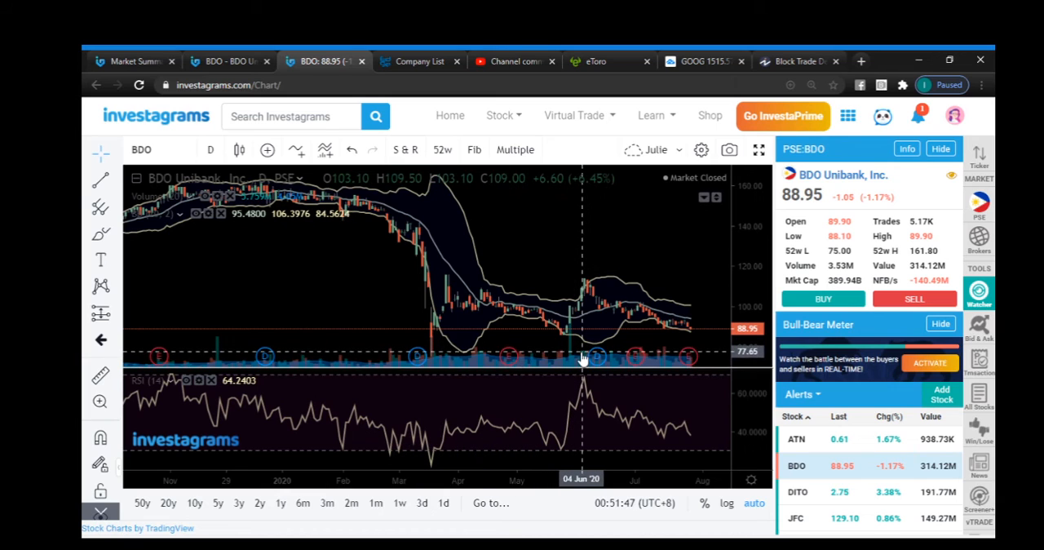
pyautogui.moveTo(575, 342)
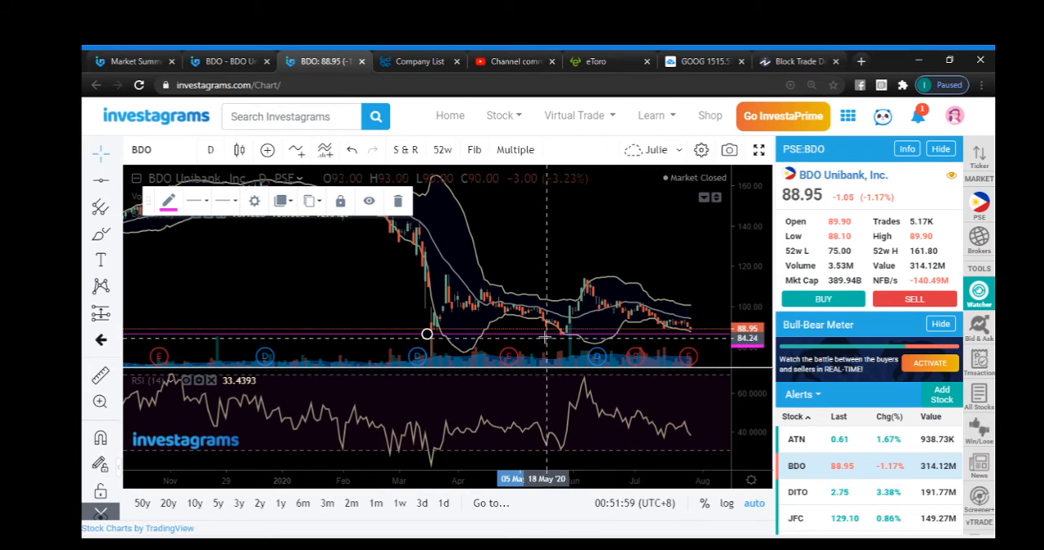
pyautogui.moveTo(479, 366)
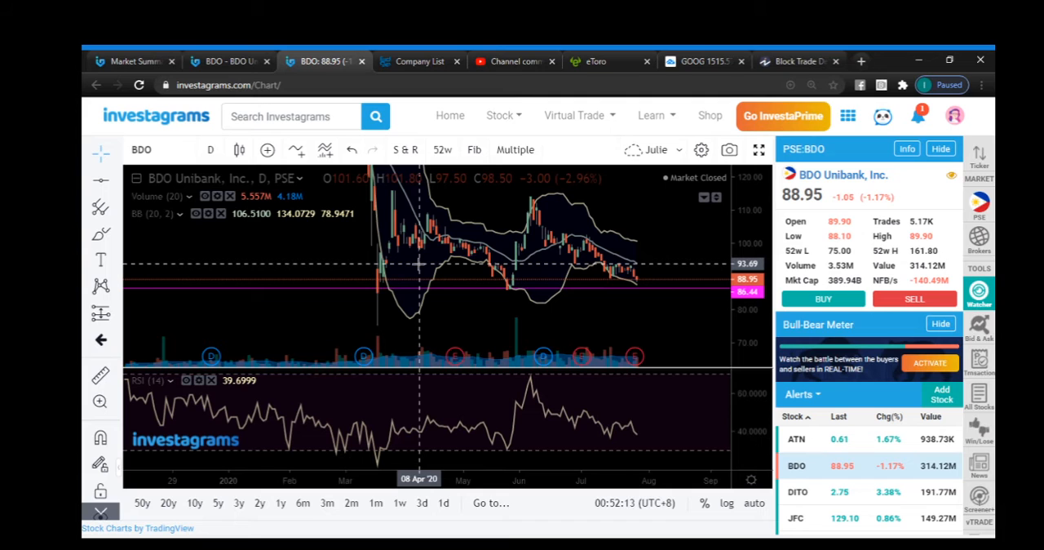
pyautogui.moveTo(437, 359)
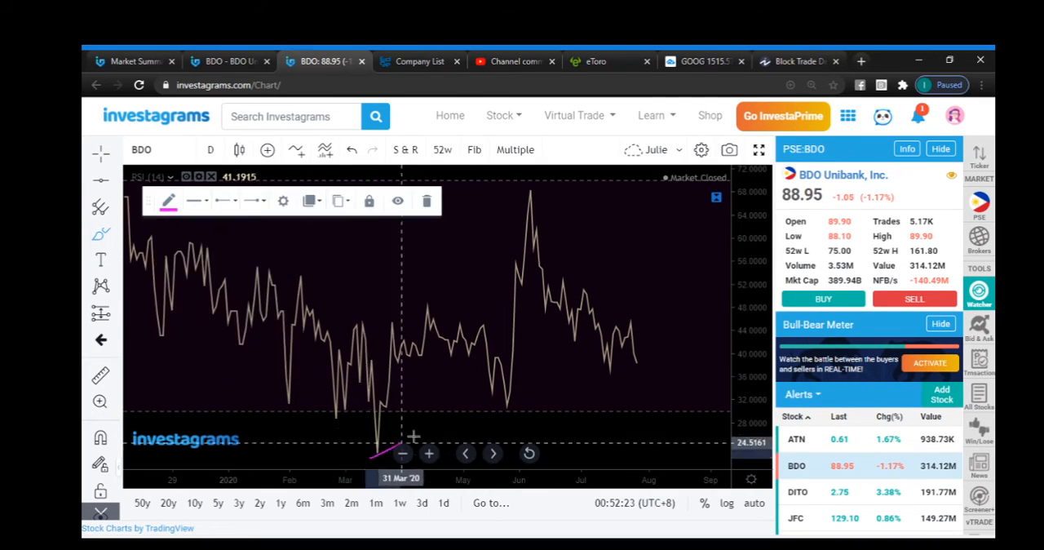
# Draw a rising trendline along BDO's RSI lows, then switch the chart symbol to FGEN.
pyautogui.moveTo(372, 457); pyautogui.dragTo(669, 330)
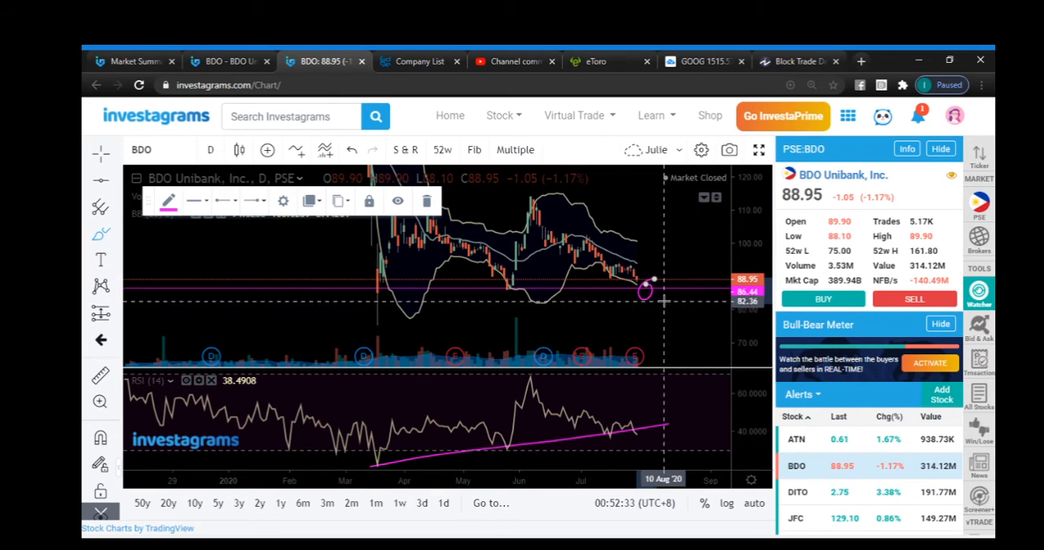
pyautogui.moveTo(646, 418)
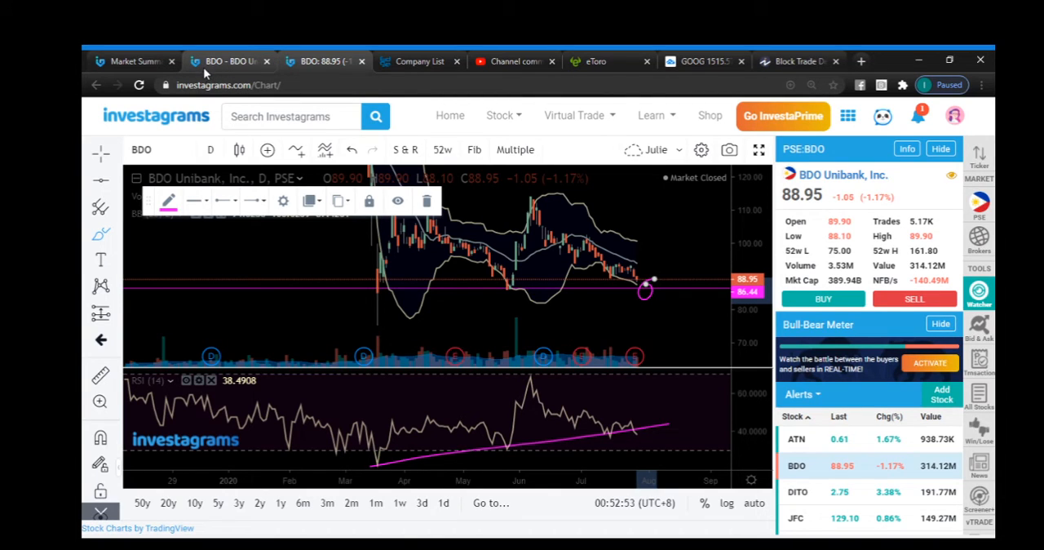
pyautogui.moveTo(228, 61)
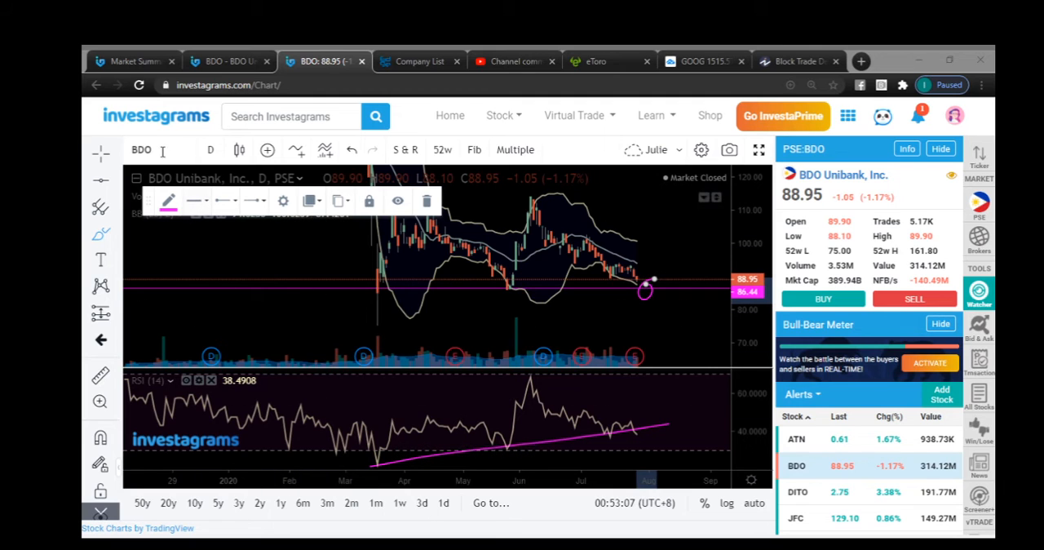
pyautogui.write('FGEN')
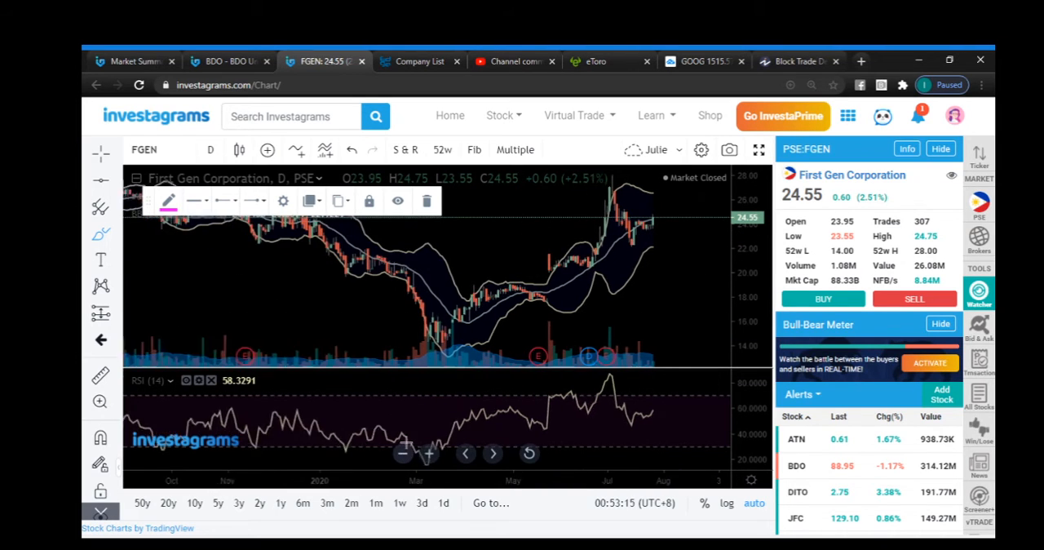
# Zoom out and shift the FGEN chart to cover its 2018–2020 price history.
pyautogui.click(403, 453)
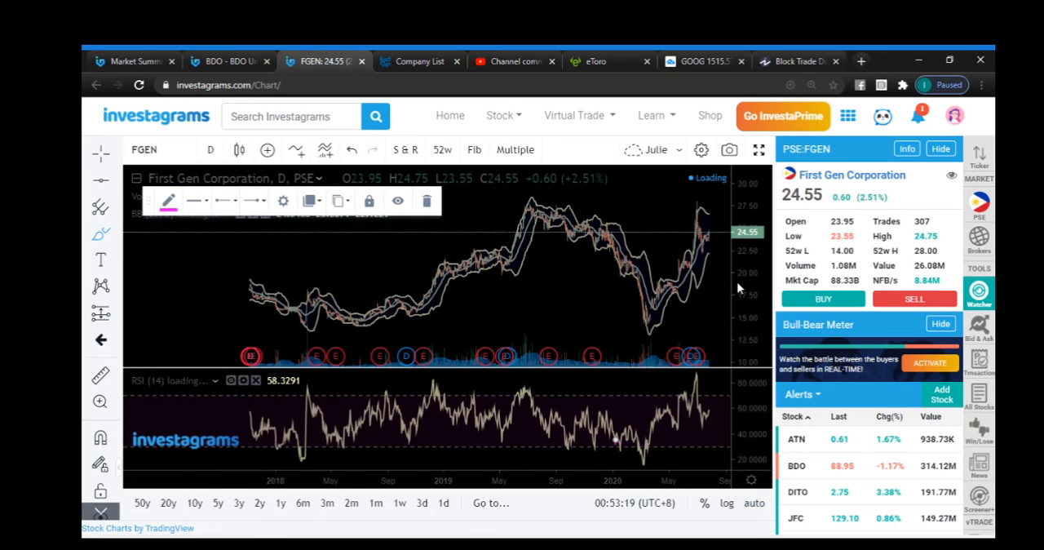
pyautogui.moveTo(548, 297); pyautogui.dragTo(600, 334)
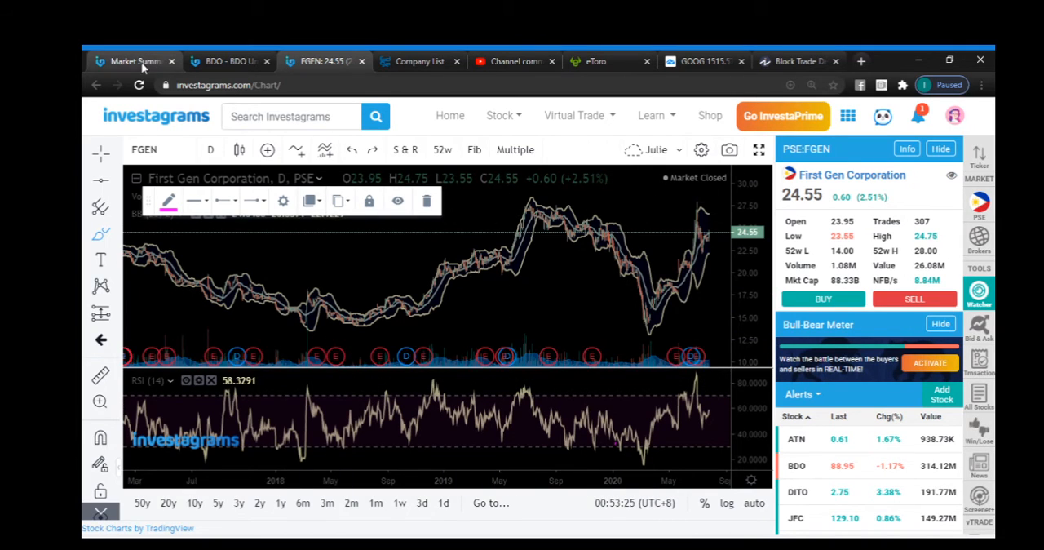
pyautogui.click(134, 62)
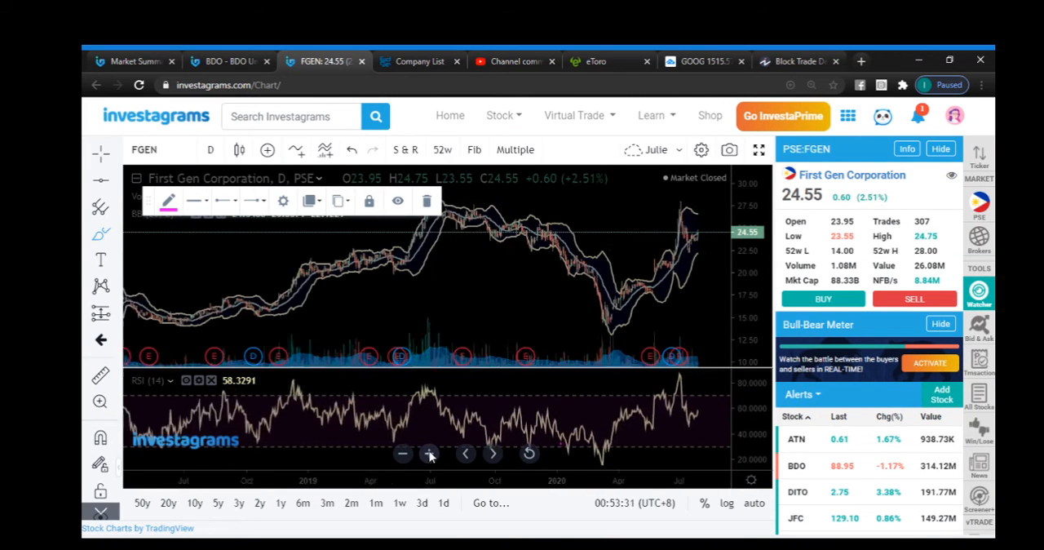
# Return to the Block Sales table, then reopen FGEN's chart with a horizontal line at recent highs.
pyautogui.click(134, 62)
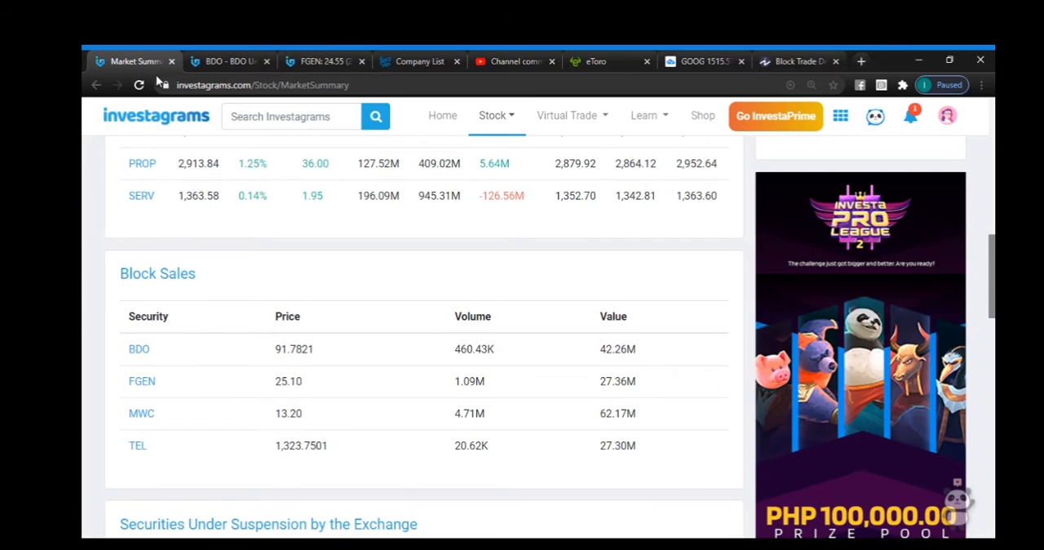
pyautogui.moveTo(160, 388)
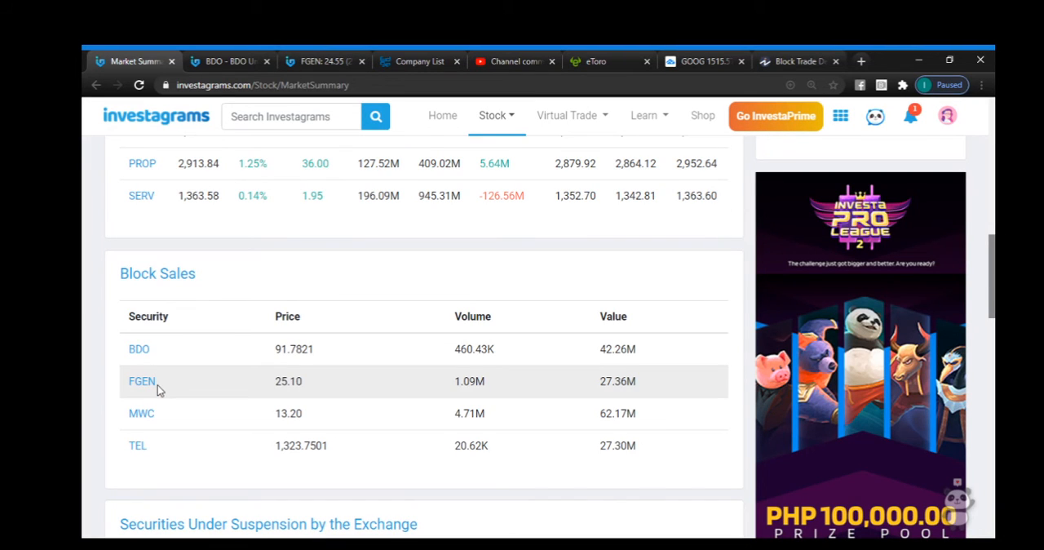
pyautogui.moveTo(160, 394)
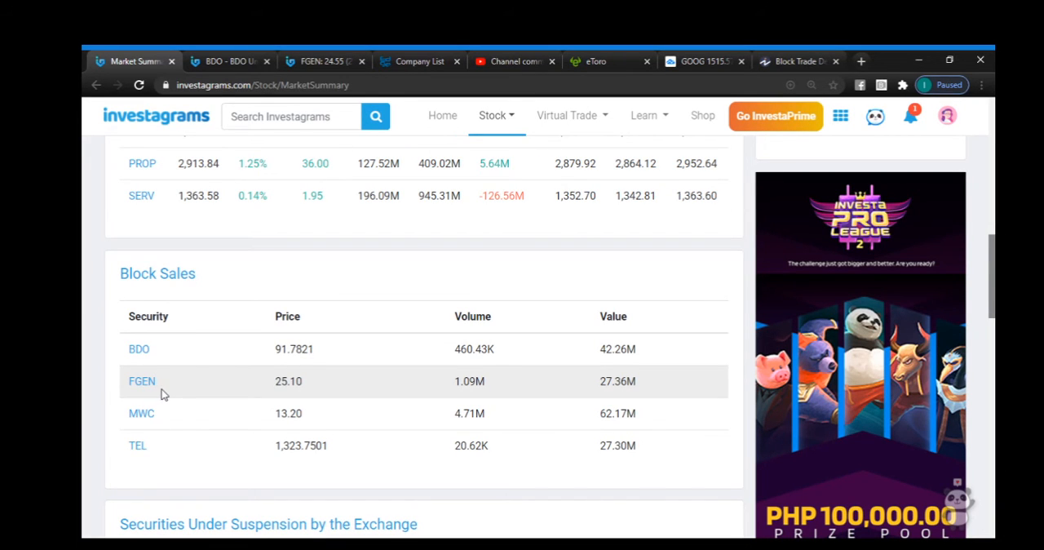
pyautogui.moveTo(166, 388)
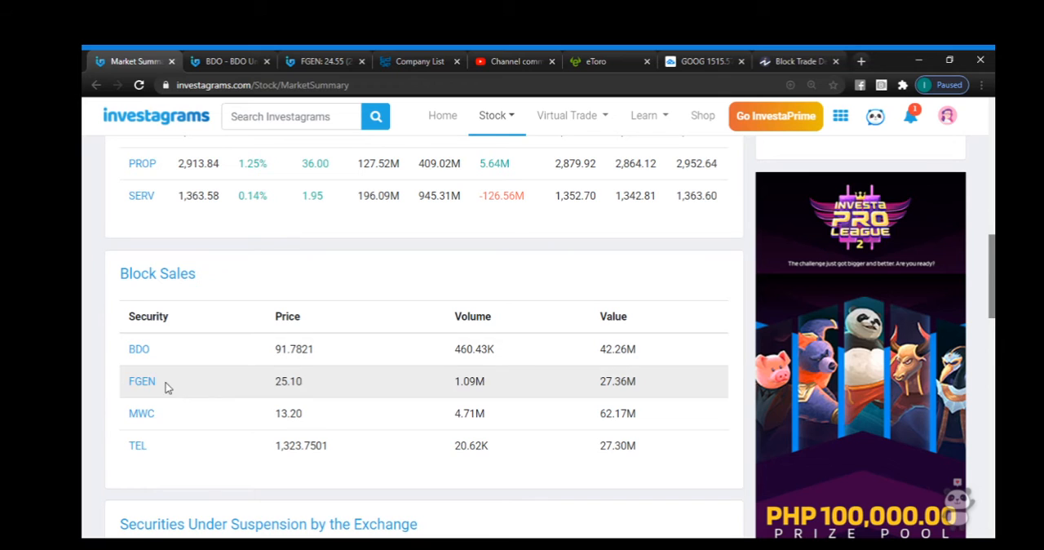
pyautogui.moveTo(221, 373)
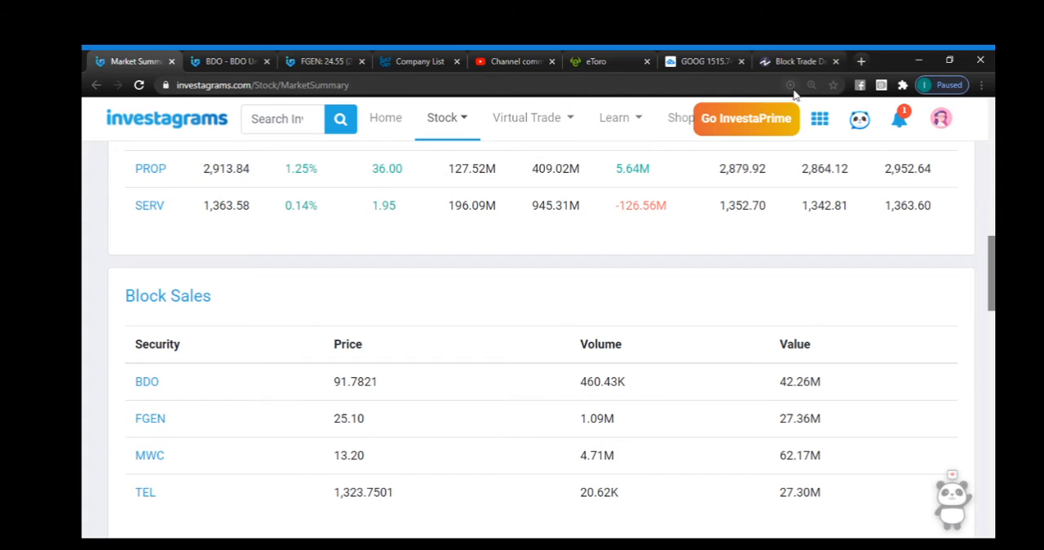
pyautogui.click(318, 60)
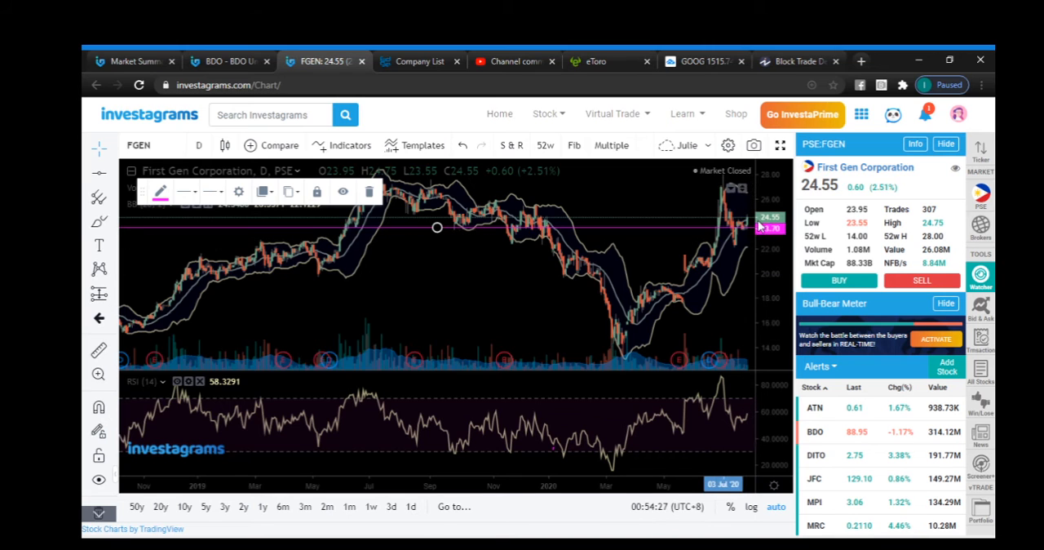
pyautogui.moveTo(476, 379)
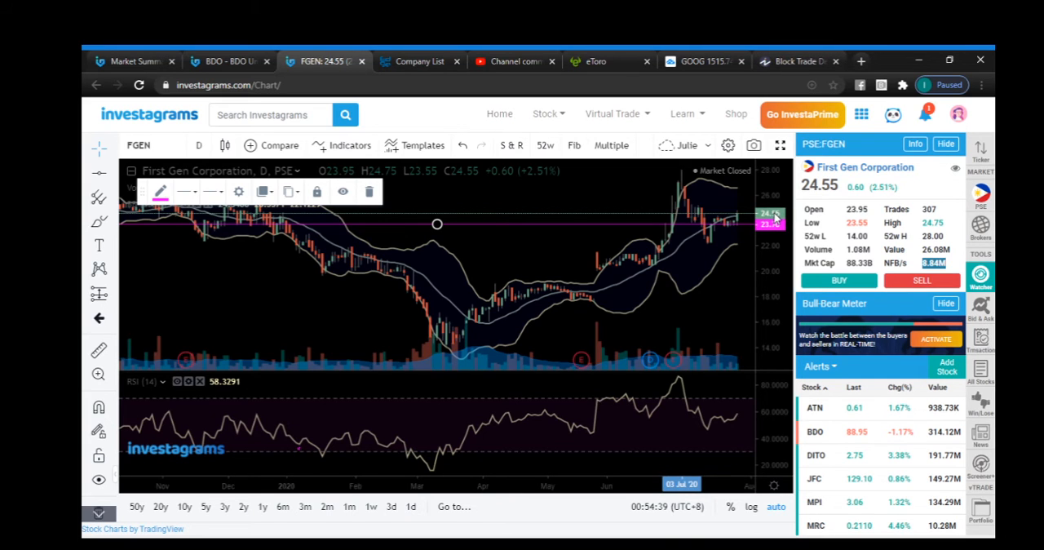
pyautogui.moveTo(758, 238)
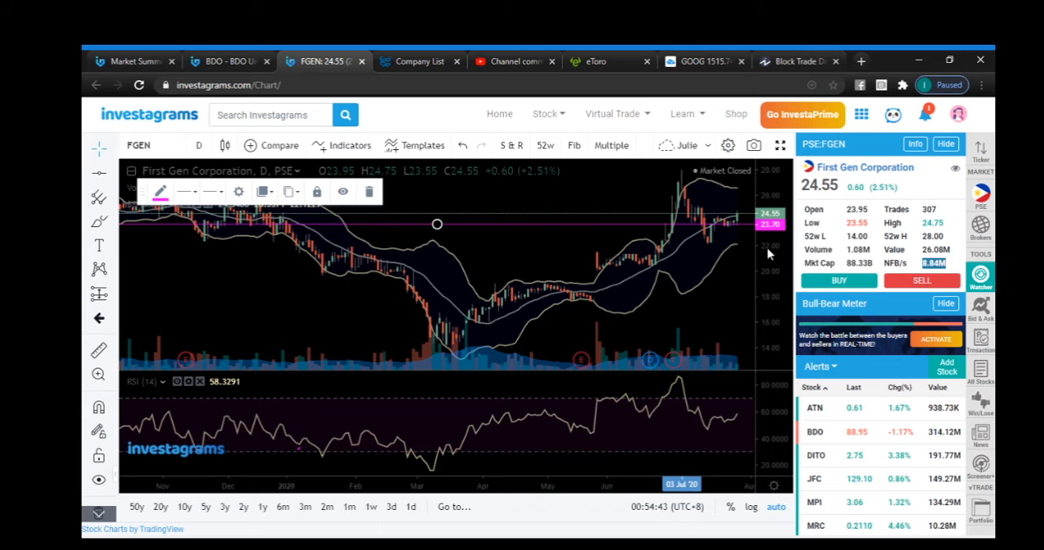
pyautogui.moveTo(748, 222)
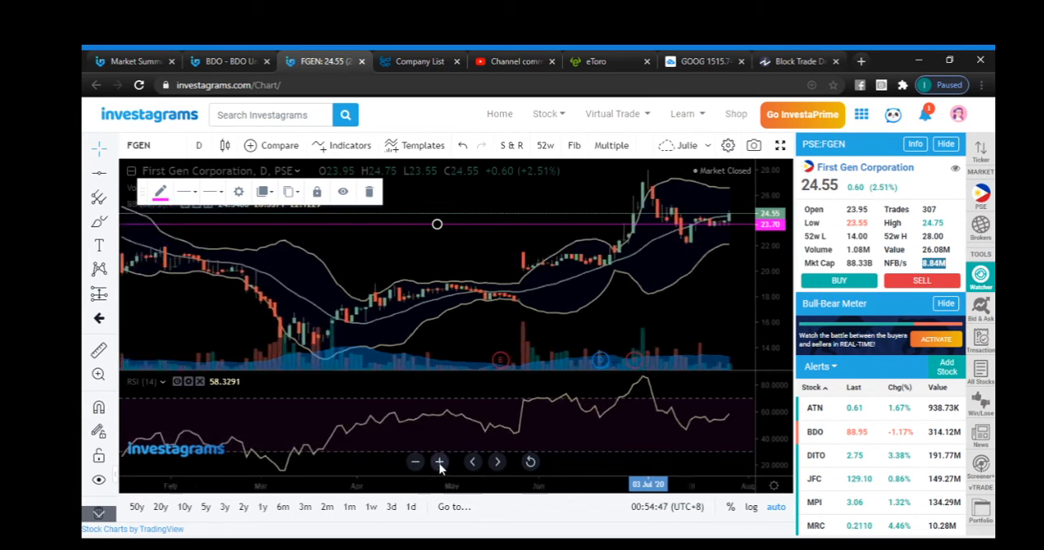
# Zoom in on FGEN's recent price action around the 24.55 highs.
pyautogui.click(439, 462)
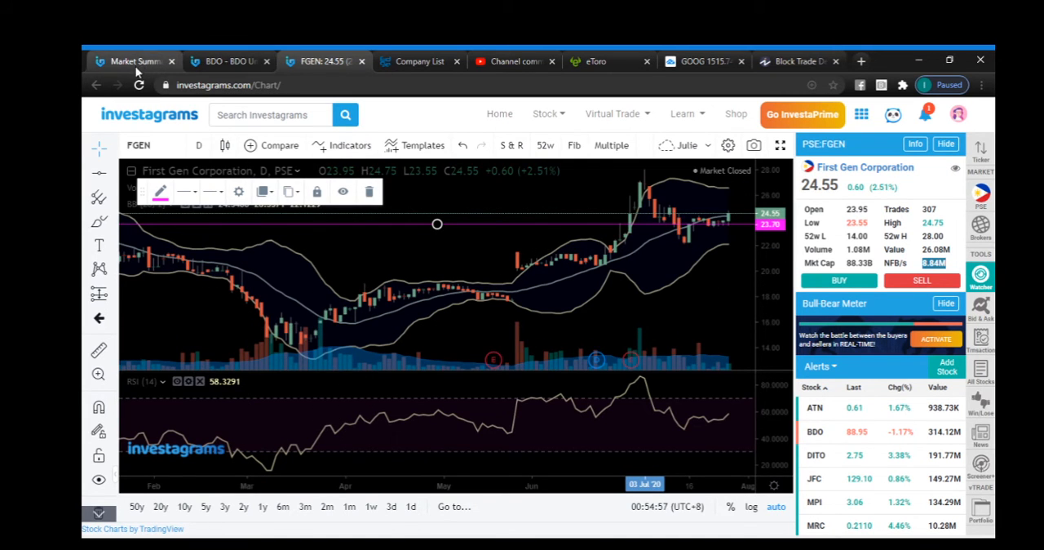
pyautogui.click(134, 62)
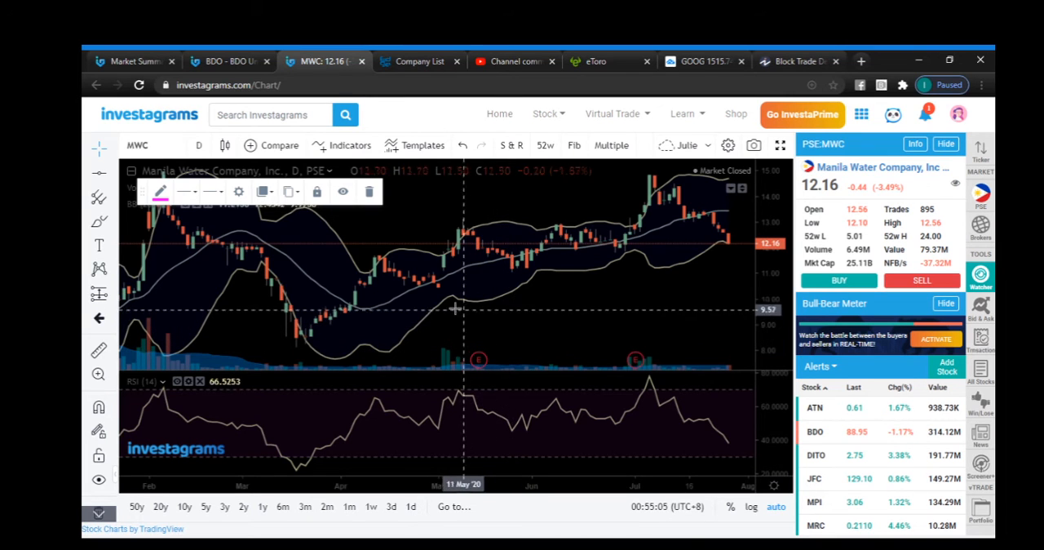
# Switch the chart to MWC and zoom out to show daily history from late 2019.
pyautogui.click(134, 62)
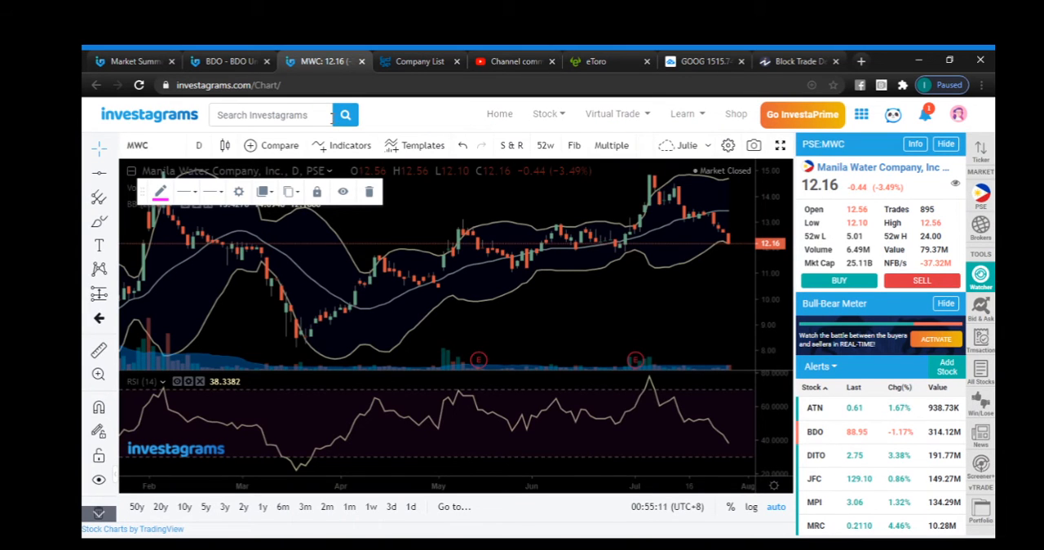
pyautogui.moveTo(727, 252)
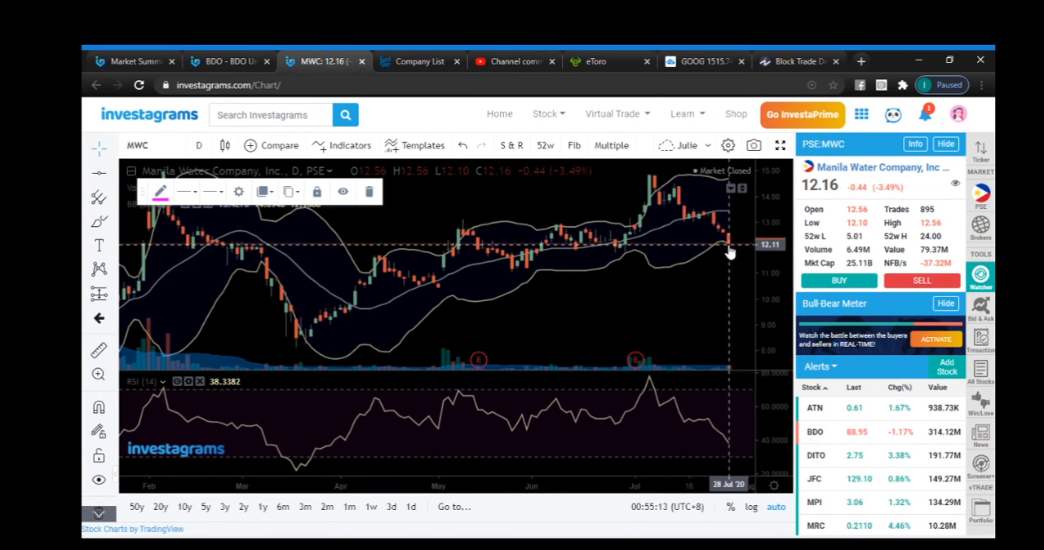
pyautogui.moveTo(733, 238)
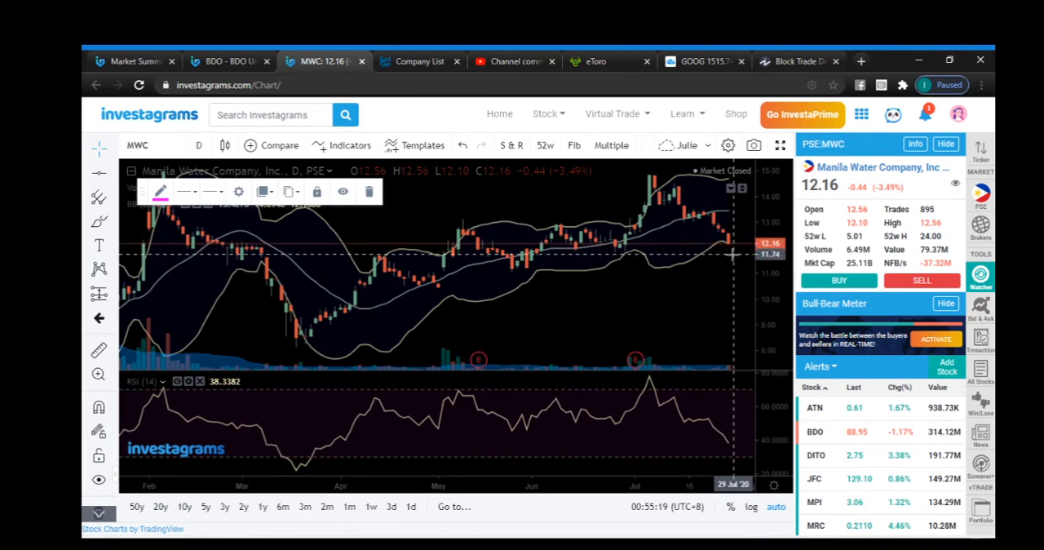
pyautogui.moveTo(718, 281)
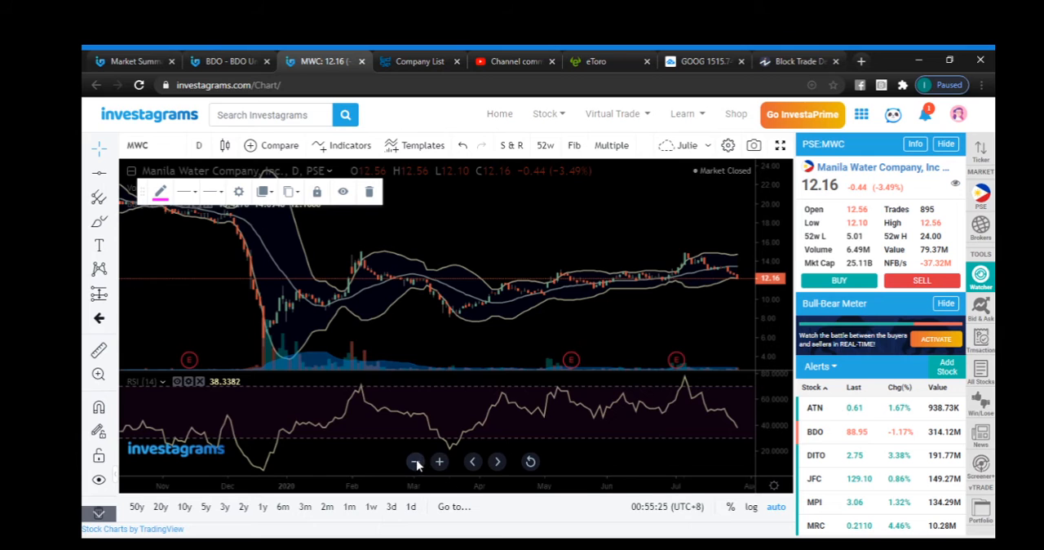
pyautogui.click(415, 462)
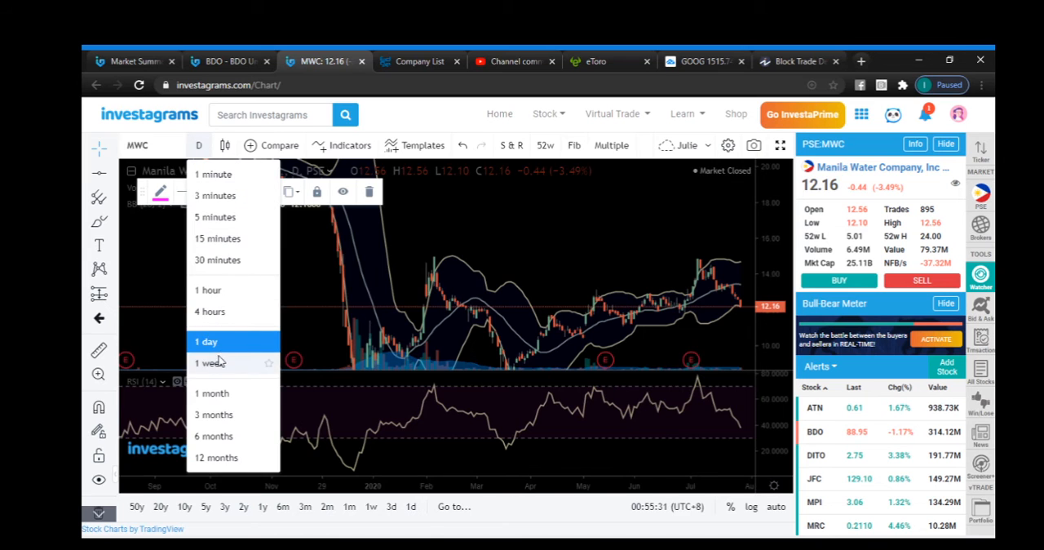
# Put MWC on weekly candles and adjust the view to show its multi-year history.
pyautogui.click(202, 362)
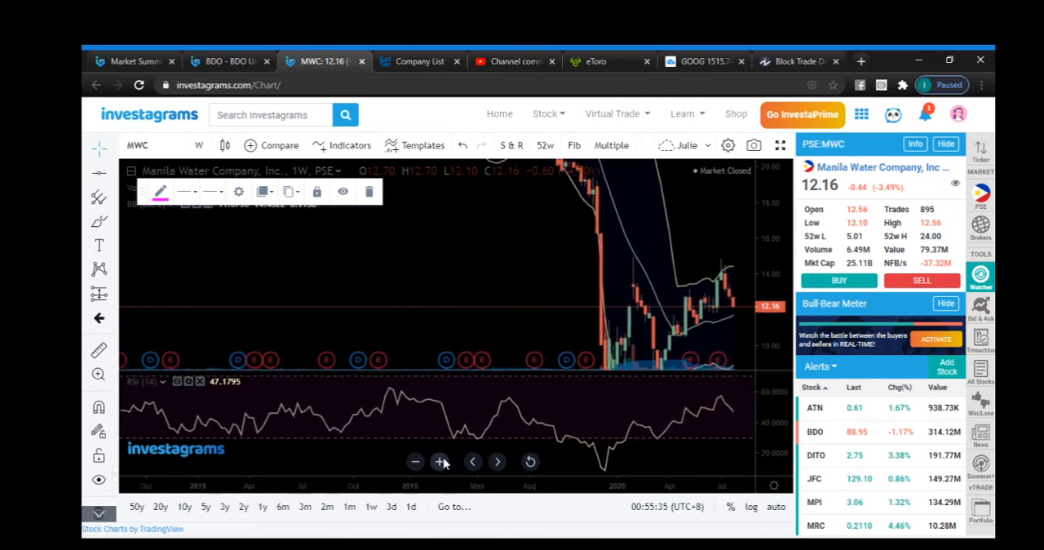
pyautogui.click(440, 462)
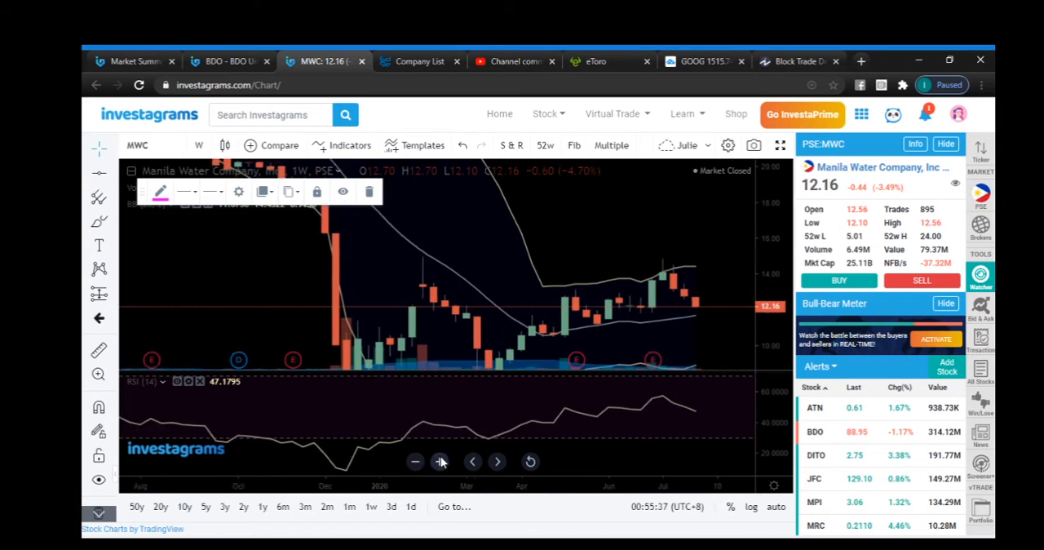
pyautogui.click(441, 462)
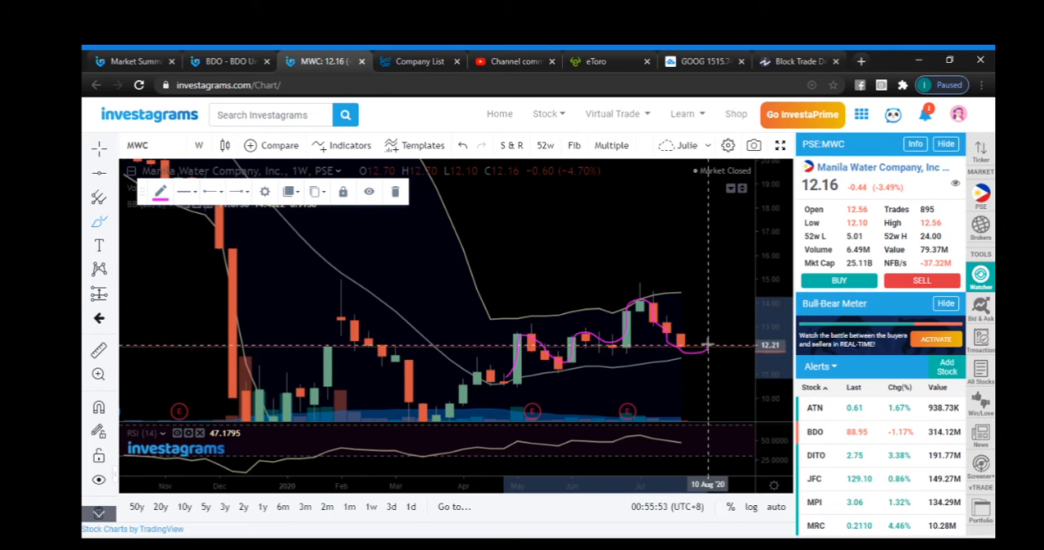
pyautogui.moveTo(705, 346); pyautogui.dragTo(734, 274)
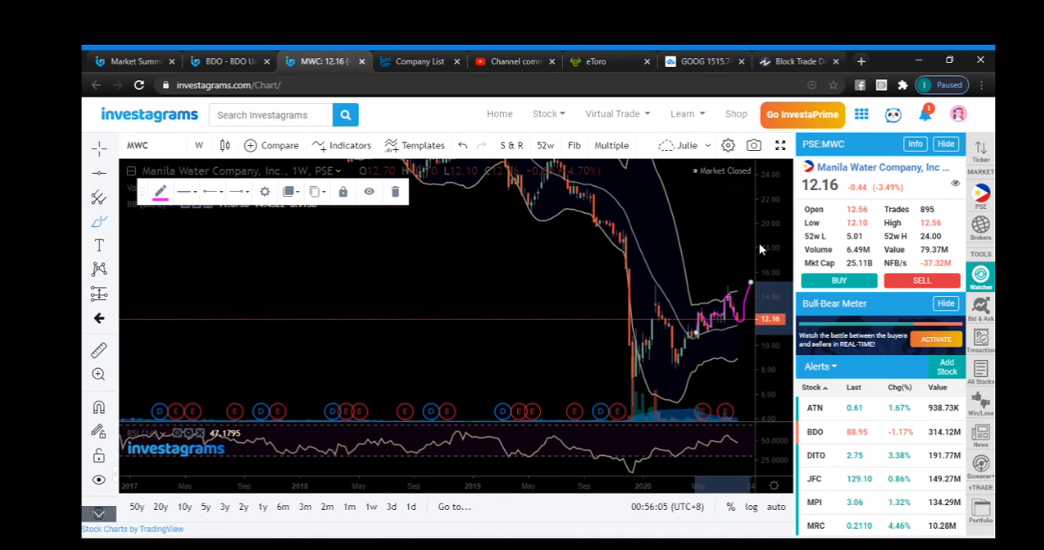
pyautogui.moveTo(728, 332)
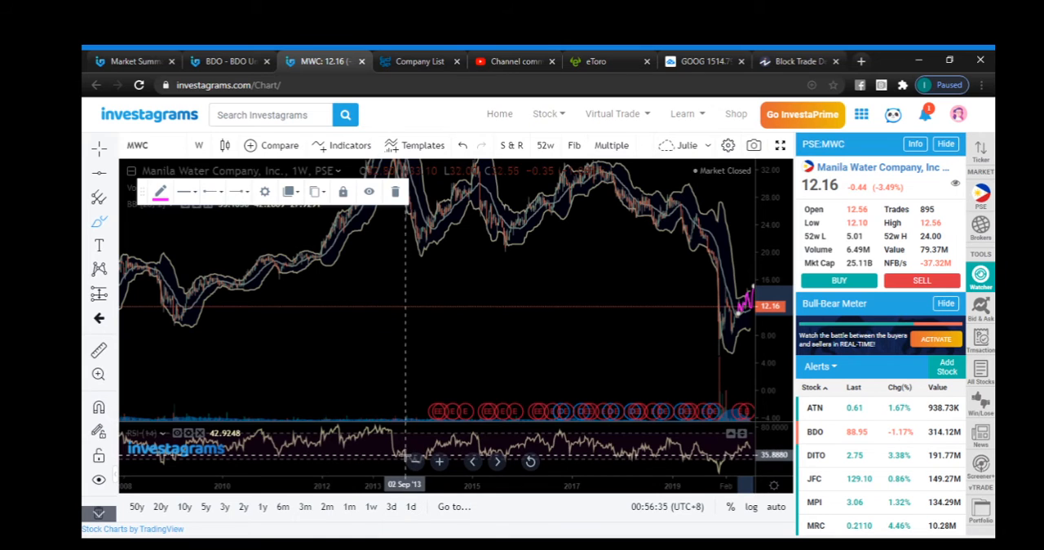
# Switch to the PLDT (TEL) weekly chart.
pyautogui.click(131, 62)
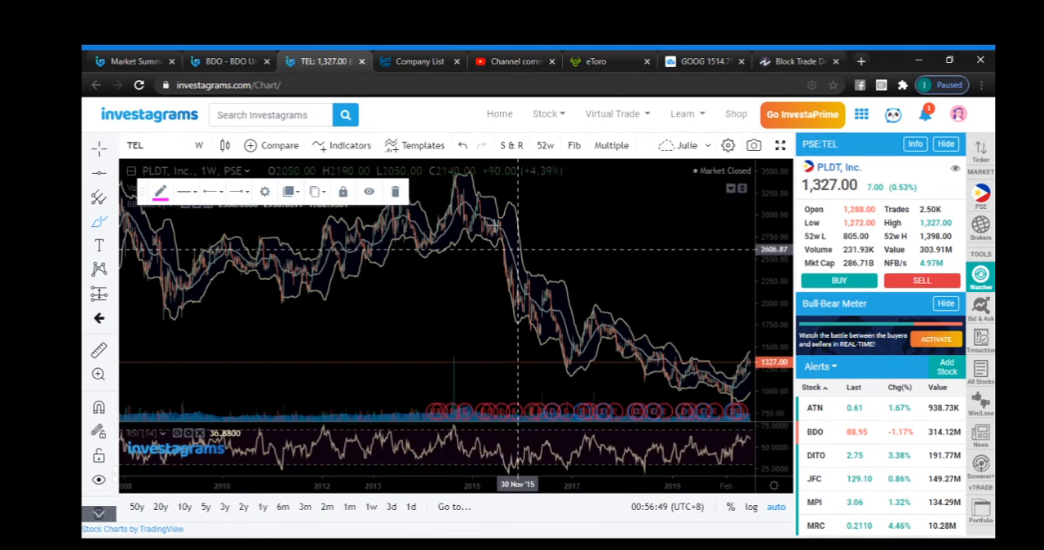
pyautogui.moveTo(551, 294)
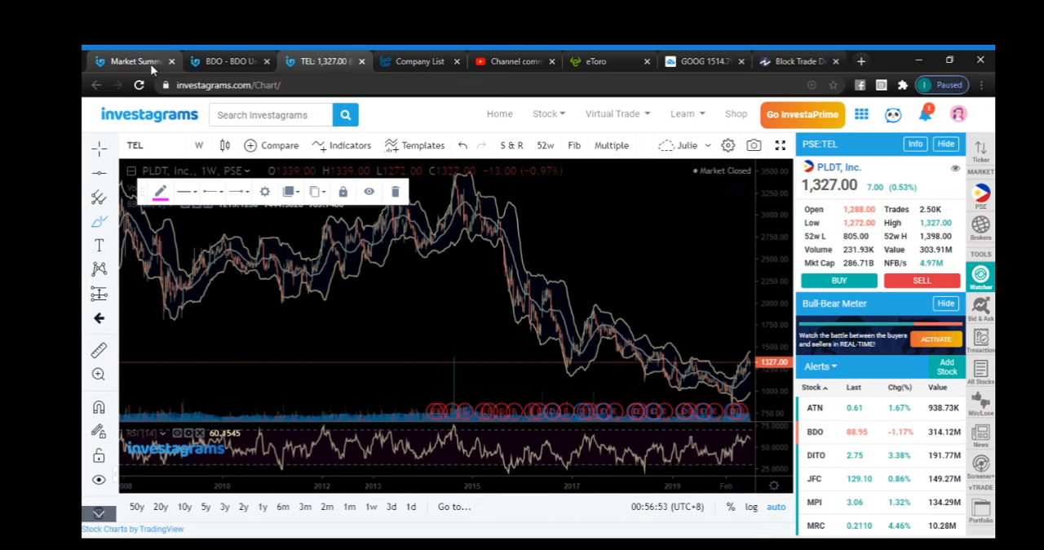
pyautogui.click(133, 62)
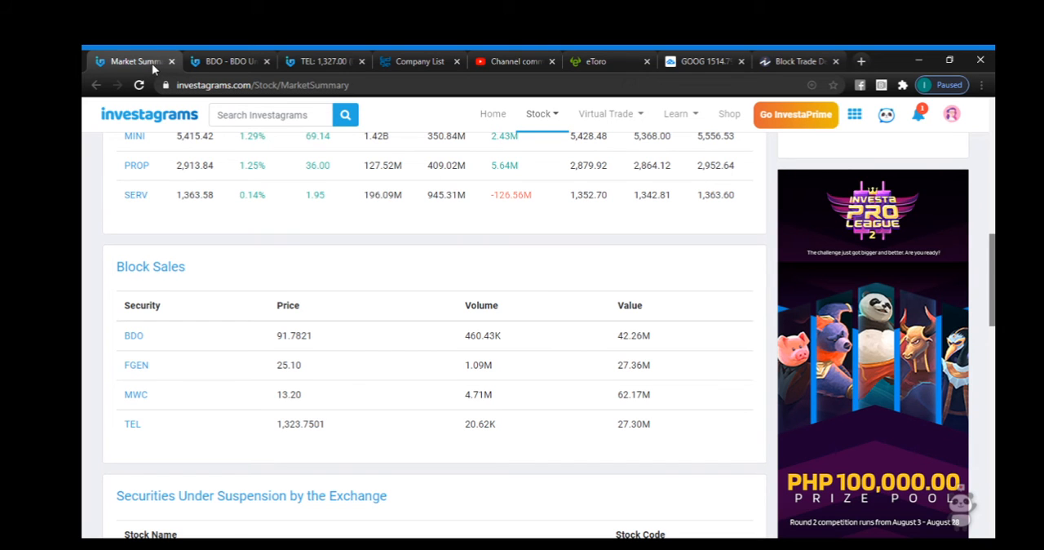
pyautogui.click(325, 60)
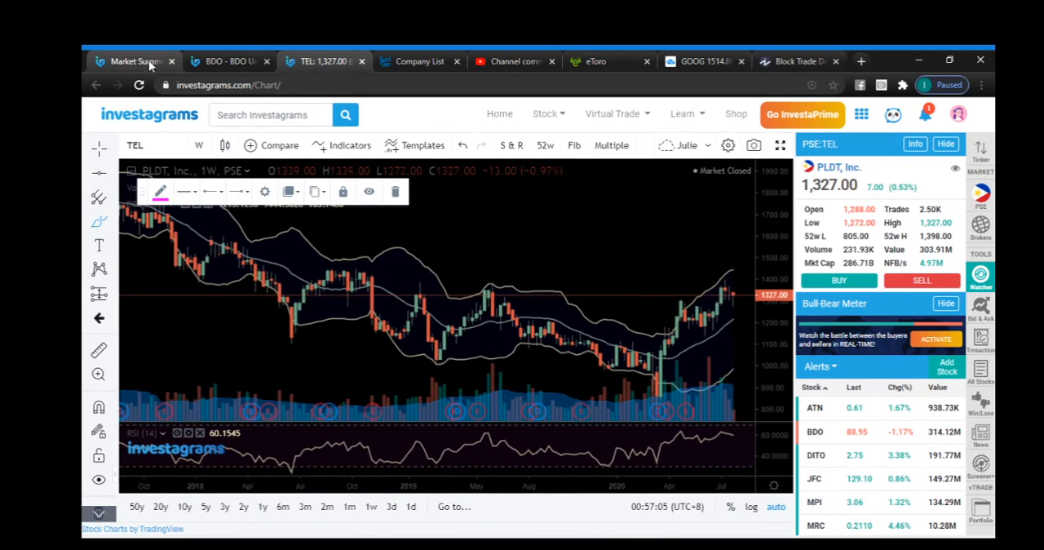
pyautogui.click(130, 62)
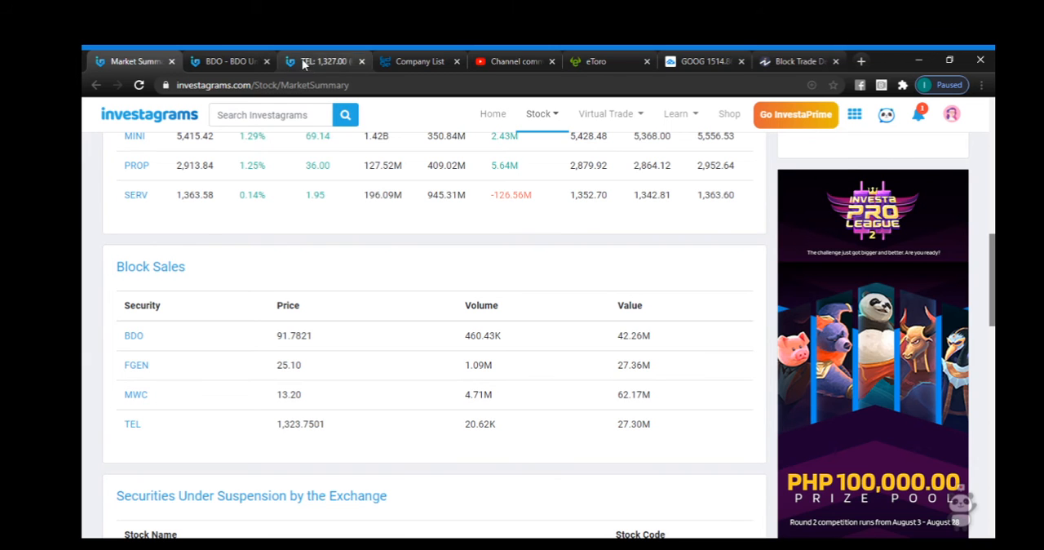
pyautogui.click(228, 60)
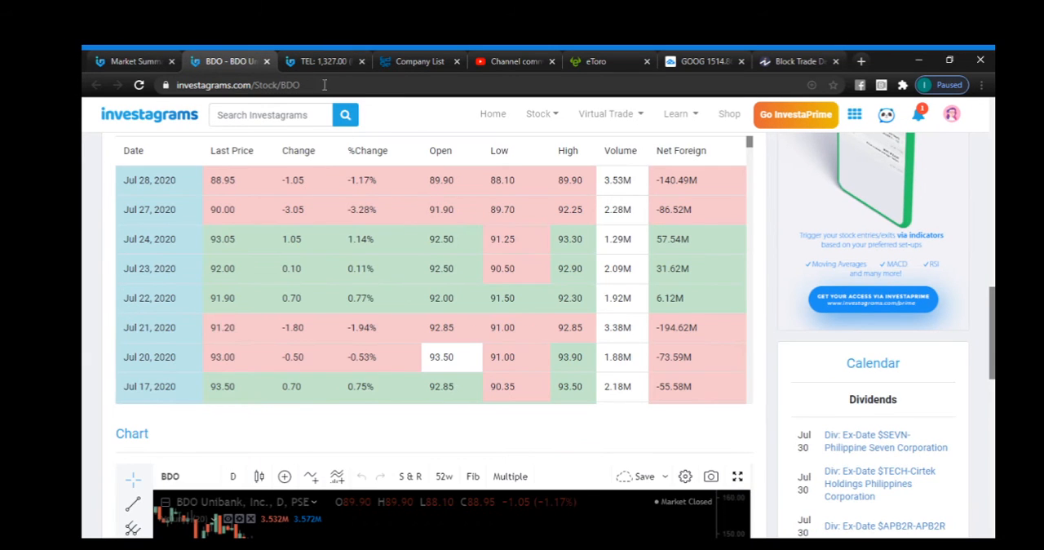
pyautogui.click(319, 61)
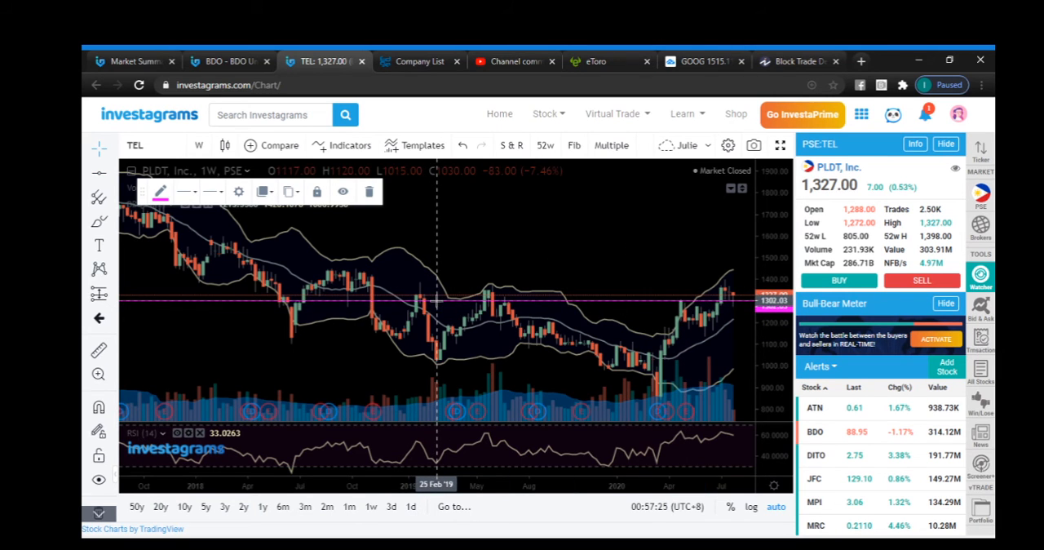
pyautogui.moveTo(506, 305)
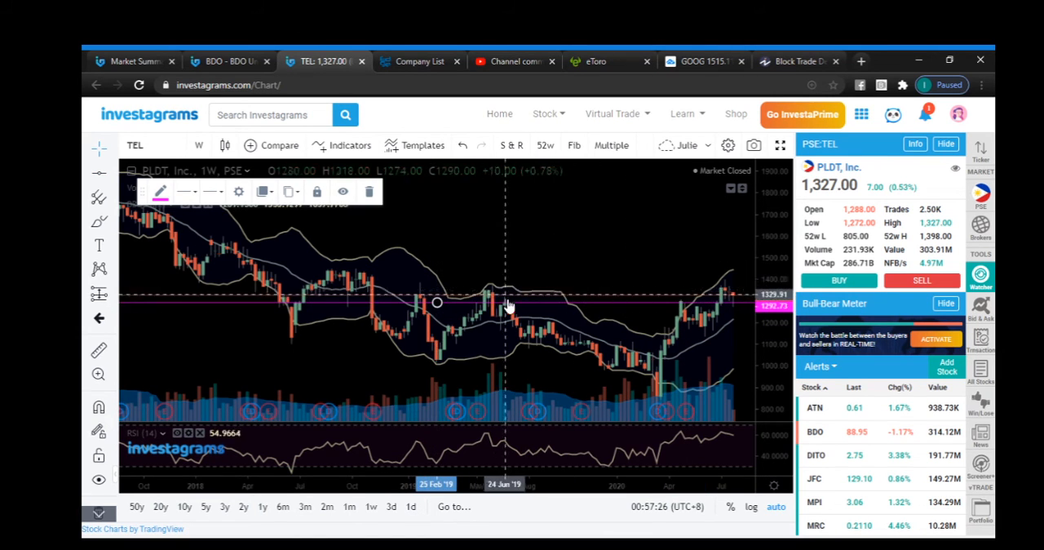
pyautogui.moveTo(523, 309)
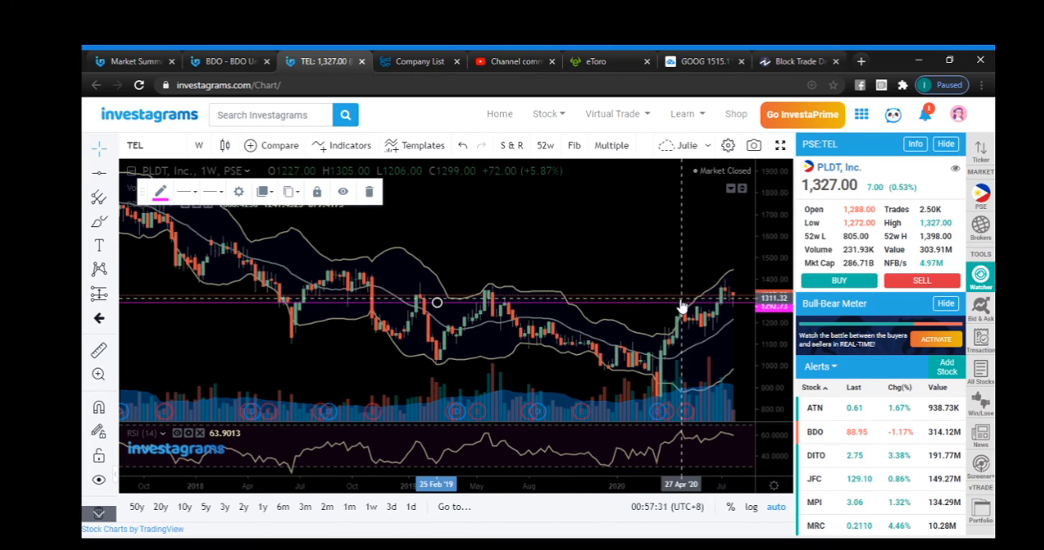
pyautogui.moveTo(438, 305)
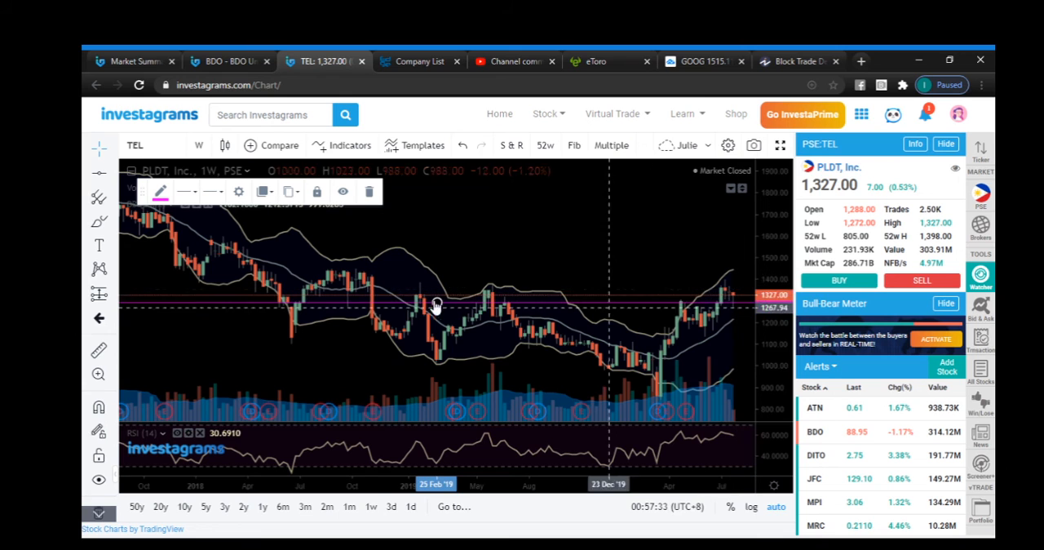
# Set TEL to daily candles and return to the Market Summary Block Sales table.
pyautogui.click(199, 143)
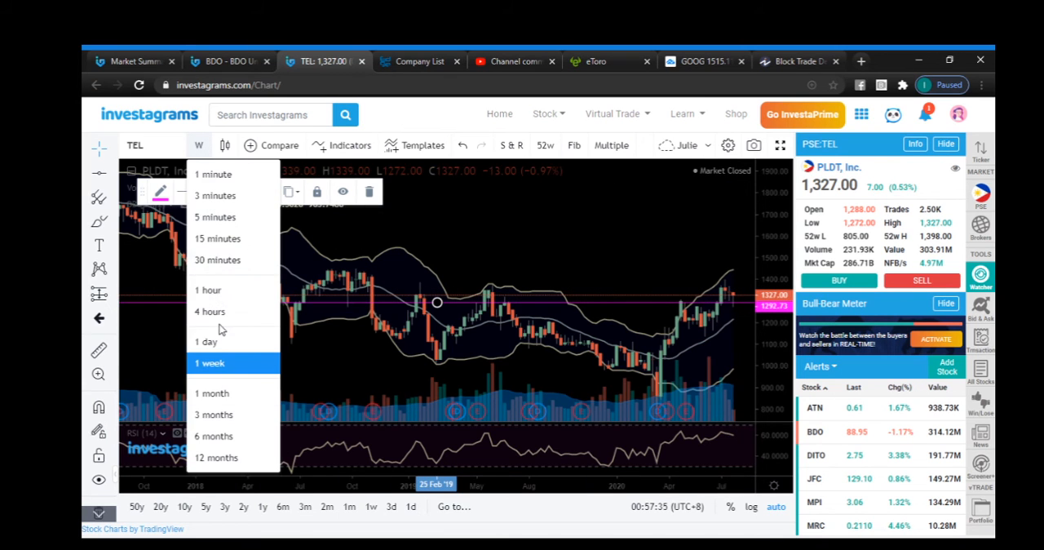
pyautogui.click(205, 341)
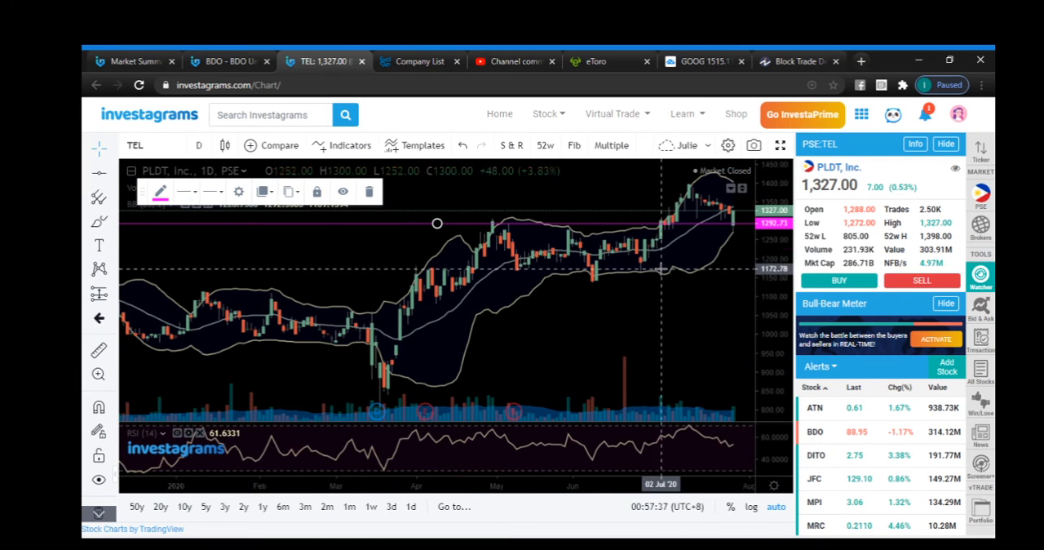
pyautogui.moveTo(499, 228)
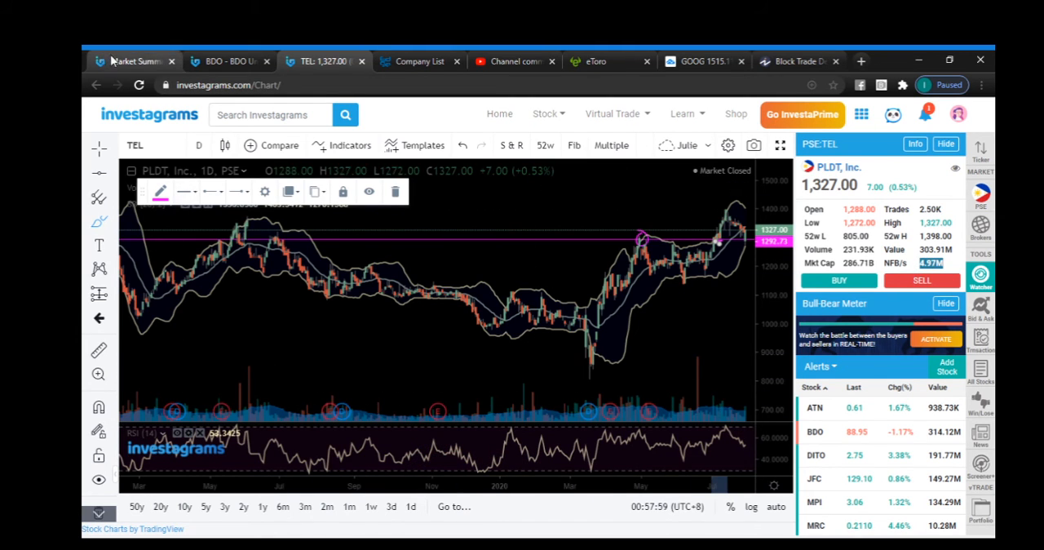
pyautogui.click(134, 61)
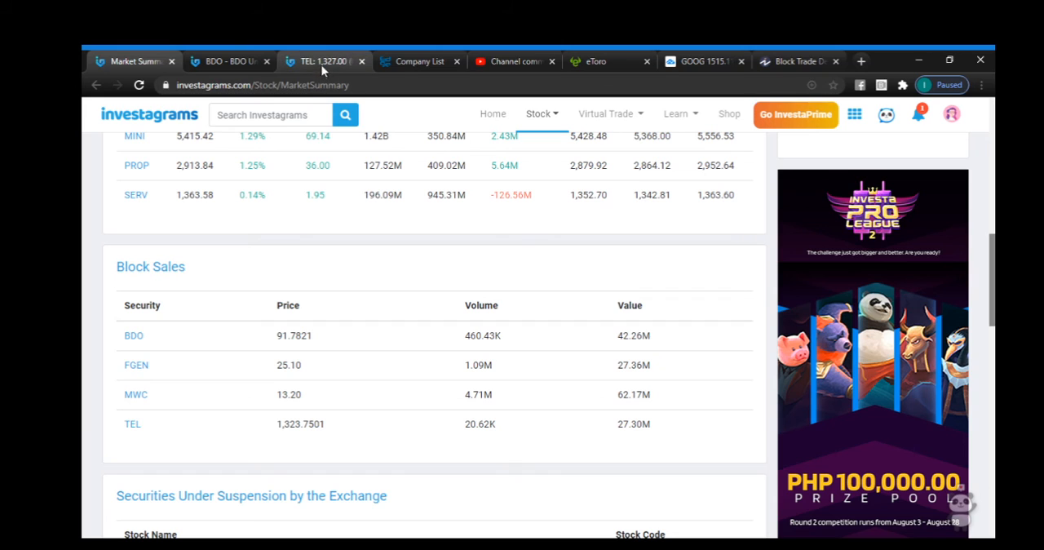
pyautogui.moveTo(431, 366)
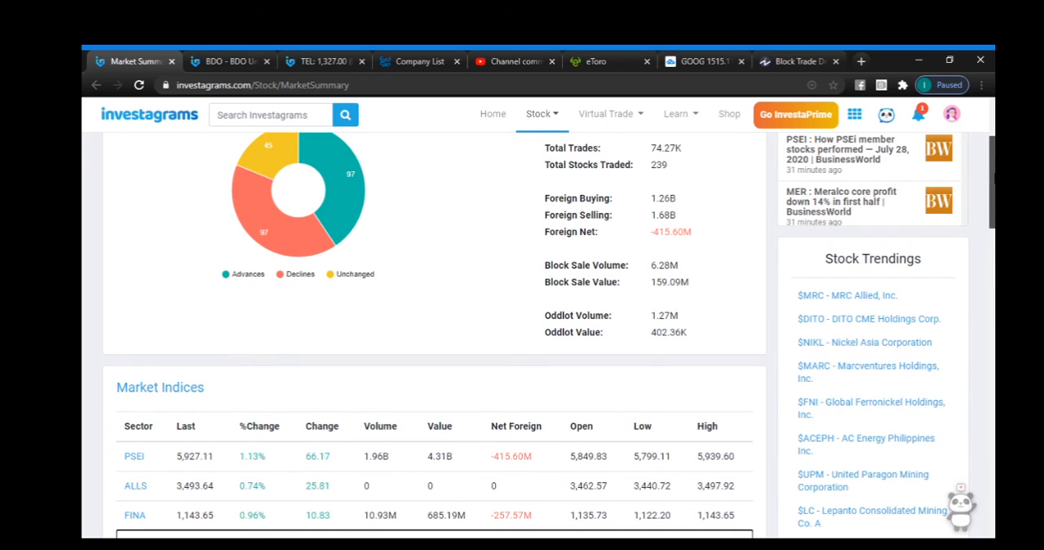
pyautogui.scroll(-3)
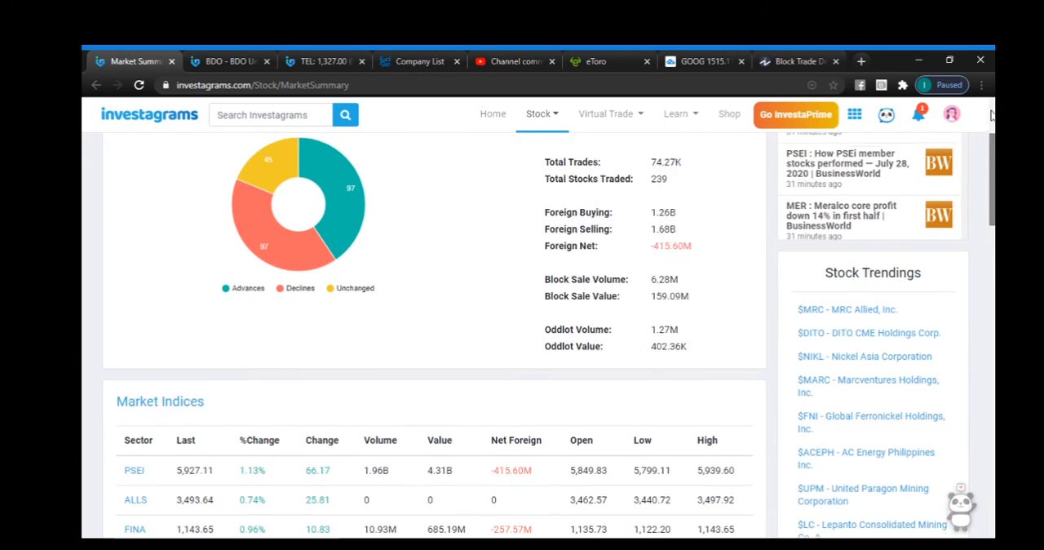
pyautogui.scroll(-3)
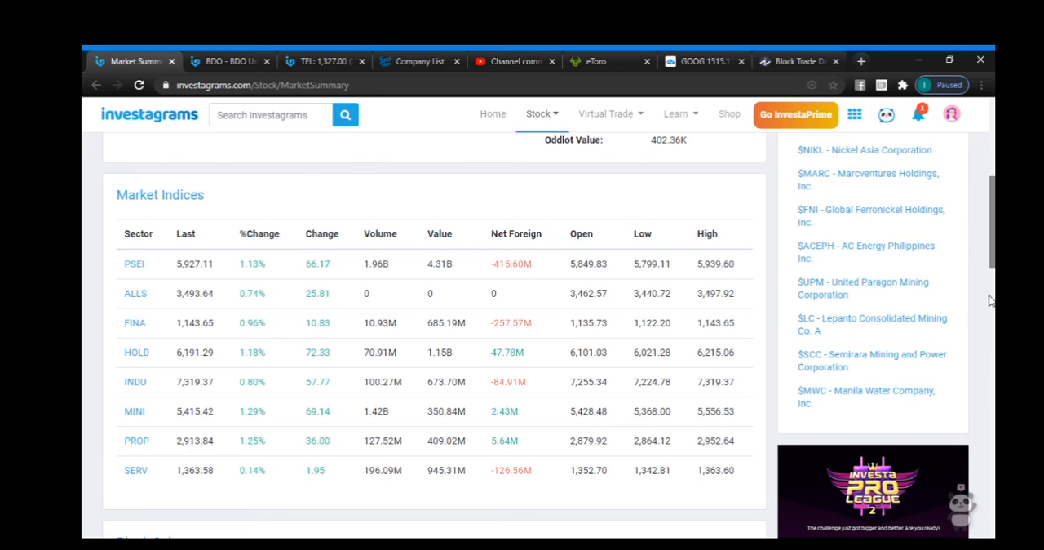
pyautogui.scroll(-3)
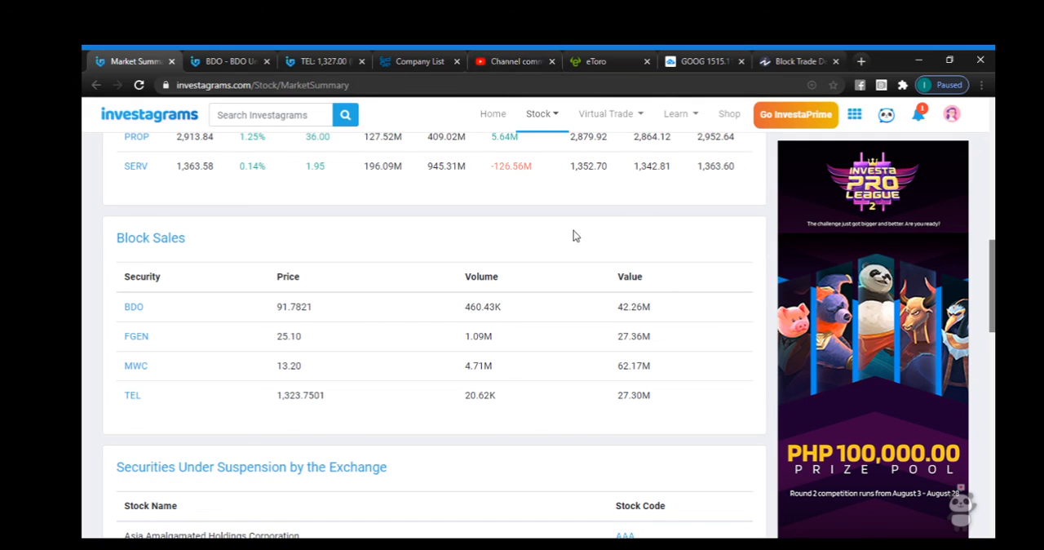
pyautogui.moveTo(560, 235)
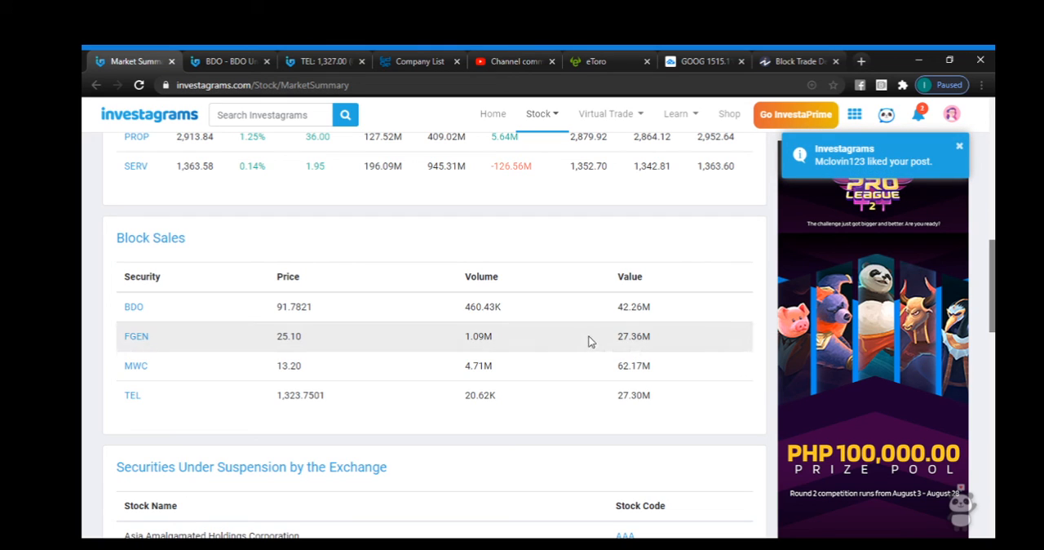
pyautogui.moveTo(594, 233)
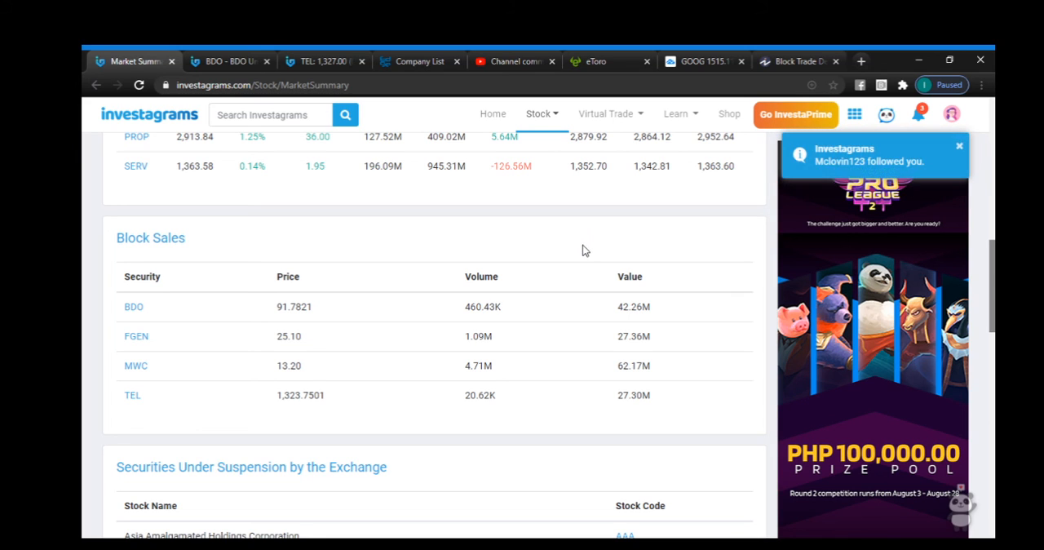
pyautogui.moveTo(578, 248)
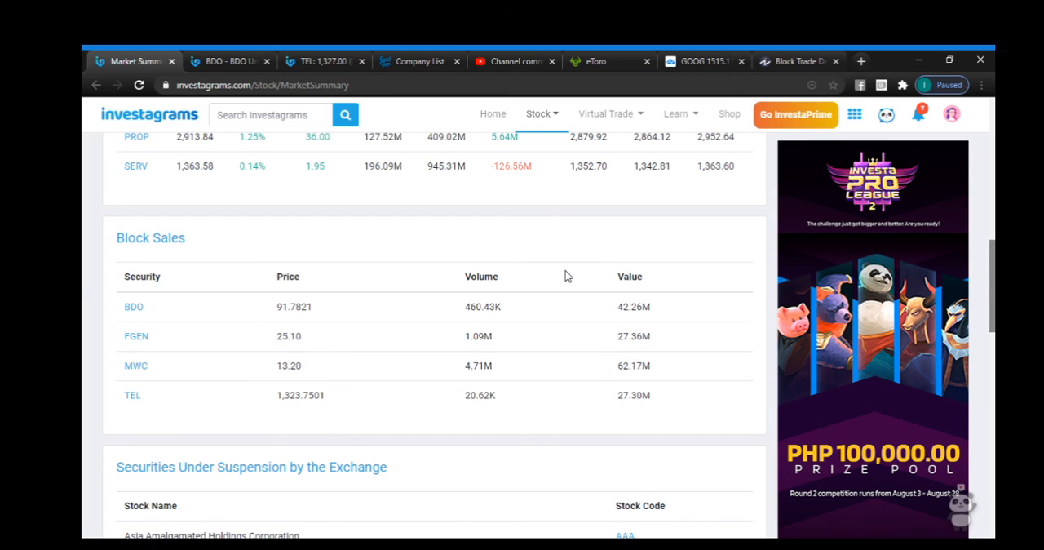
pyautogui.moveTo(568, 255)
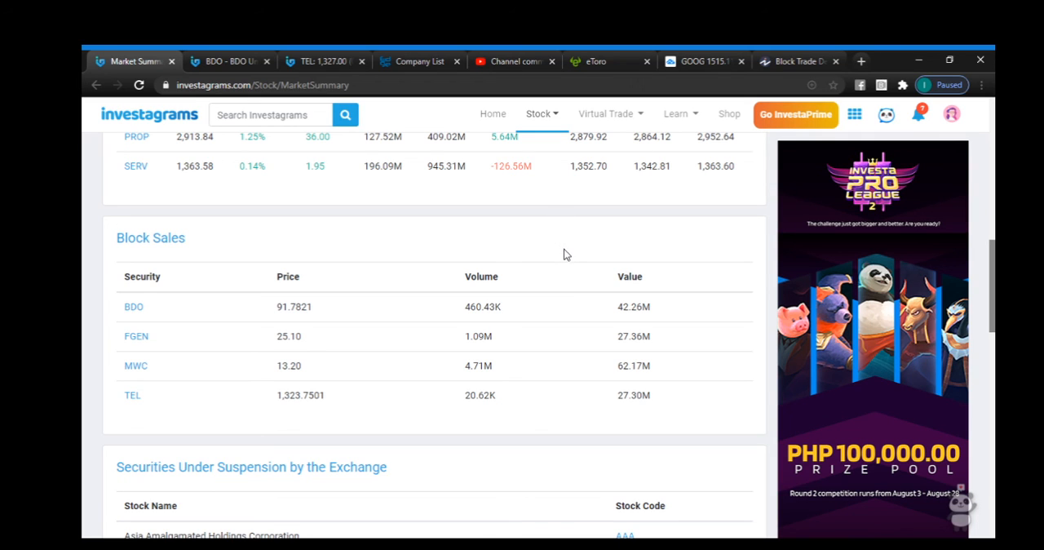
pyautogui.moveTo(572, 264)
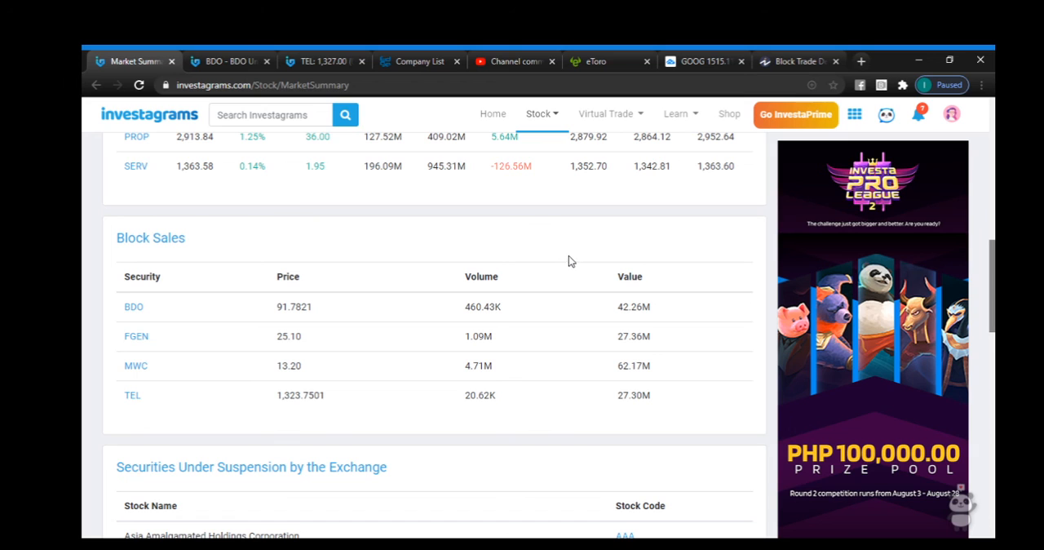
pyautogui.moveTo(979, 248)
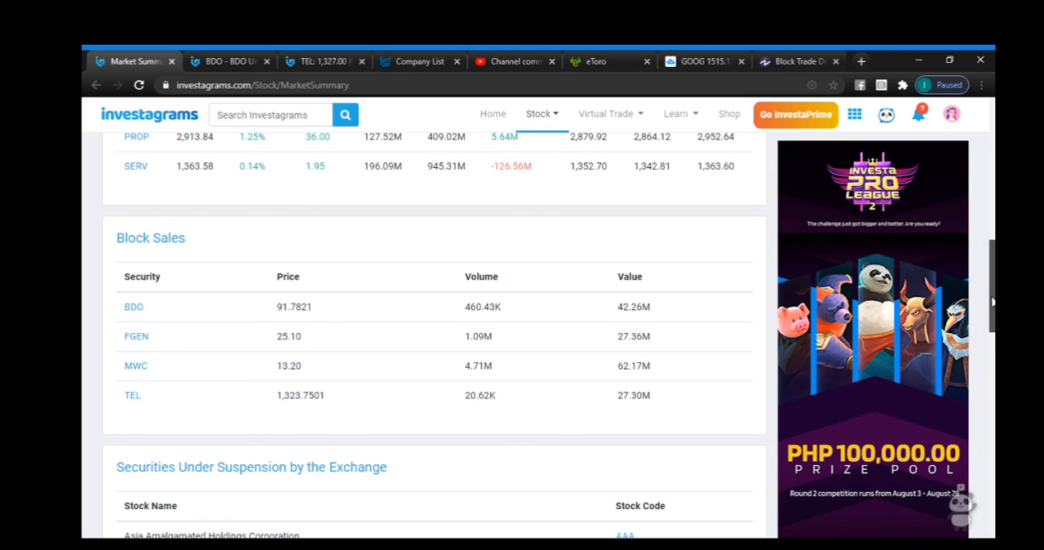
# Scroll the Market Summary back to the Market Indices table with PSEI at 5,927.11.
pyautogui.scroll(-3)
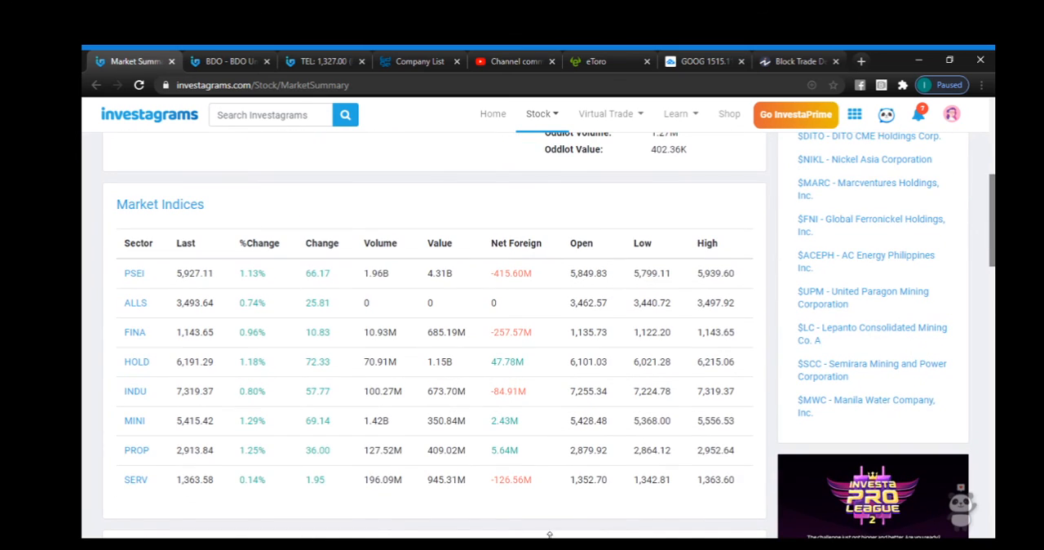
pyautogui.moveTo(432, 535)
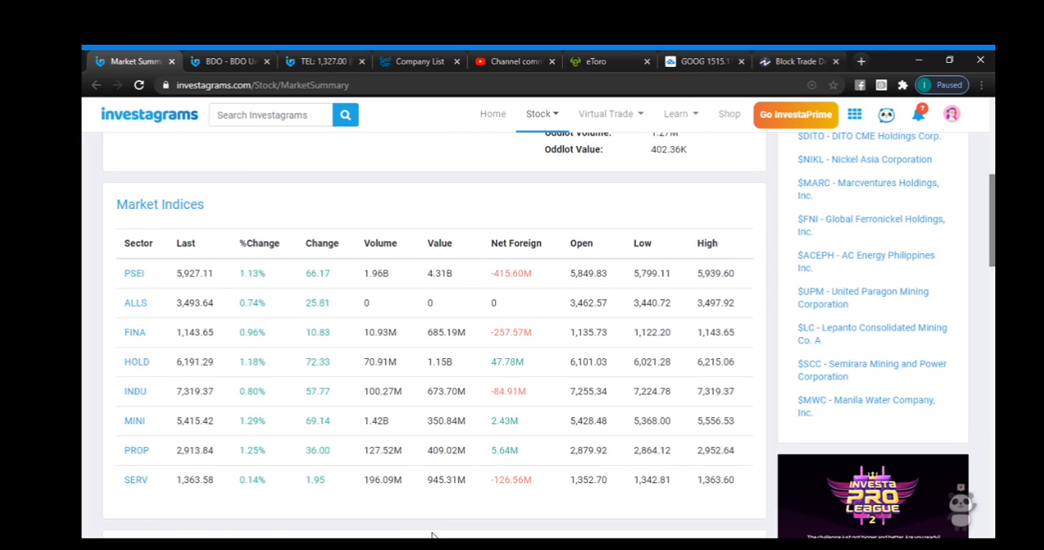
pyautogui.moveTo(390, 343)
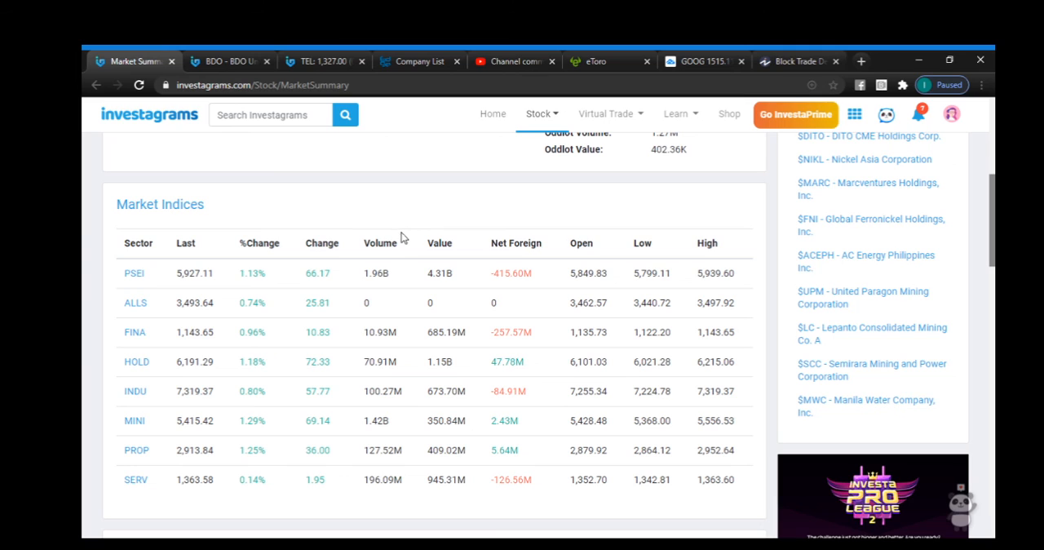
pyautogui.moveTo(387, 212)
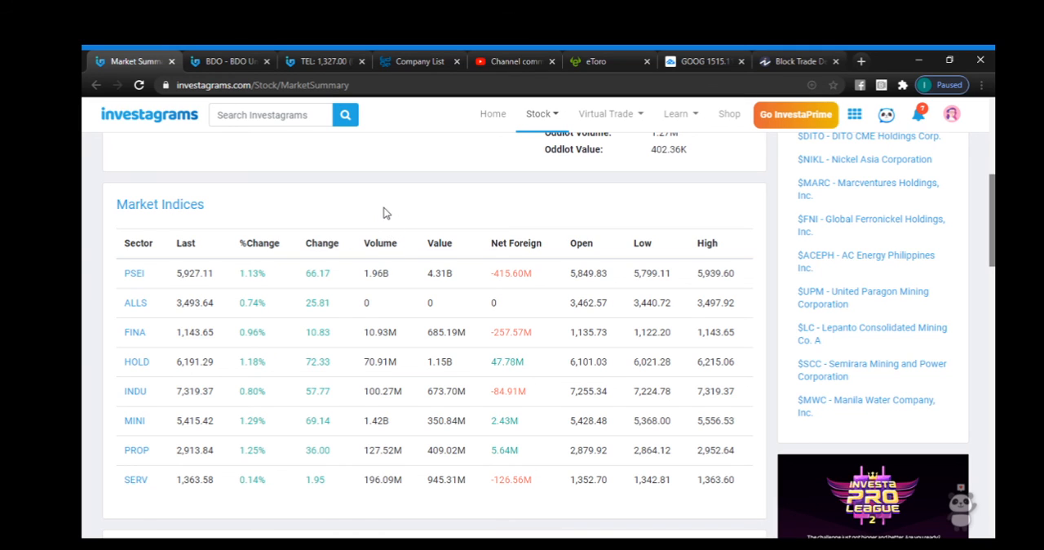
pyautogui.moveTo(408, 219)
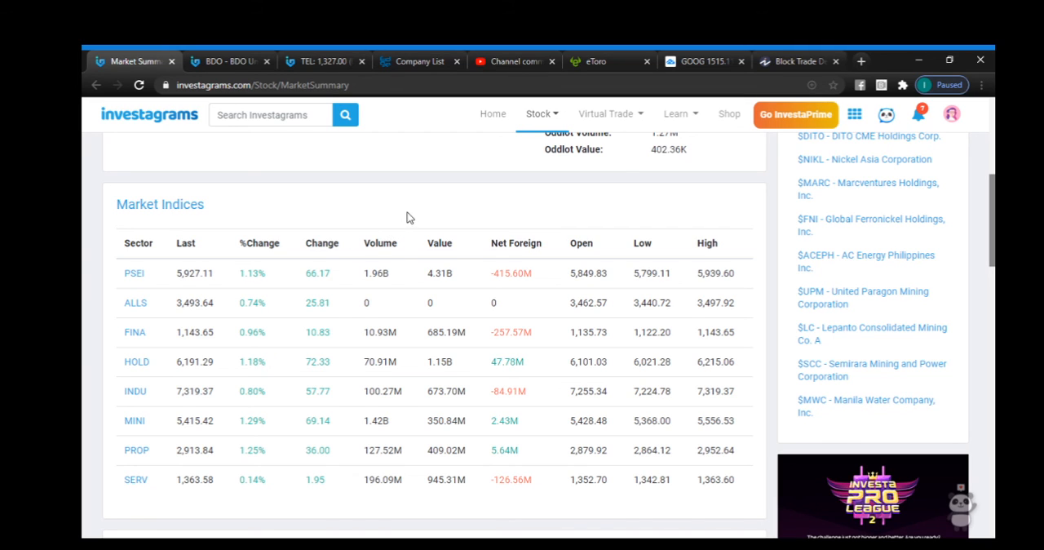